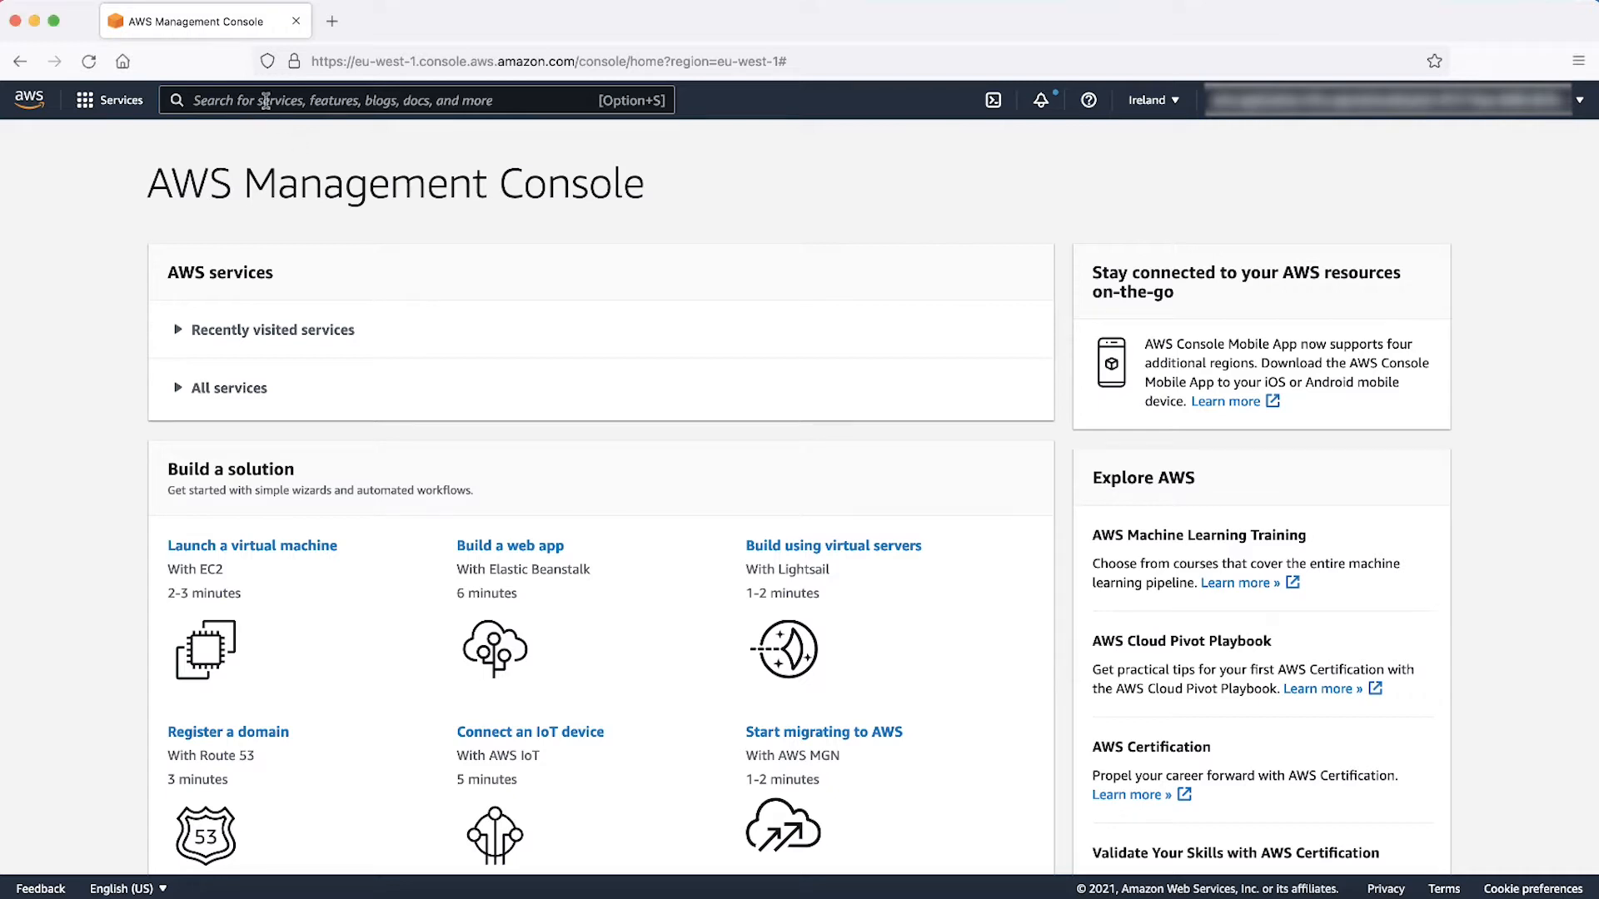
Step: Search the console for 'managed services' and open AWS Managed Services
{"action": "type", "text": "managed services"}
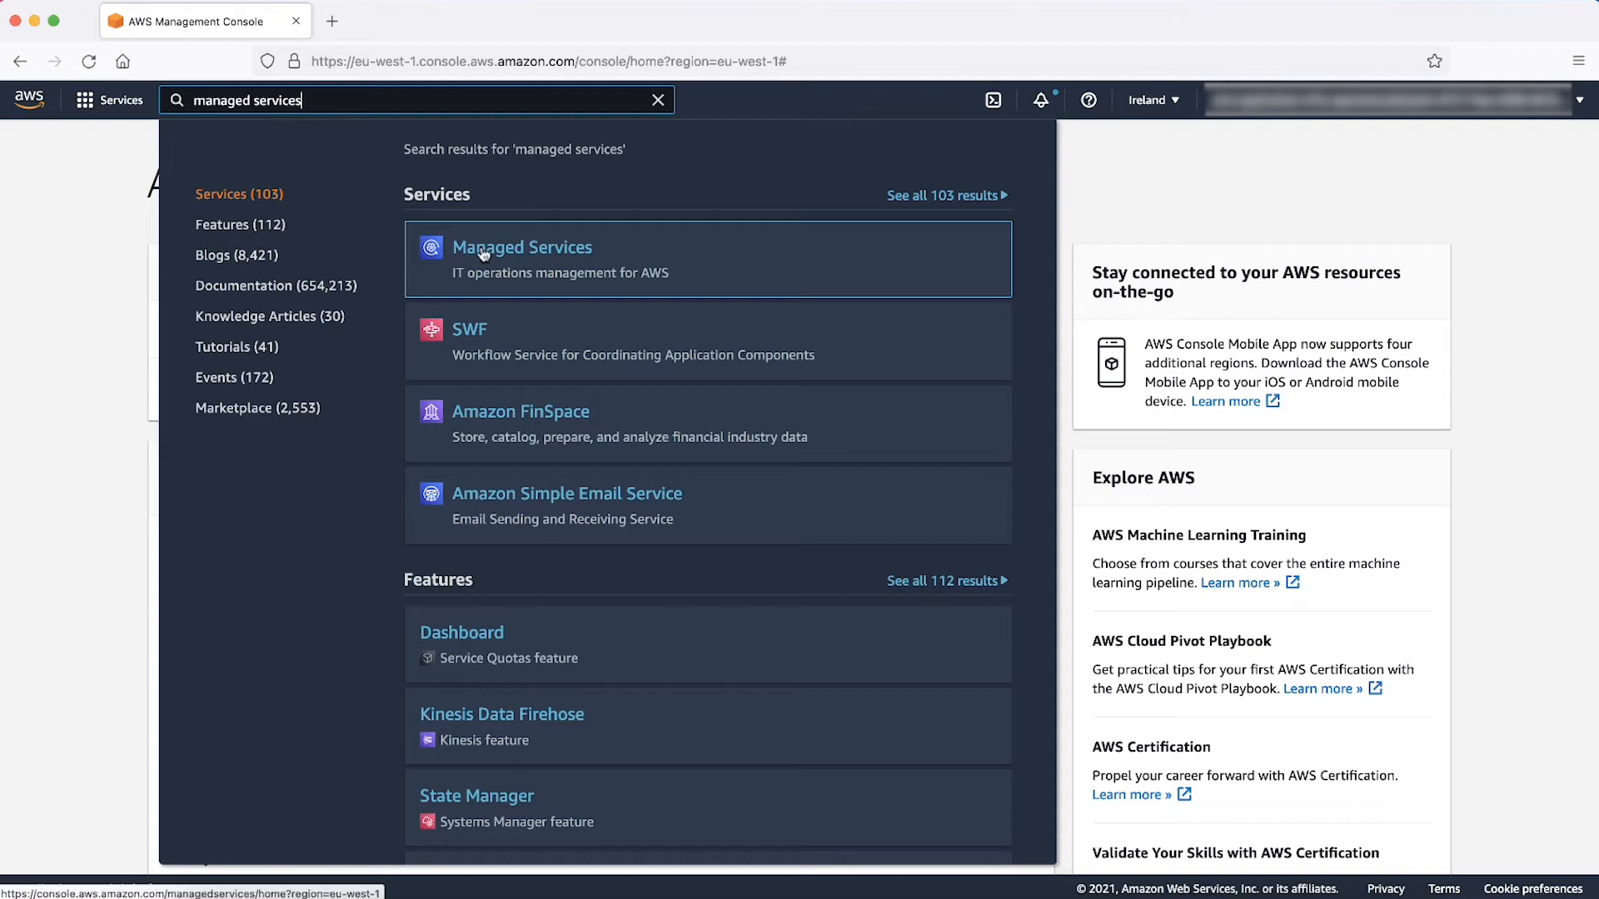
{"action": "left_click", "coordinate": [522, 247]}
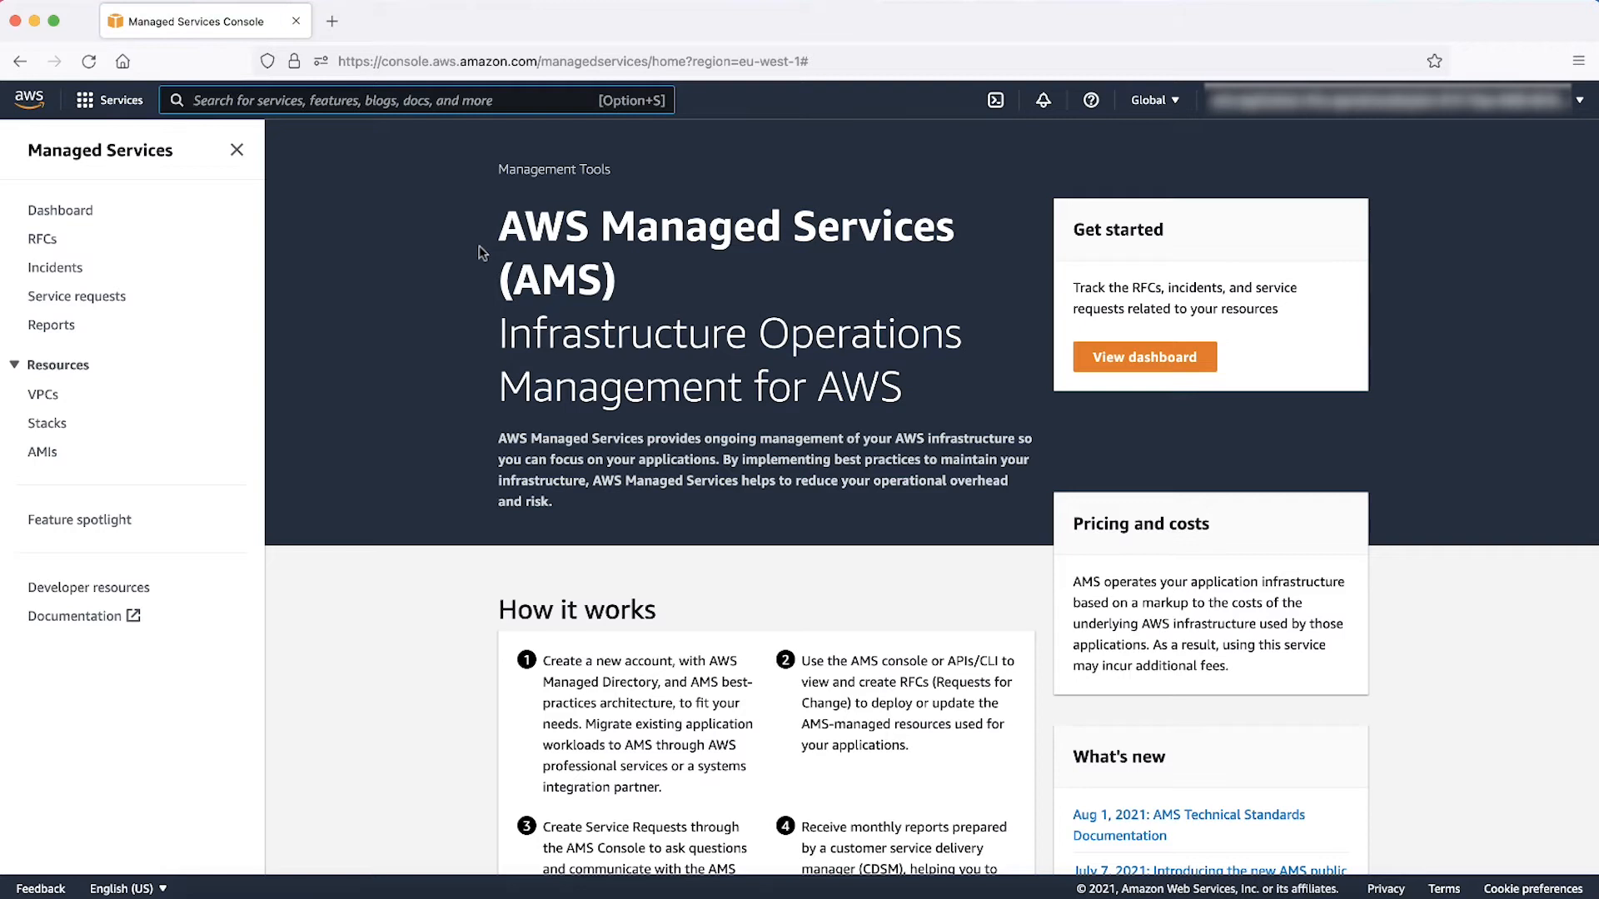
{"action": "mouse_move", "coordinate": [70, 242]}
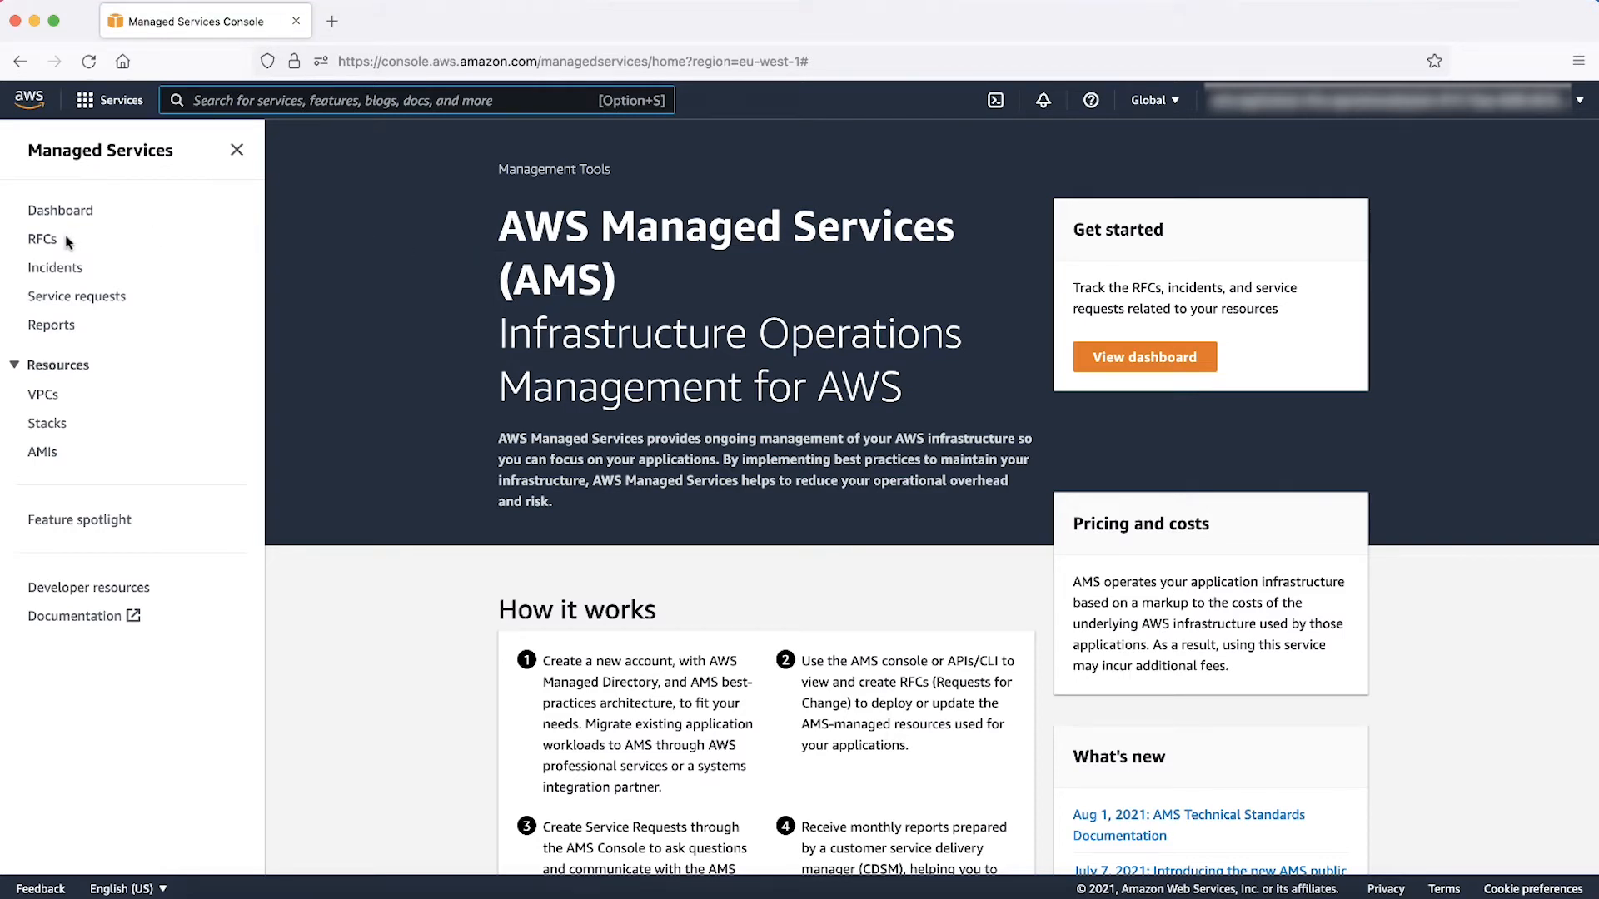
Step: Go to the RFCs list and start creating a new RFC
{"action": "left_click", "coordinate": [42, 238]}
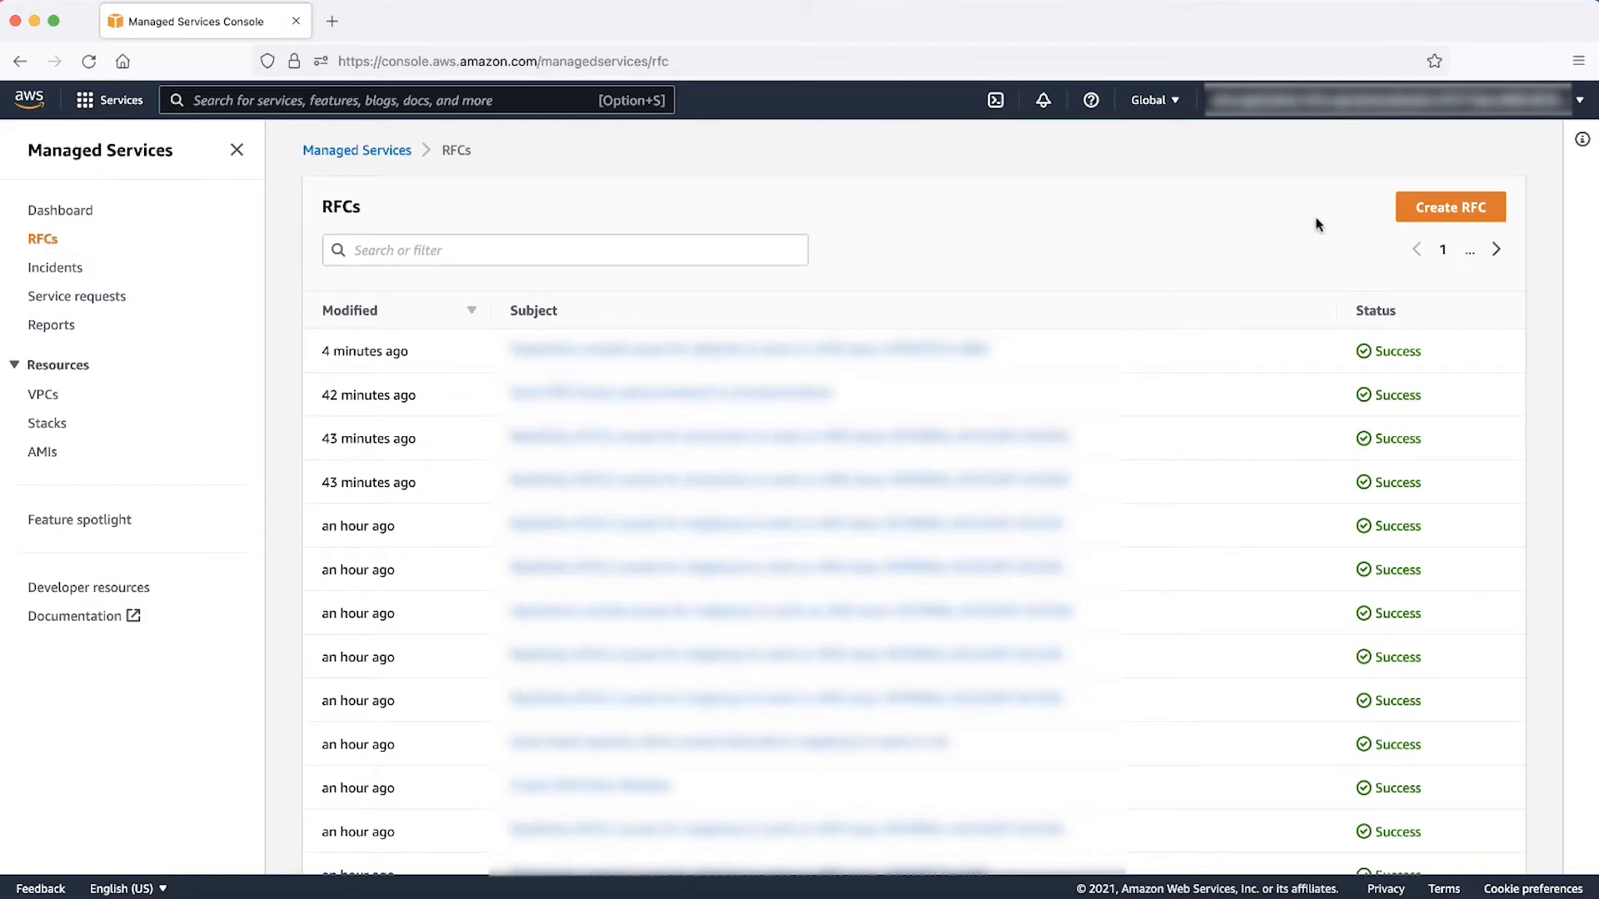
{"action": "left_click", "coordinate": [1449, 207]}
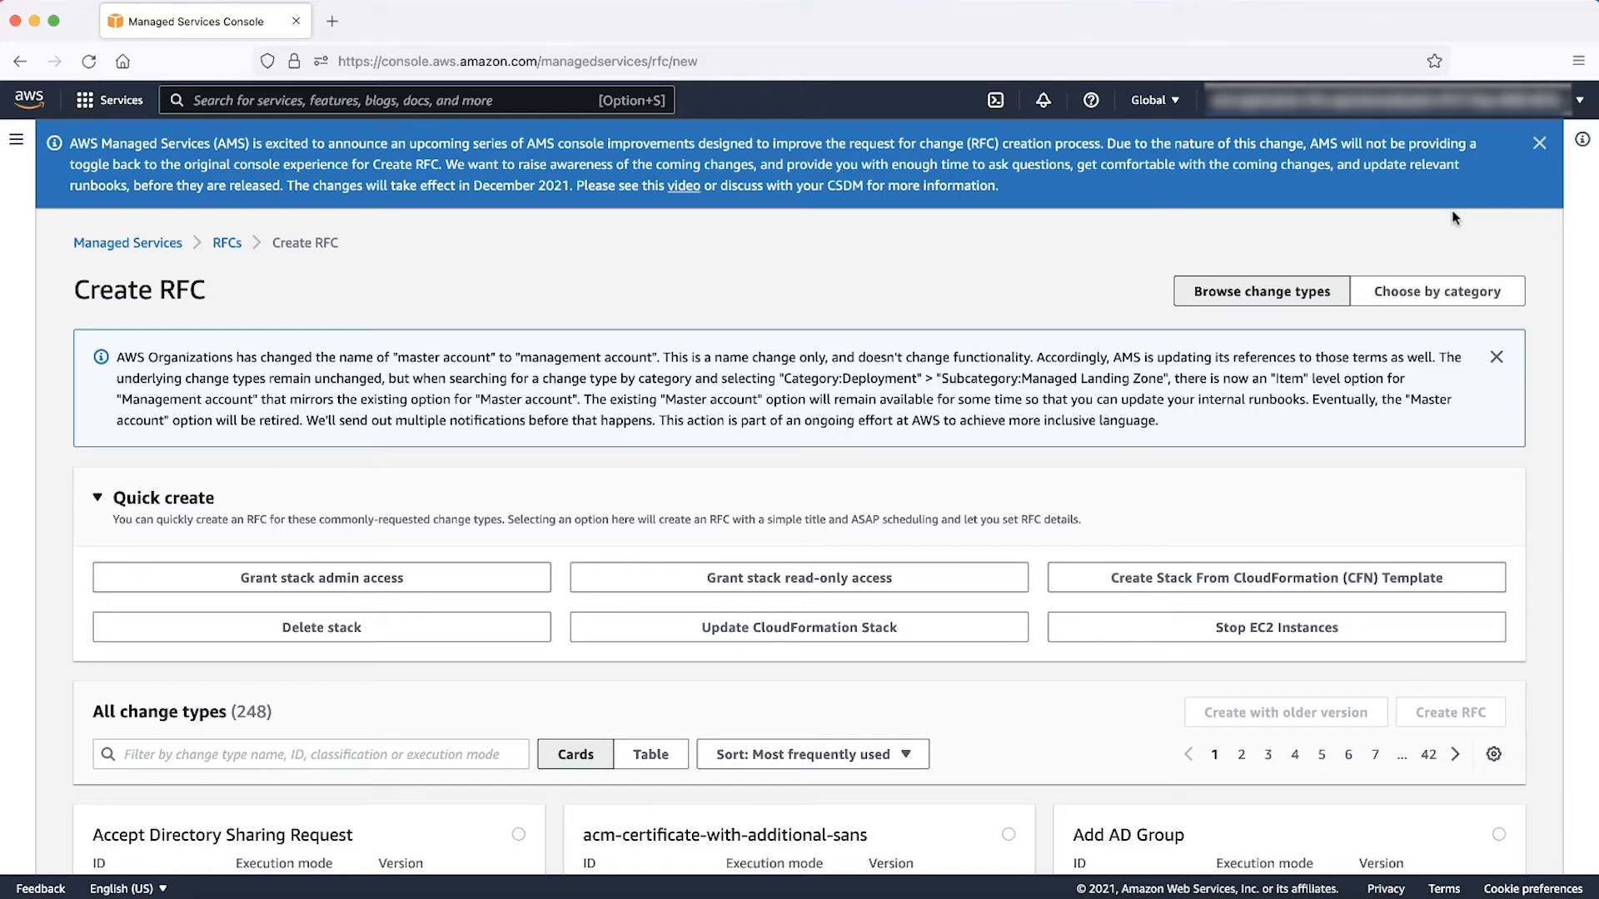
Step: Dismiss the announcement, filter change types by 'create ssm', and choose Create SSM Patch Window
{"action": "left_click", "coordinate": [1537, 142]}
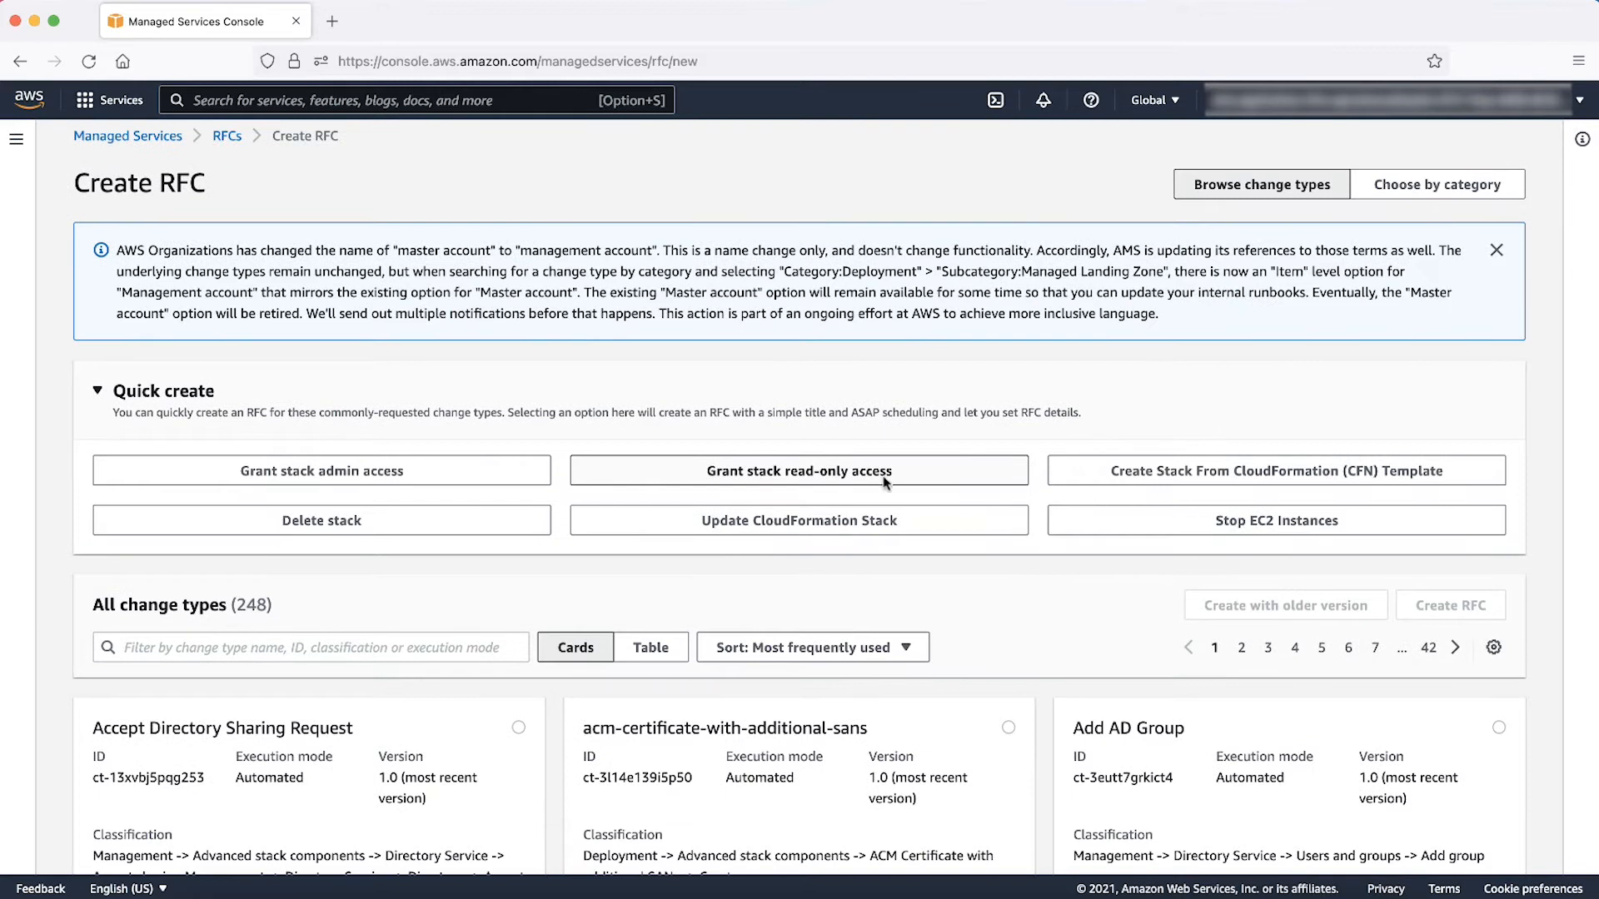
{"action": "type", "text": "create ssm patch window"}
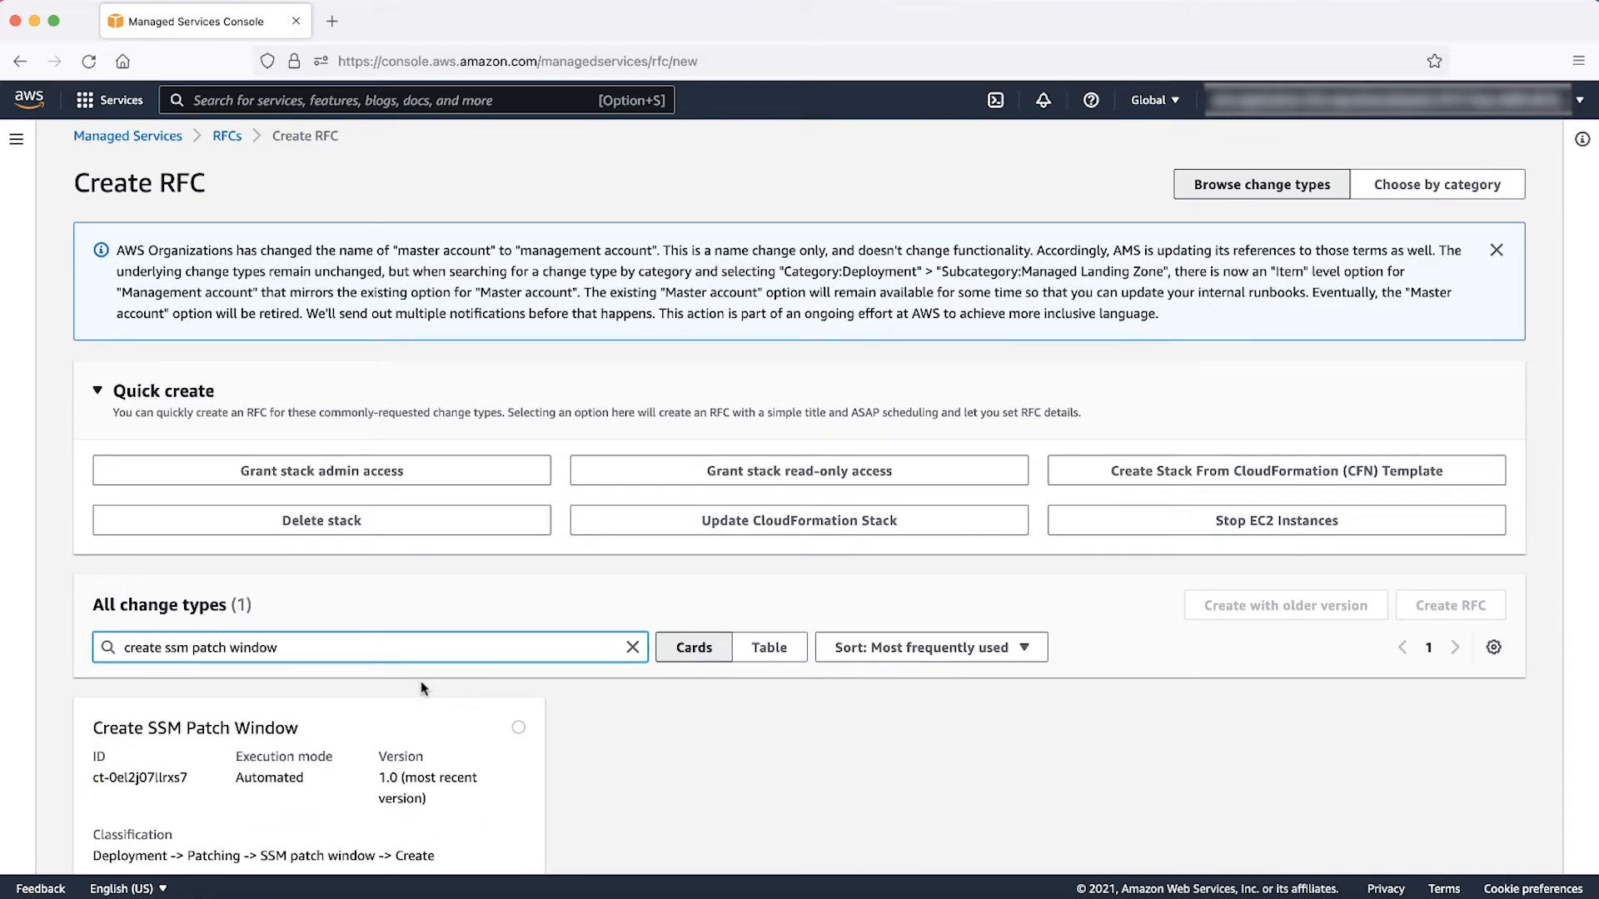
{"action": "left_click", "coordinate": [518, 727]}
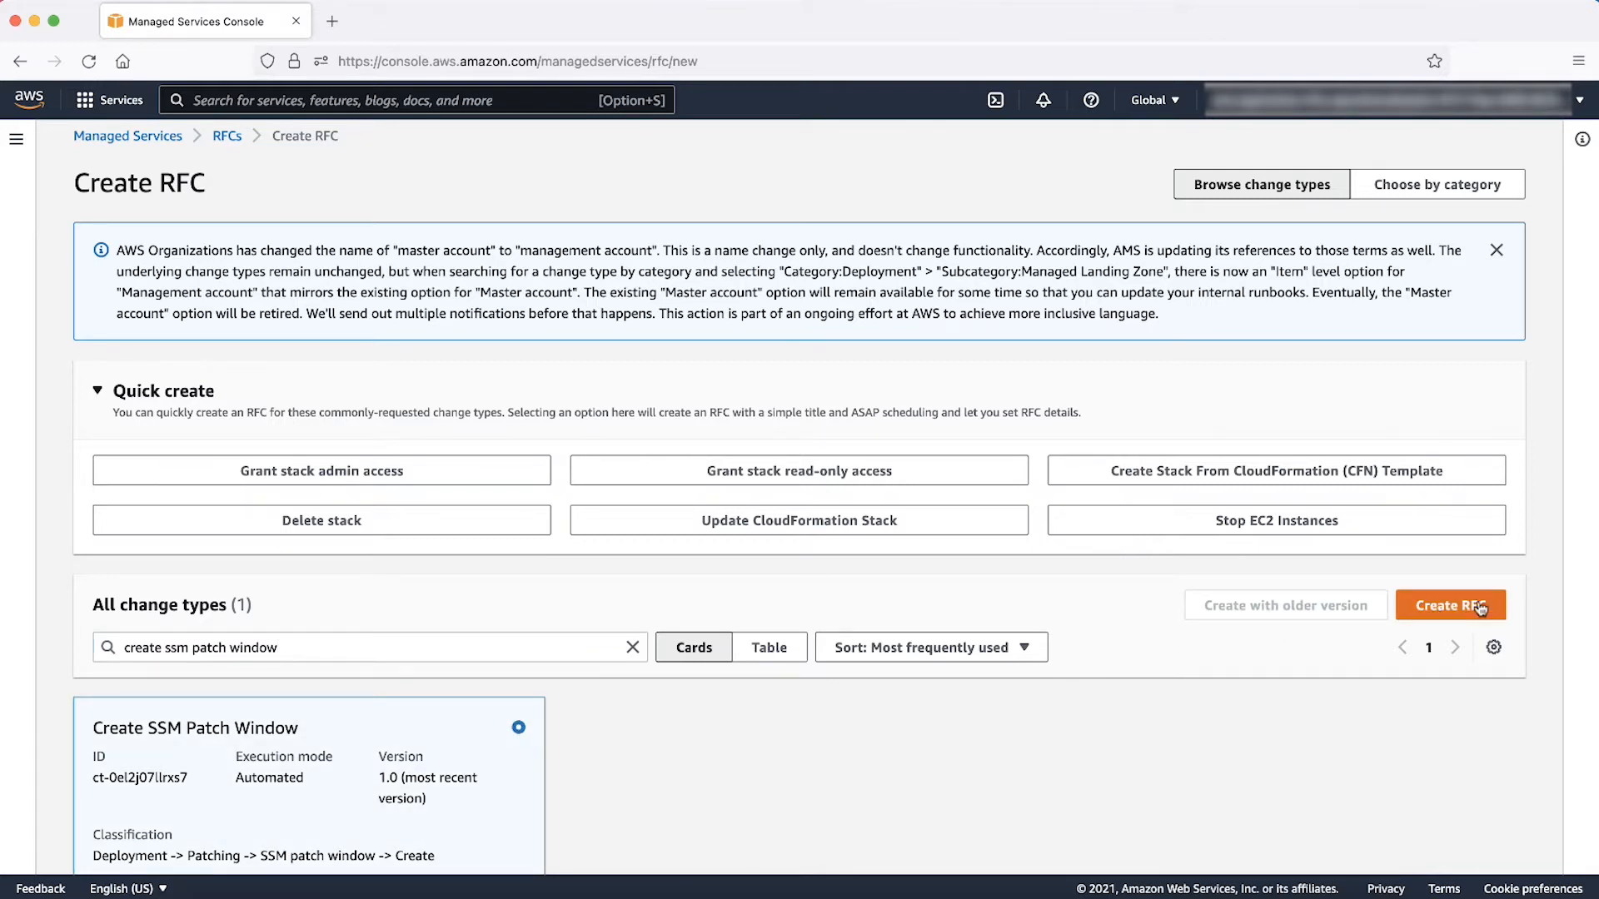
{"action": "mouse_move", "coordinate": [1445, 167]}
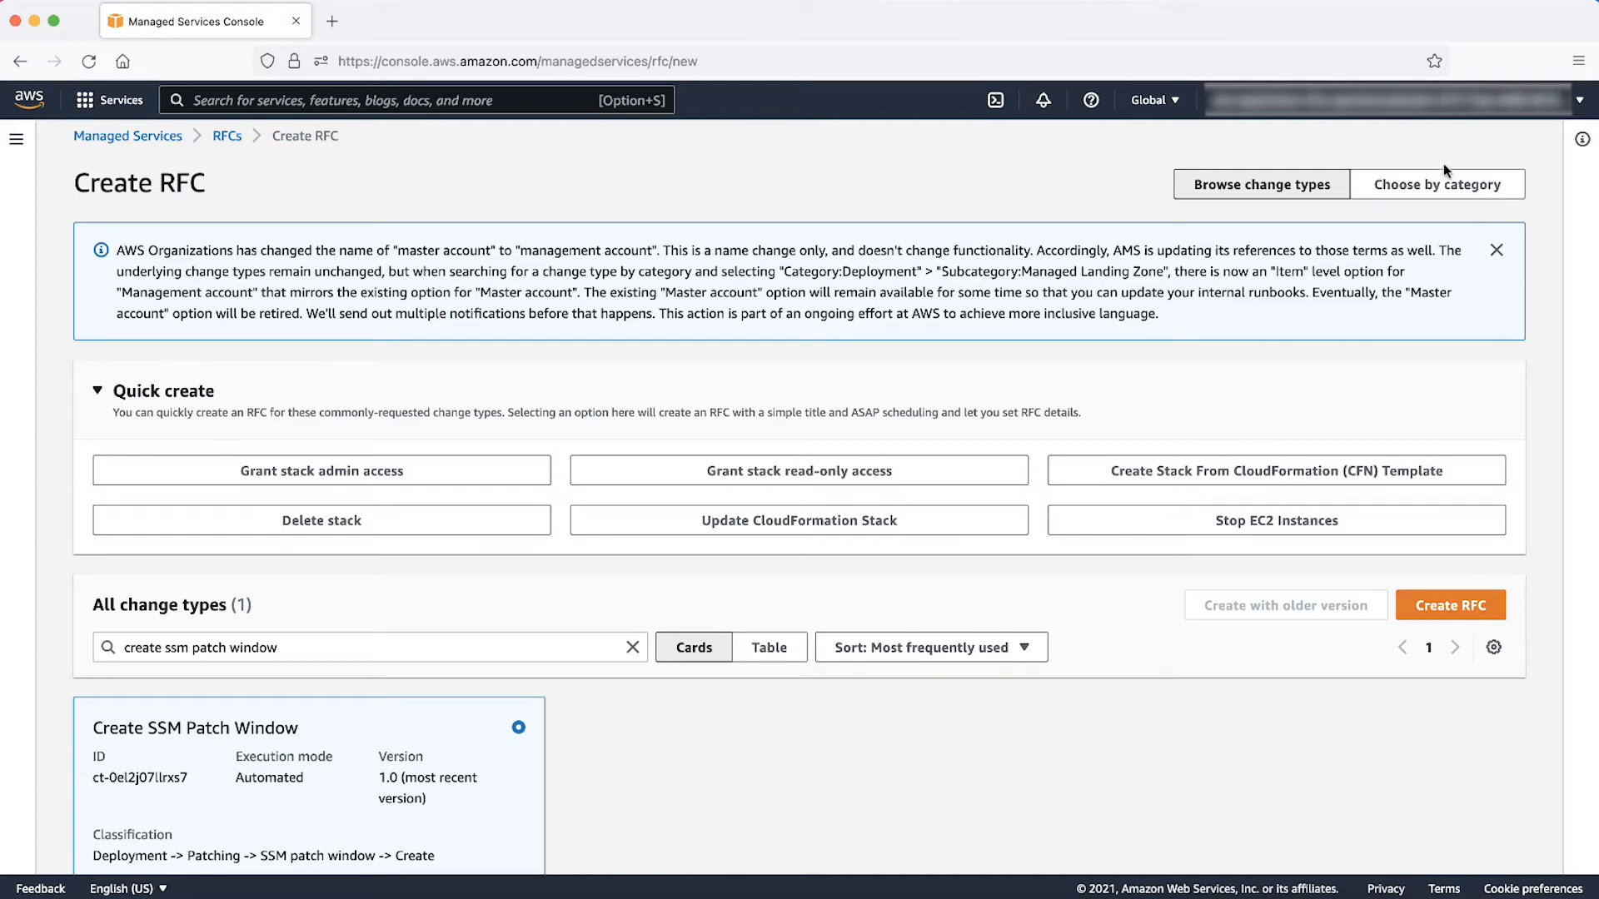
Step: Categorize the change as Deployment, Patching, SSM patch window, Create
{"action": "left_click", "coordinate": [1438, 184]}
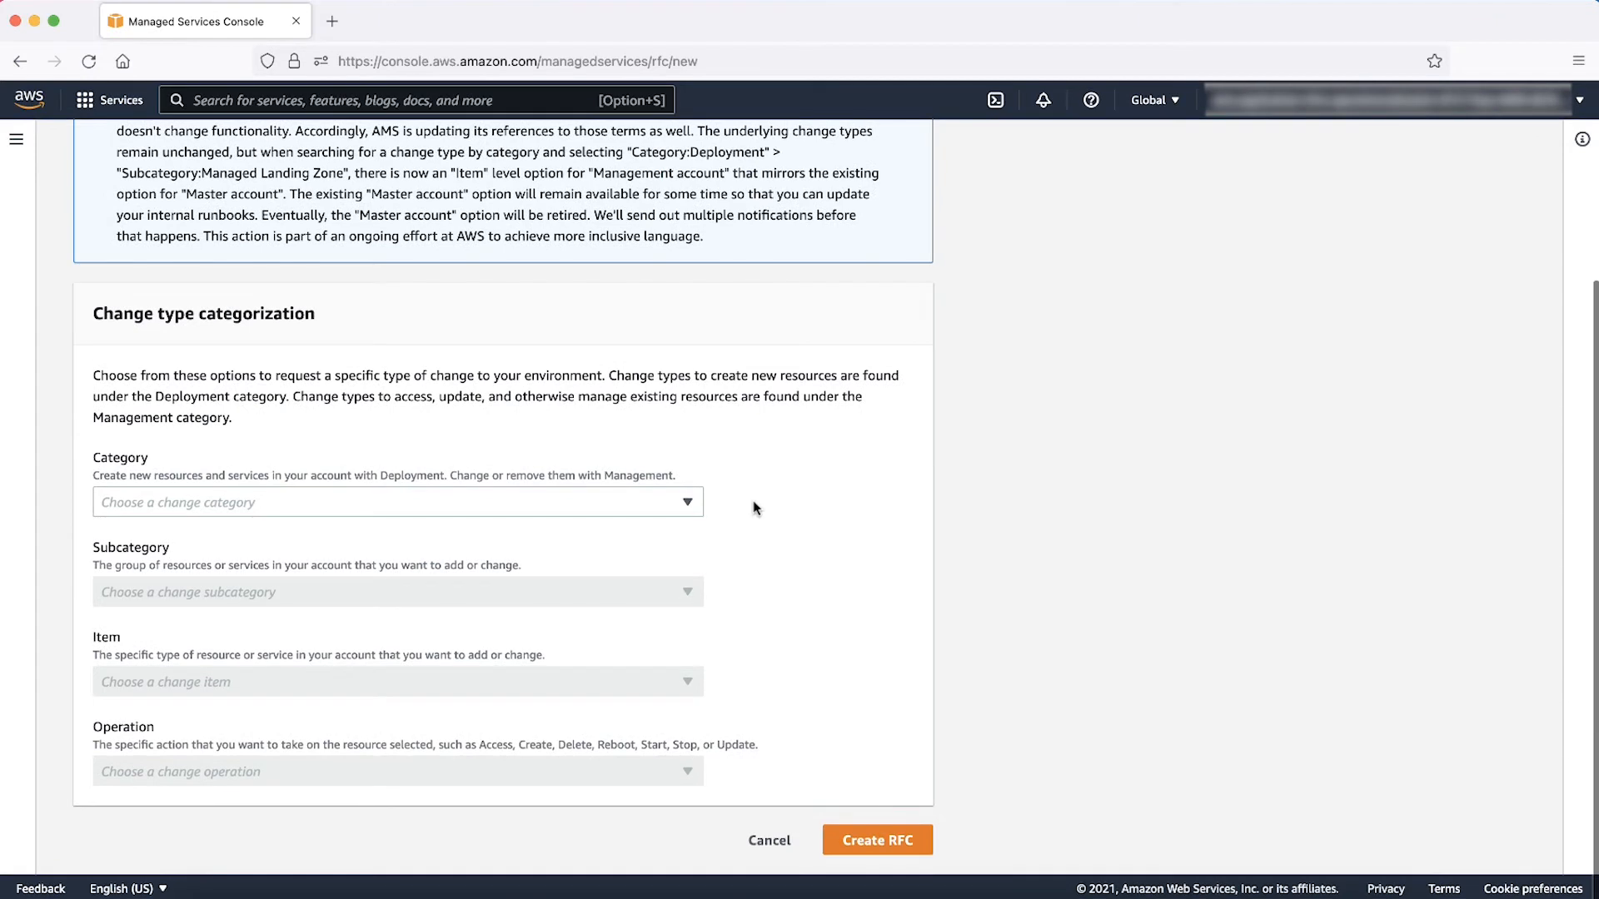
{"action": "left_click", "coordinate": [396, 502]}
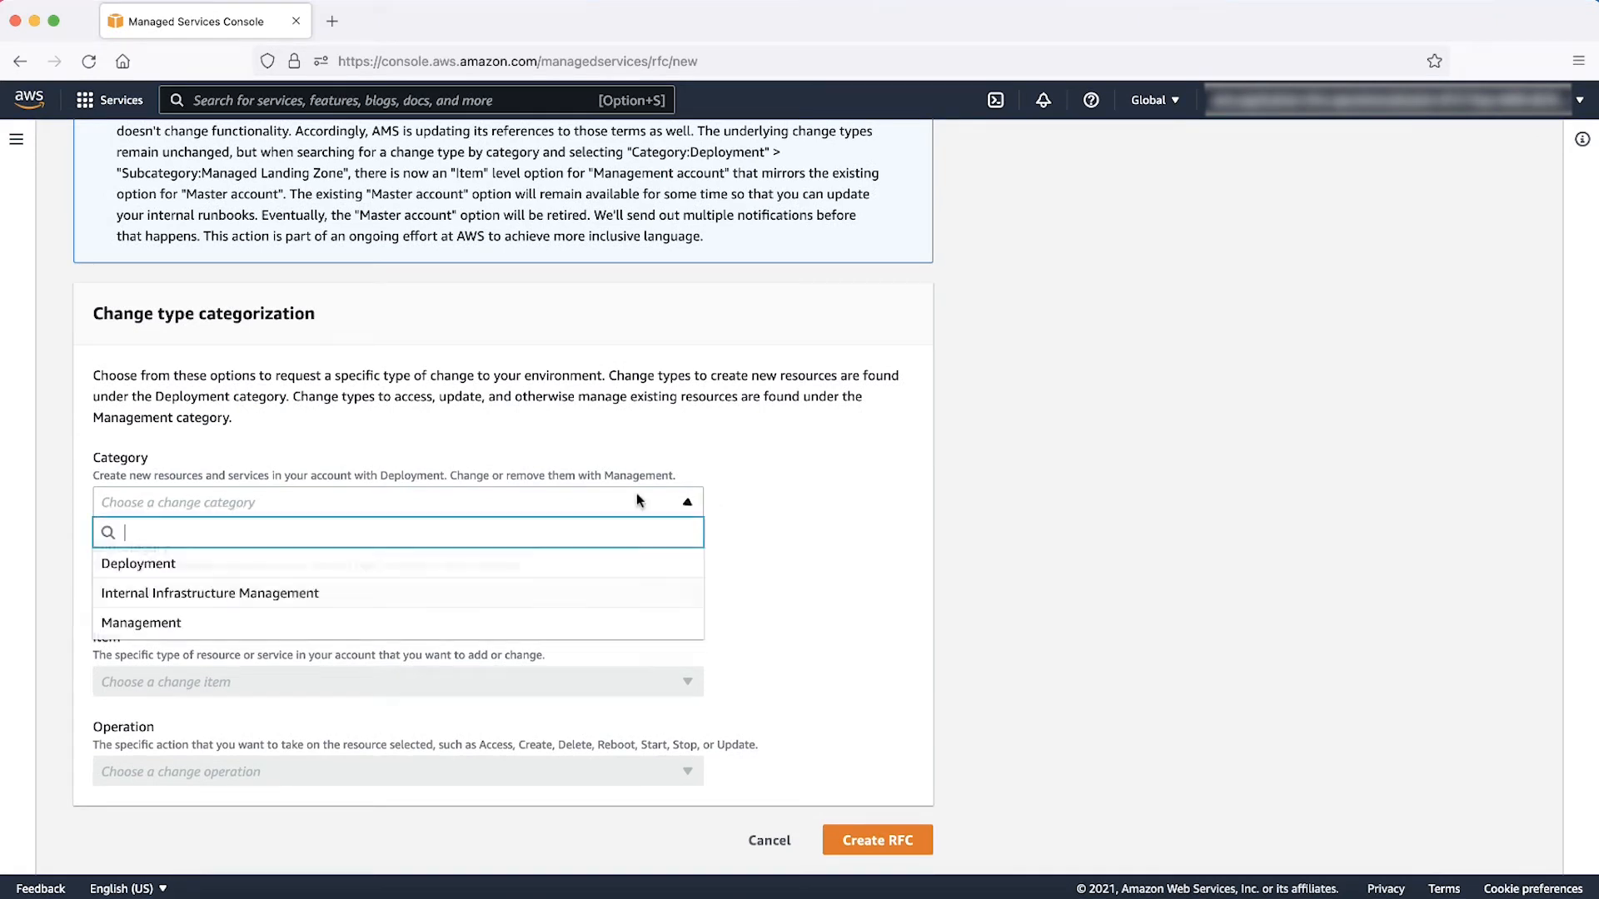
{"action": "left_click", "coordinate": [139, 564]}
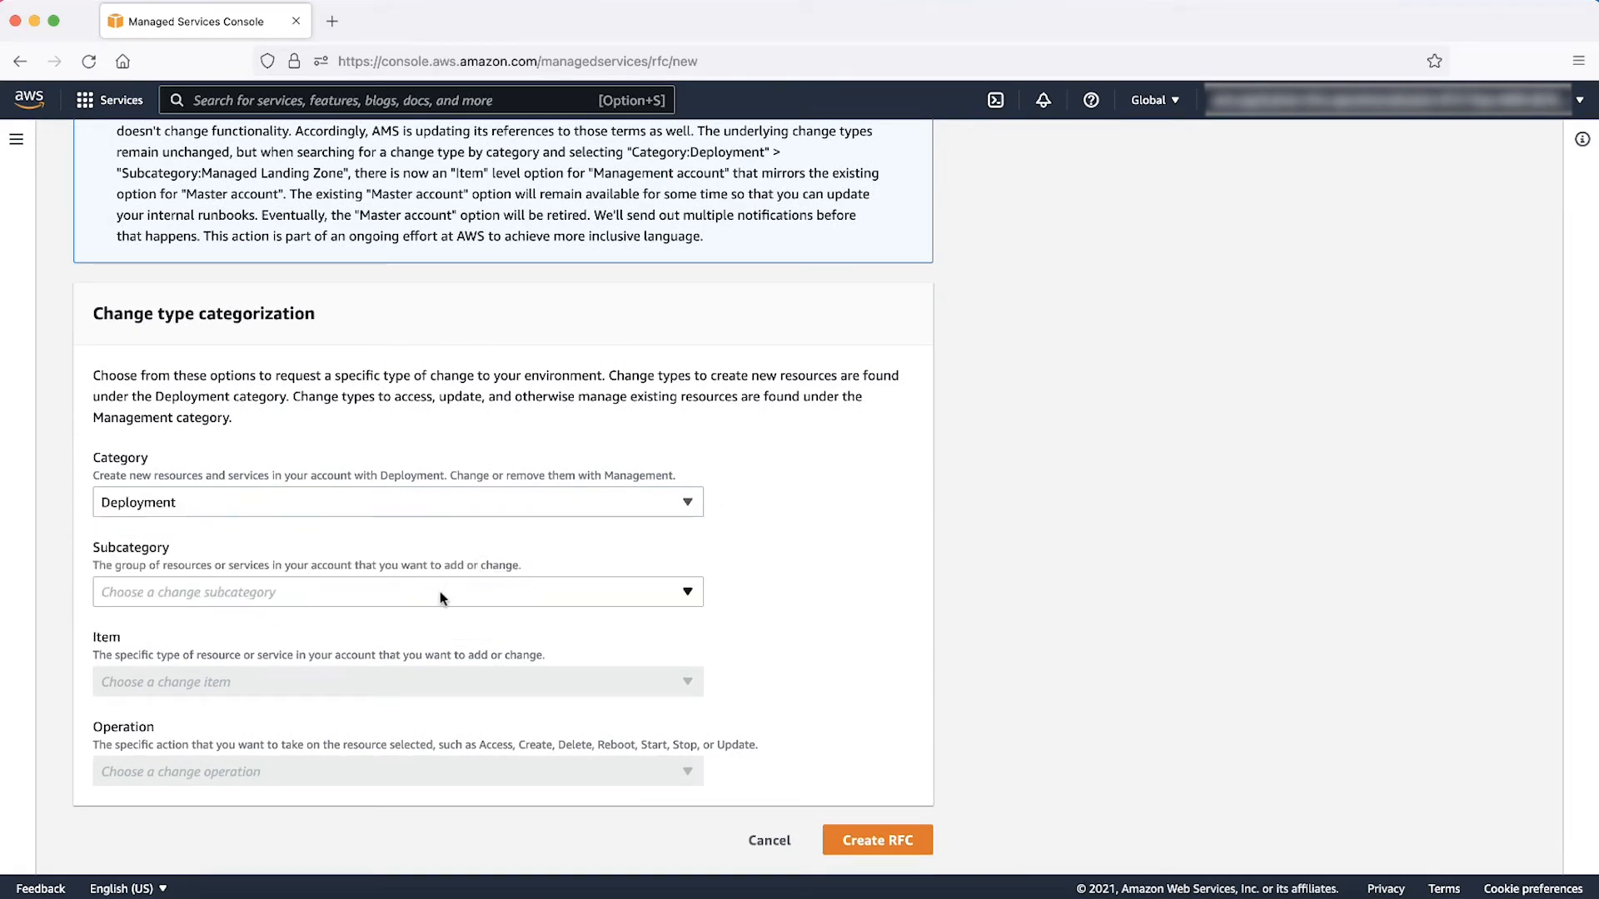
{"action": "left_click", "coordinate": [396, 592]}
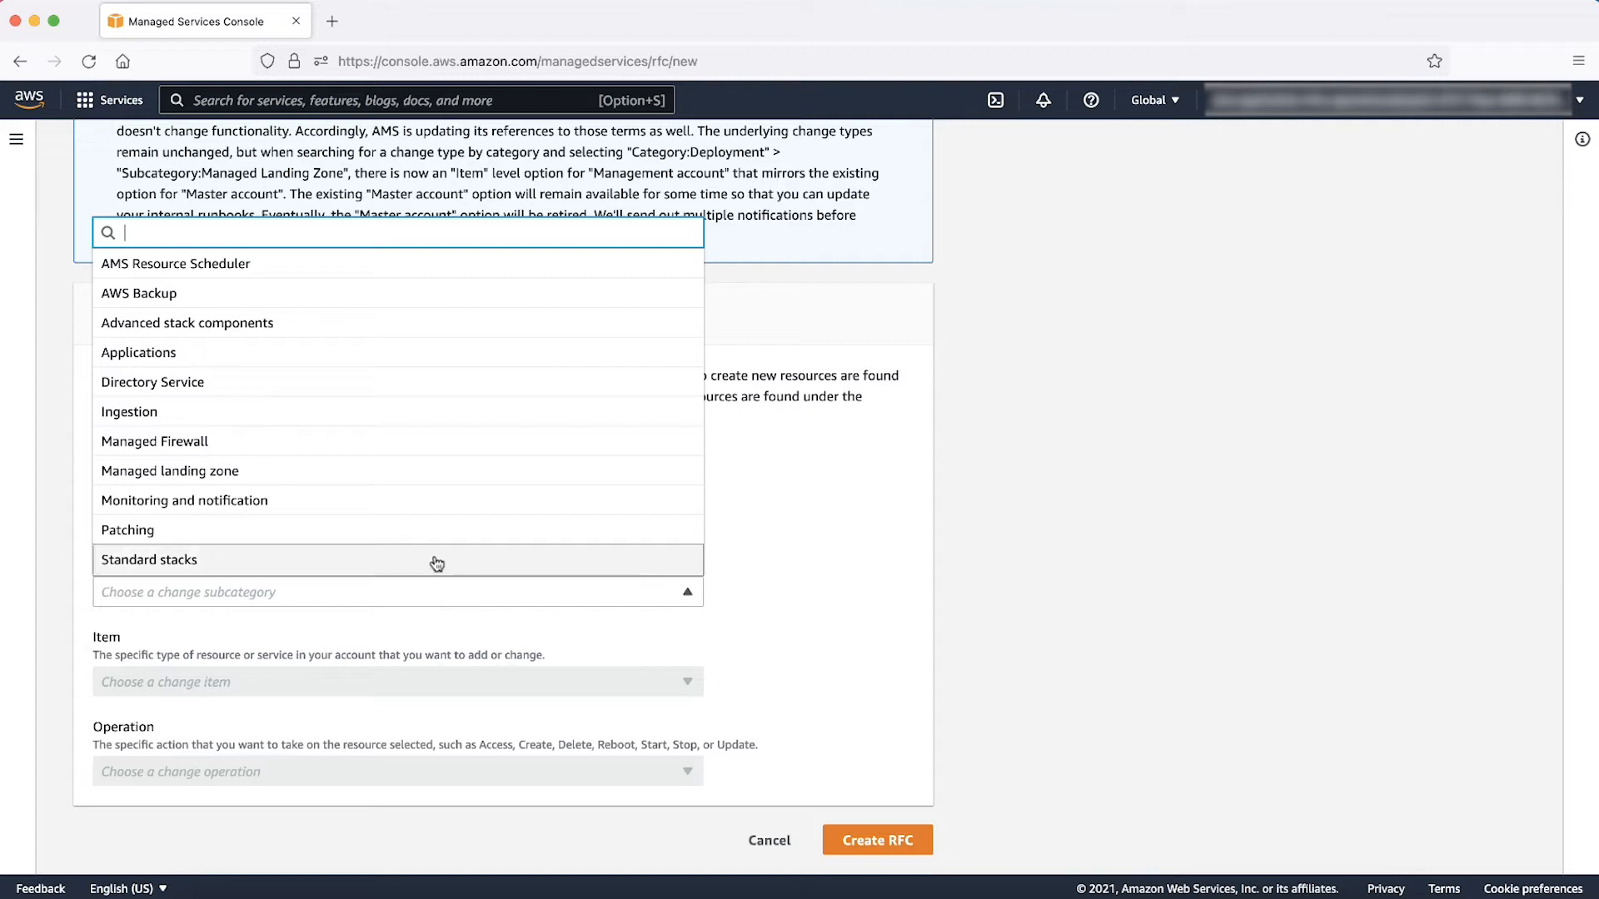
{"action": "left_click", "coordinate": [127, 529]}
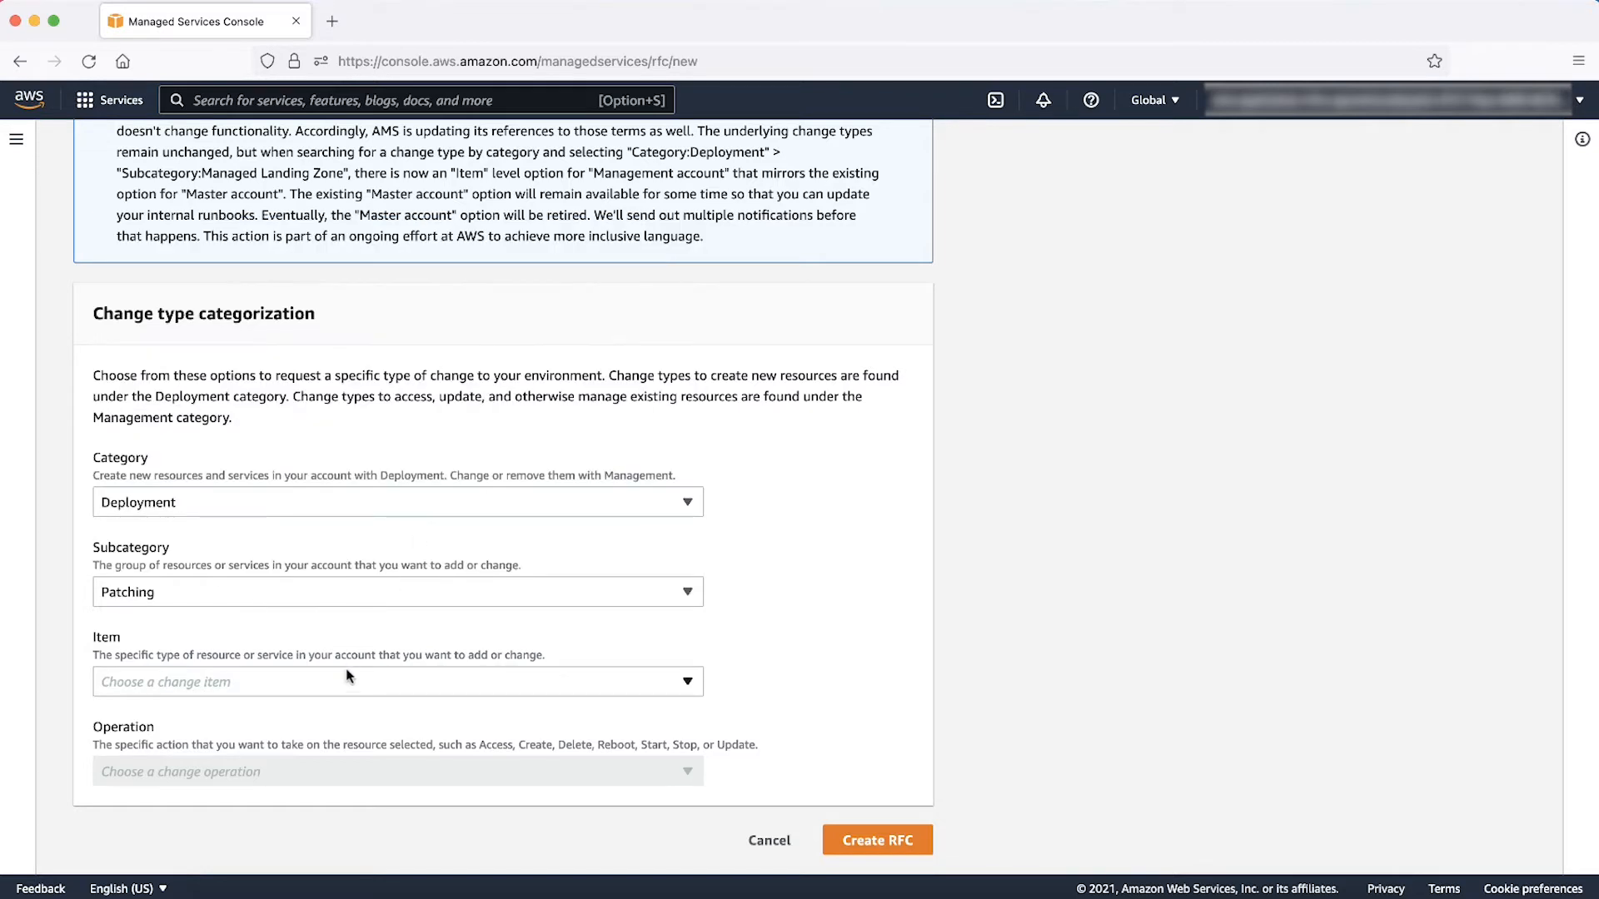
{"action": "left_click", "coordinate": [397, 682]}
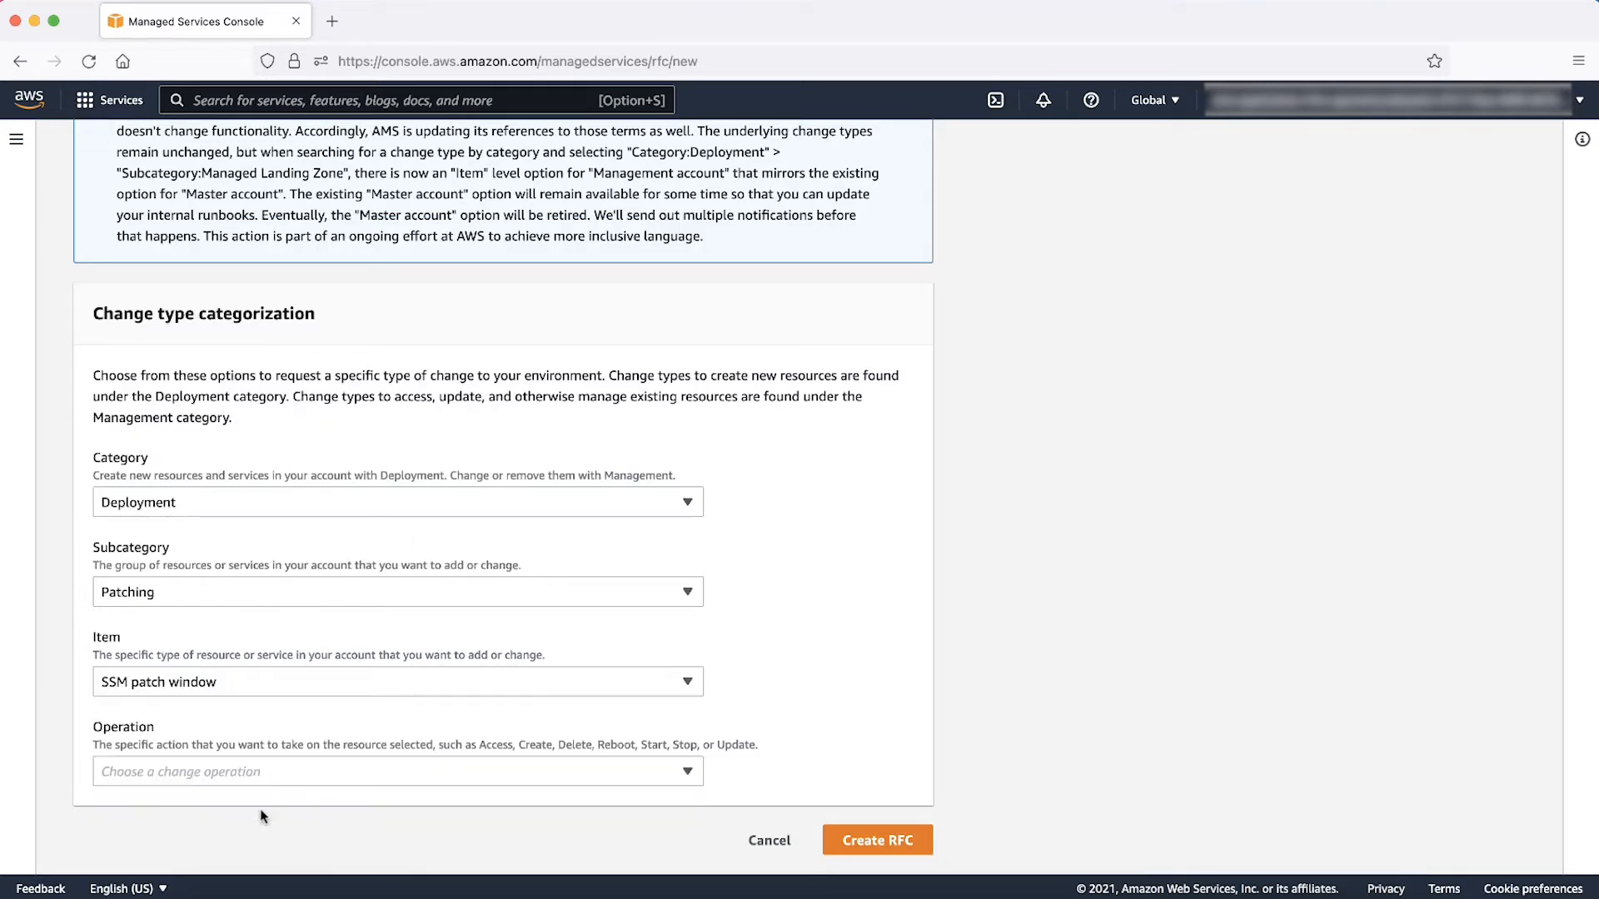
{"action": "left_click", "coordinate": [397, 771]}
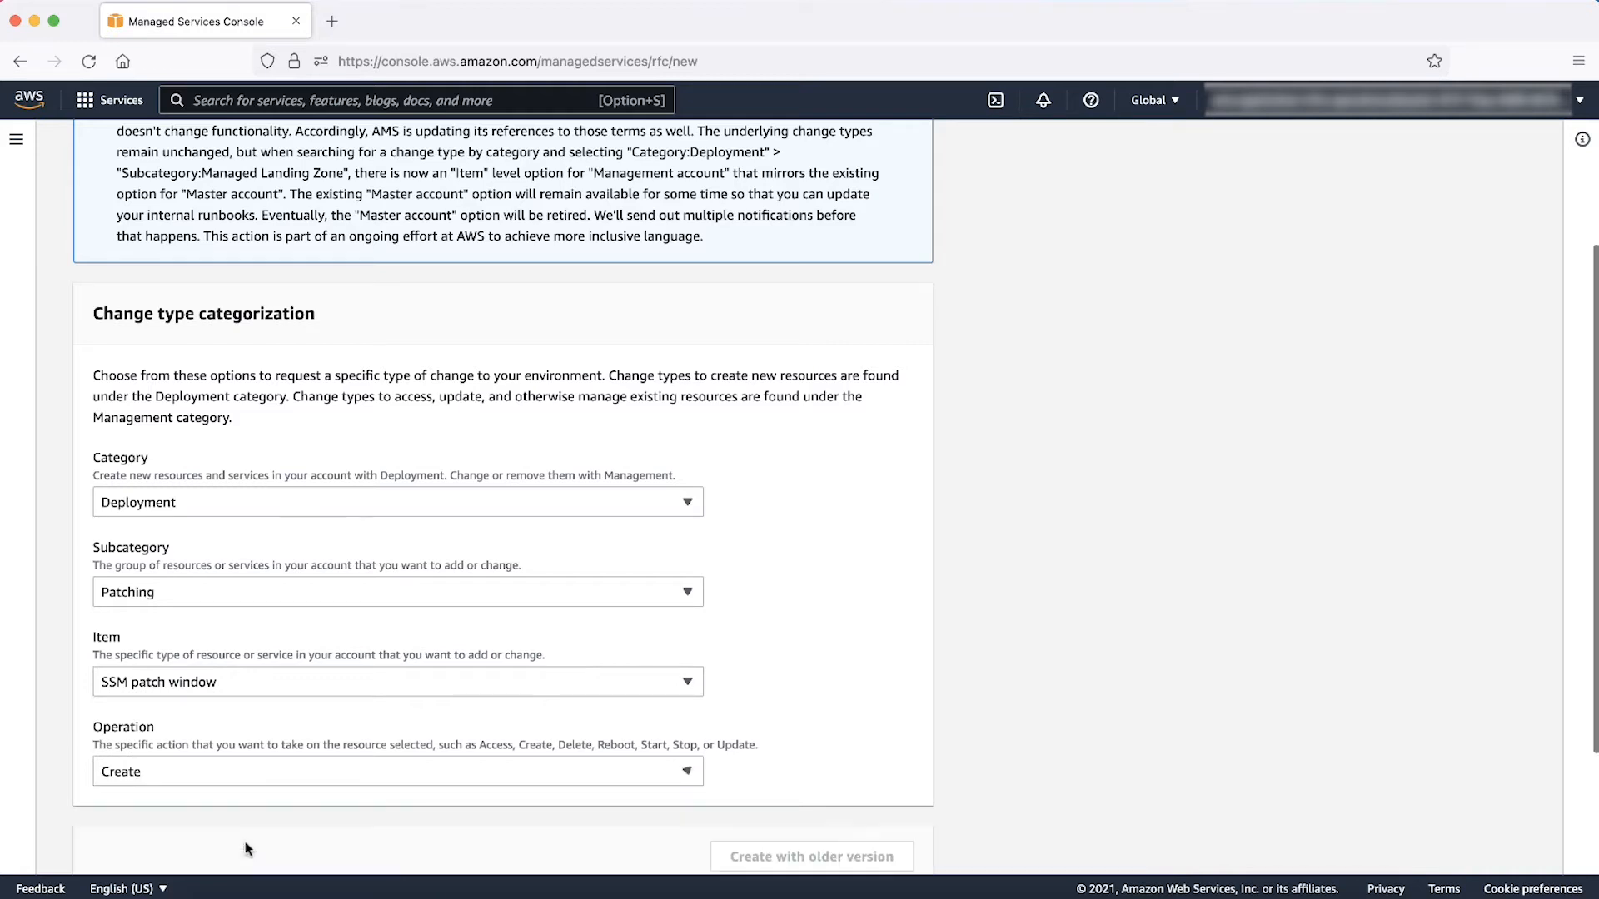
{"action": "scroll", "scroll_direction": "down", "scroll_amount": 3}
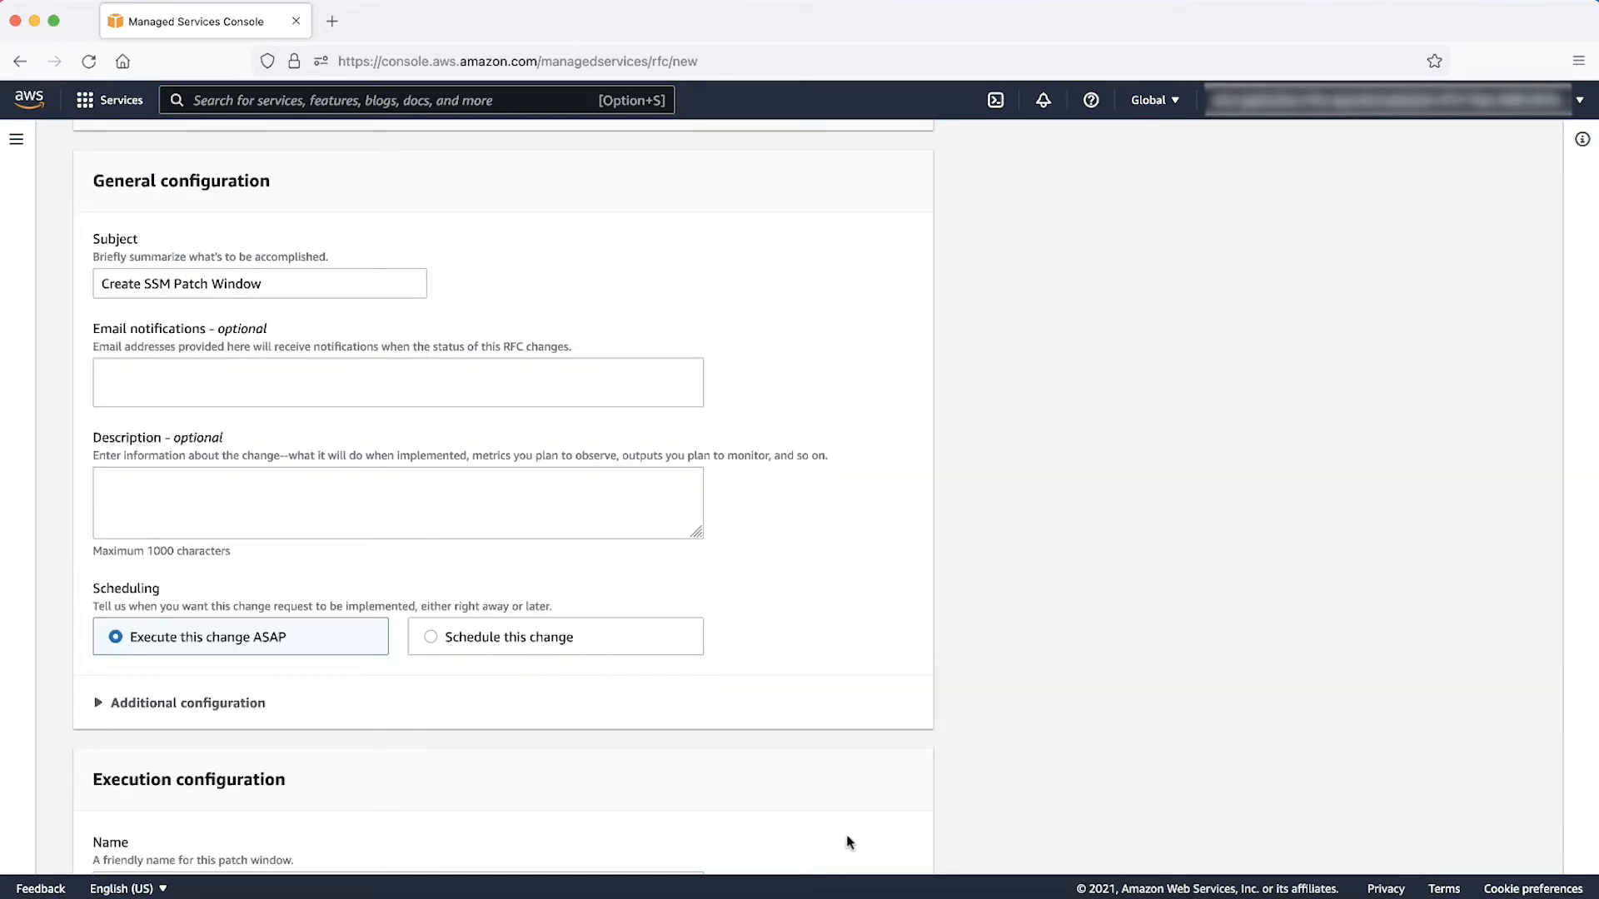
{"action": "mouse_move", "coordinate": [814, 828]}
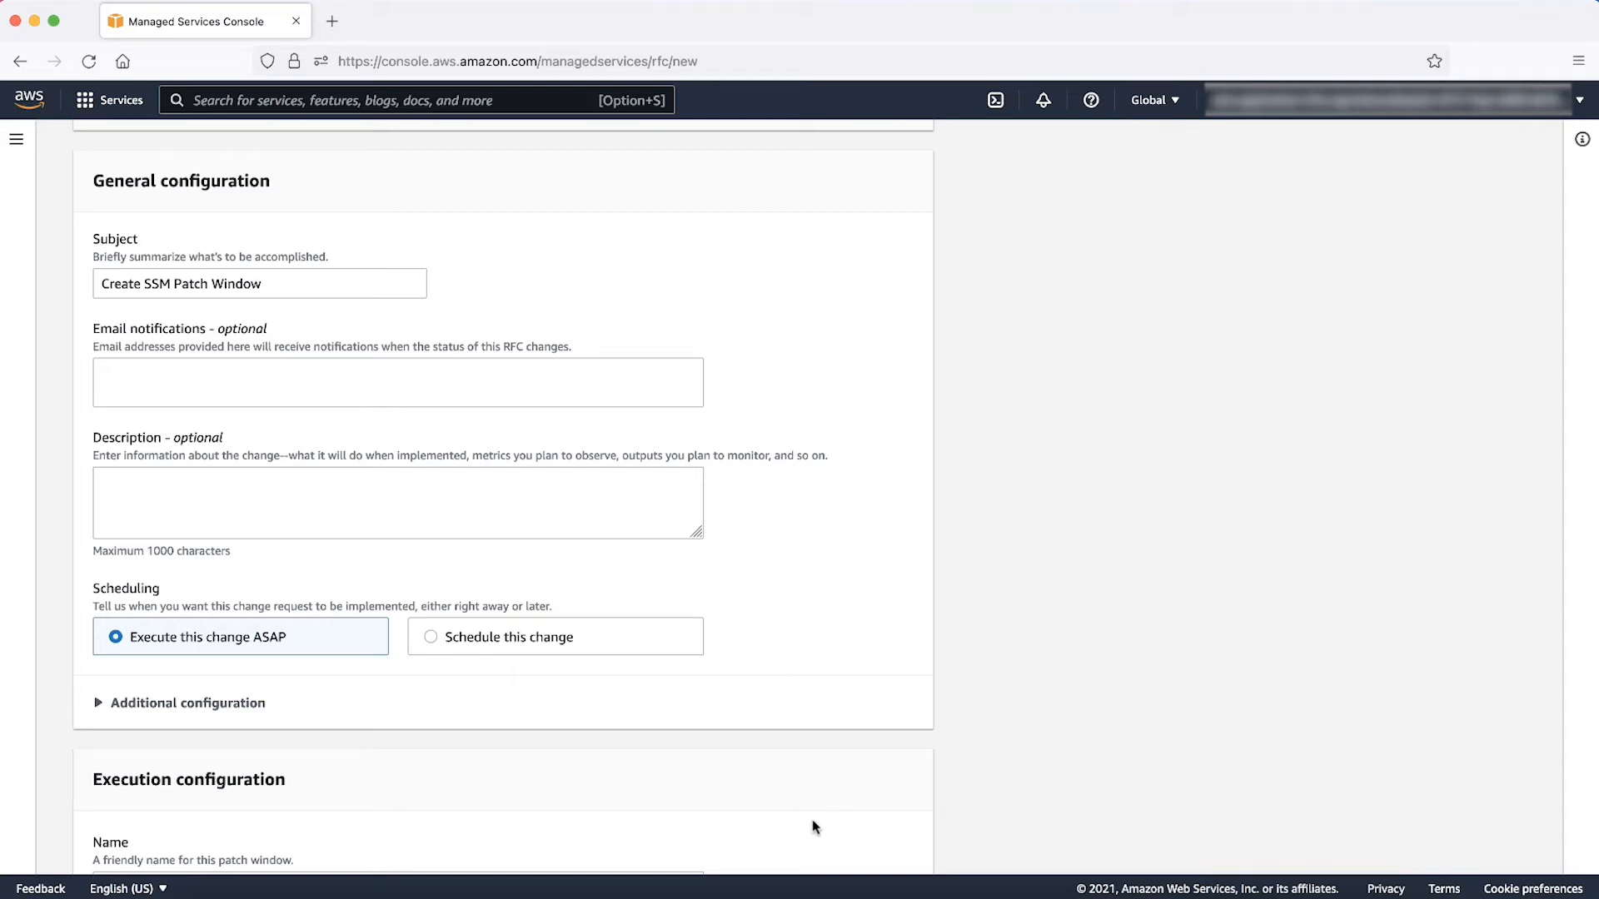
Step: Enter 'do not patch window rfc' as the RFC description
{"action": "type", "text": "do not"}
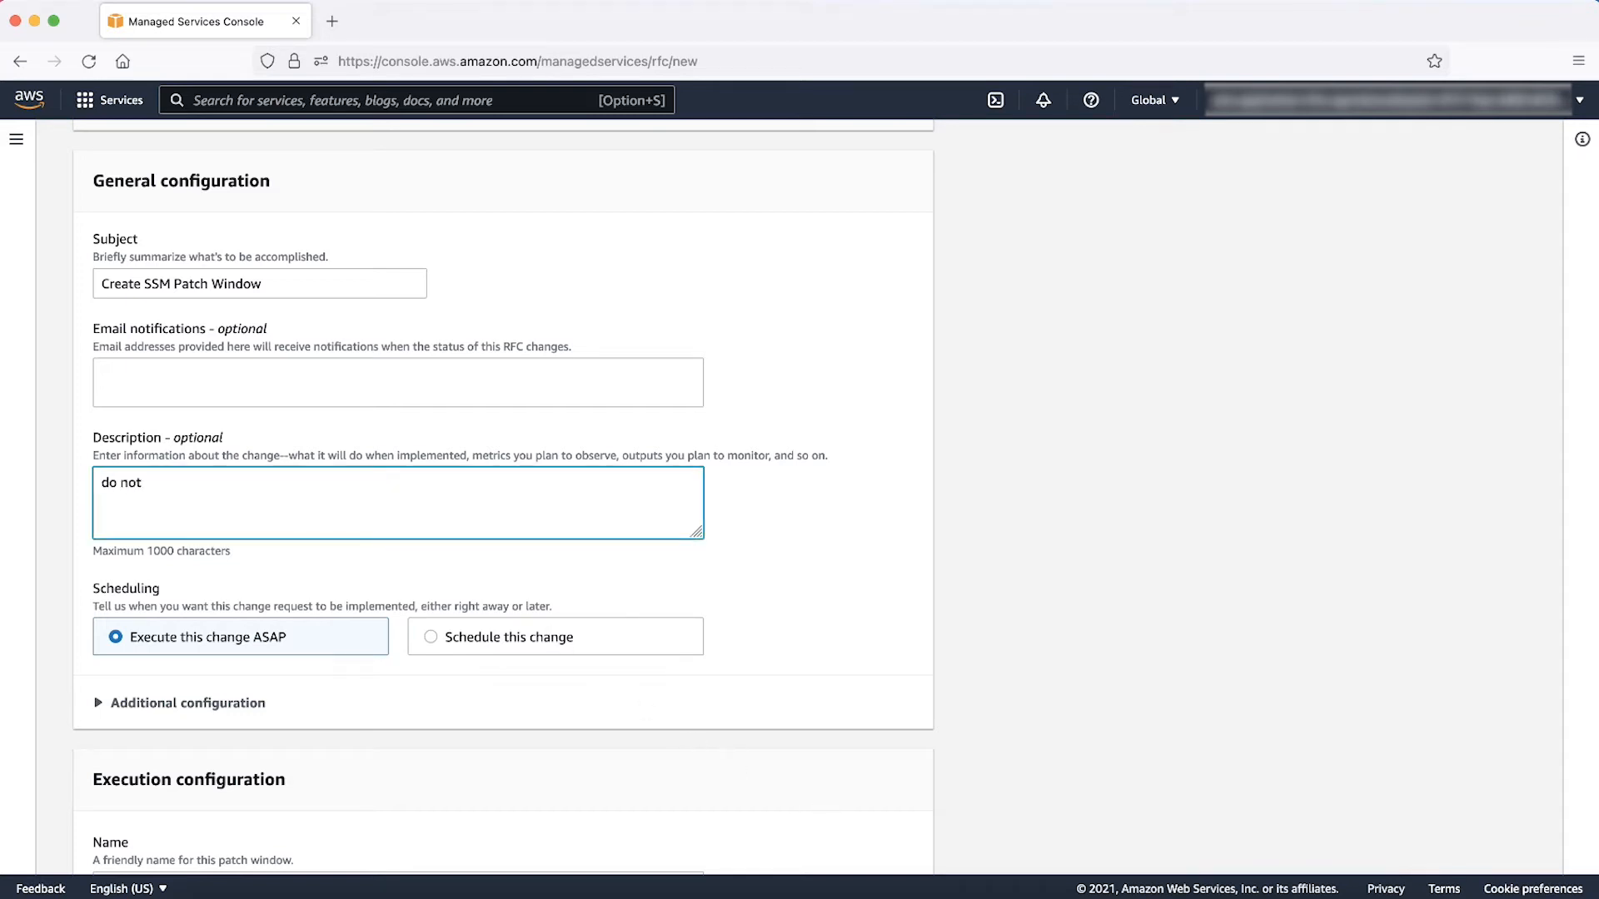
{"action": "type", "text": "patch window"}
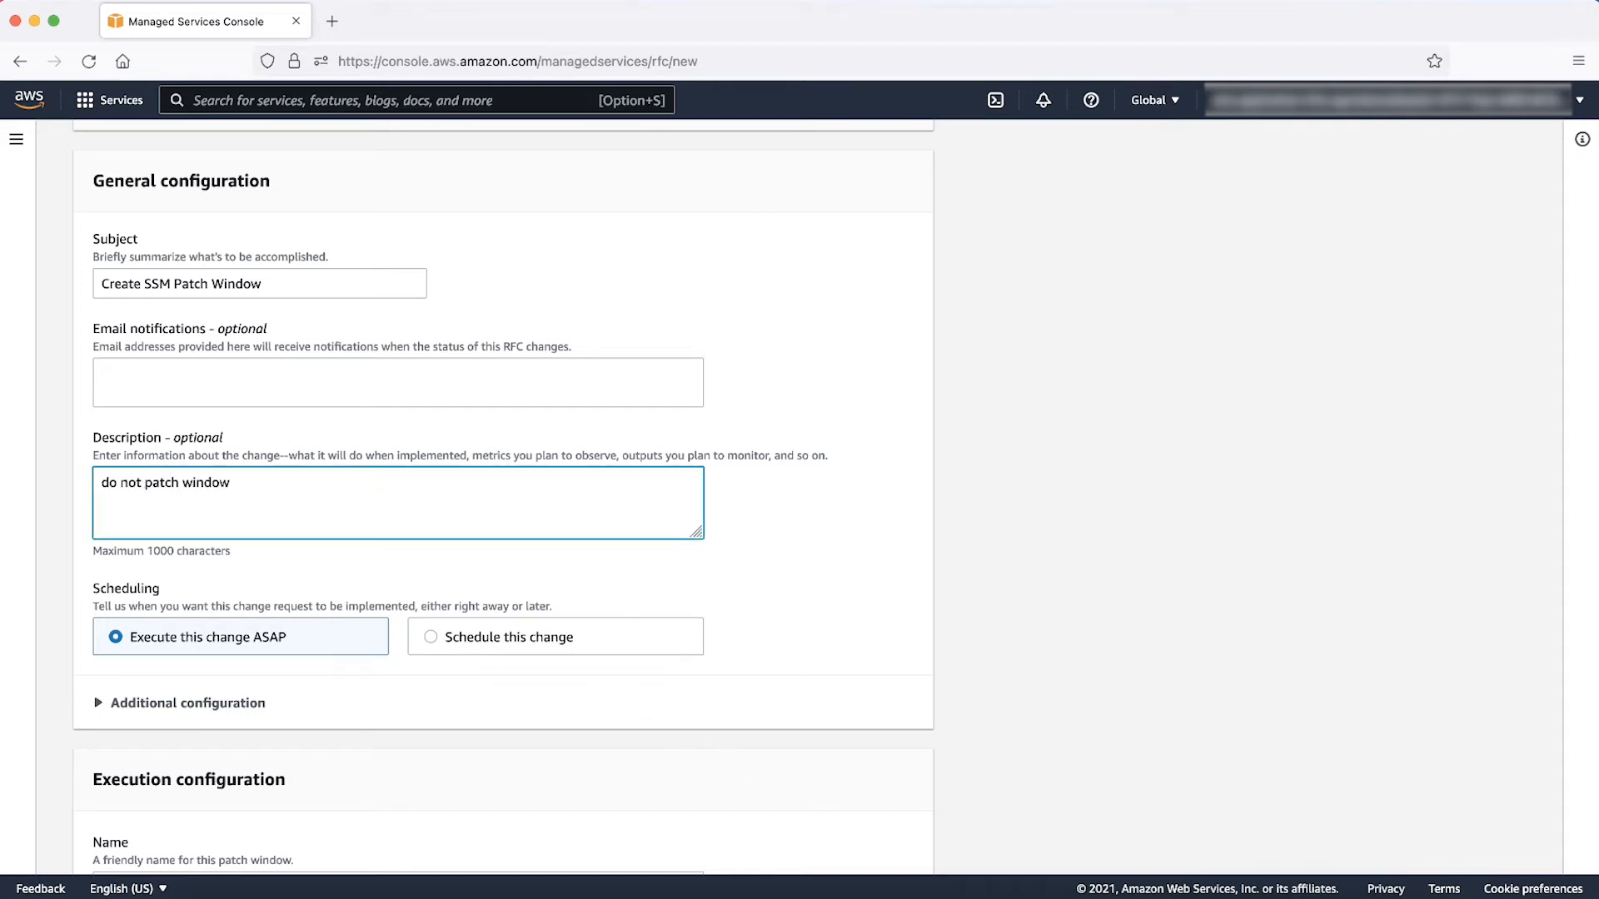
{"action": "type", "text": "rfc"}
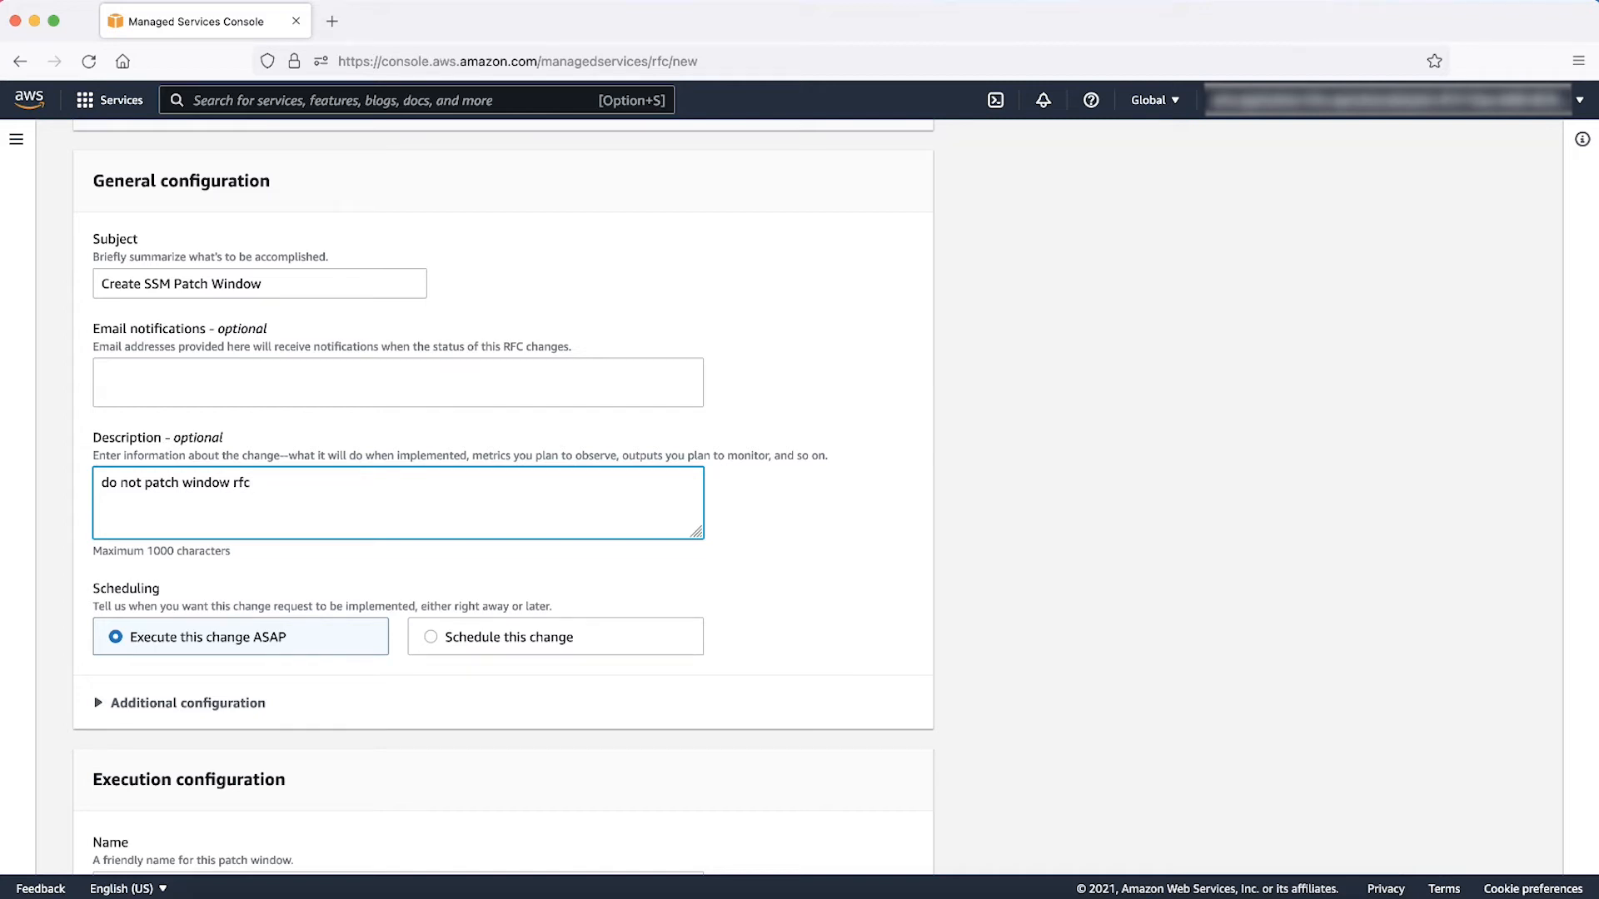
Step: Name the patch window test-maintenance-window with patch group do-not-patch
{"action": "scroll", "scroll_direction": "down", "scroll_amount": 3}
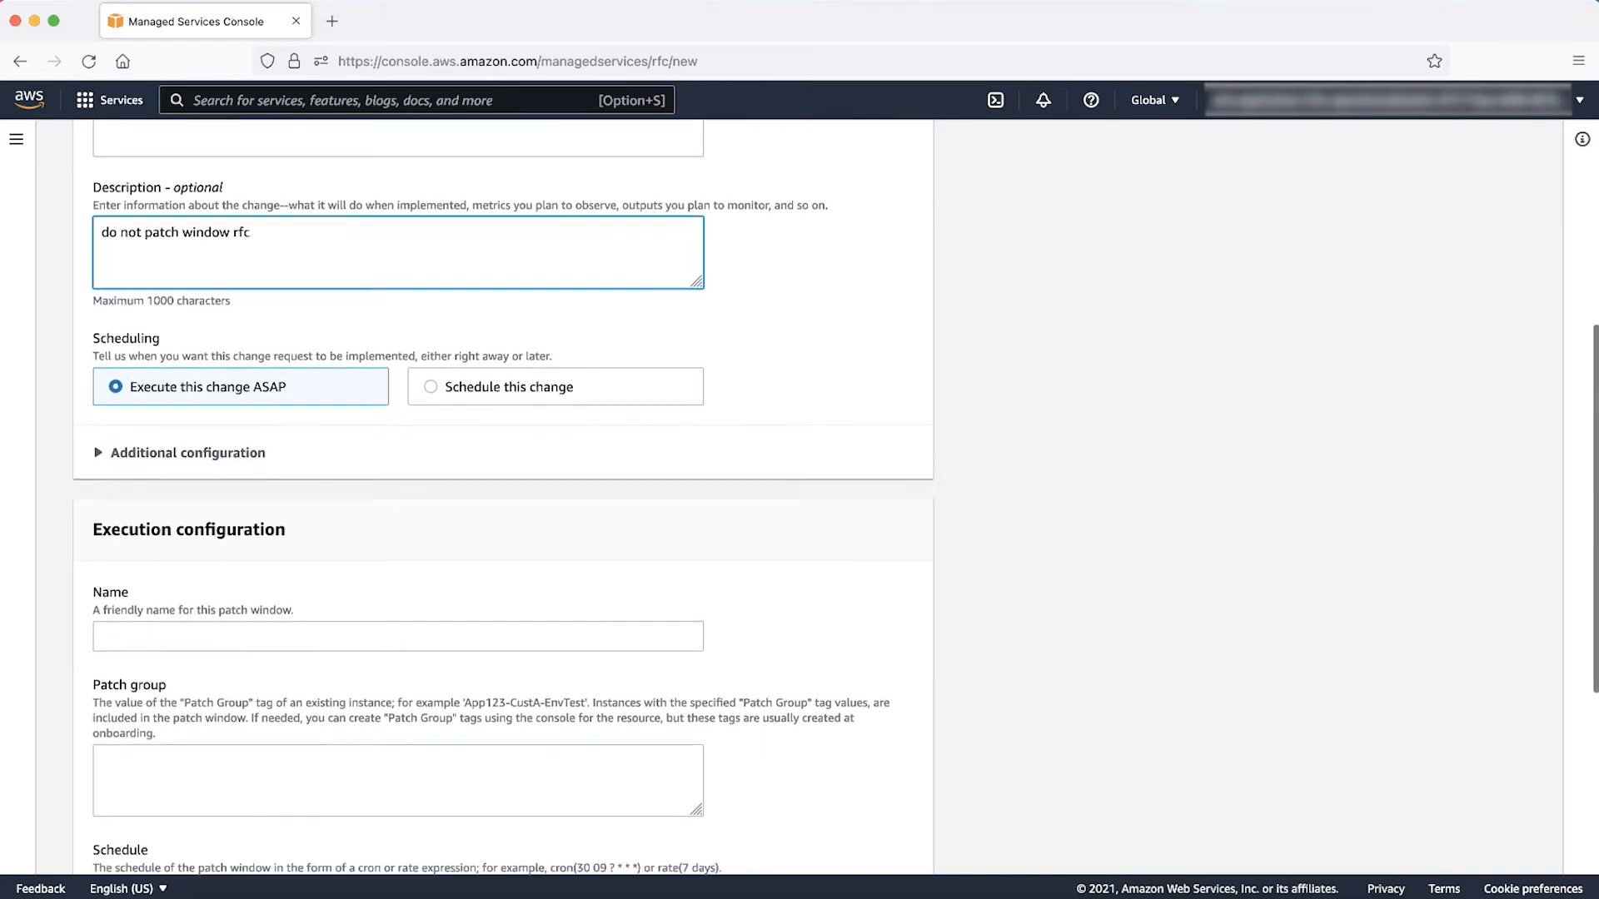
{"action": "type", "text": "test-"}
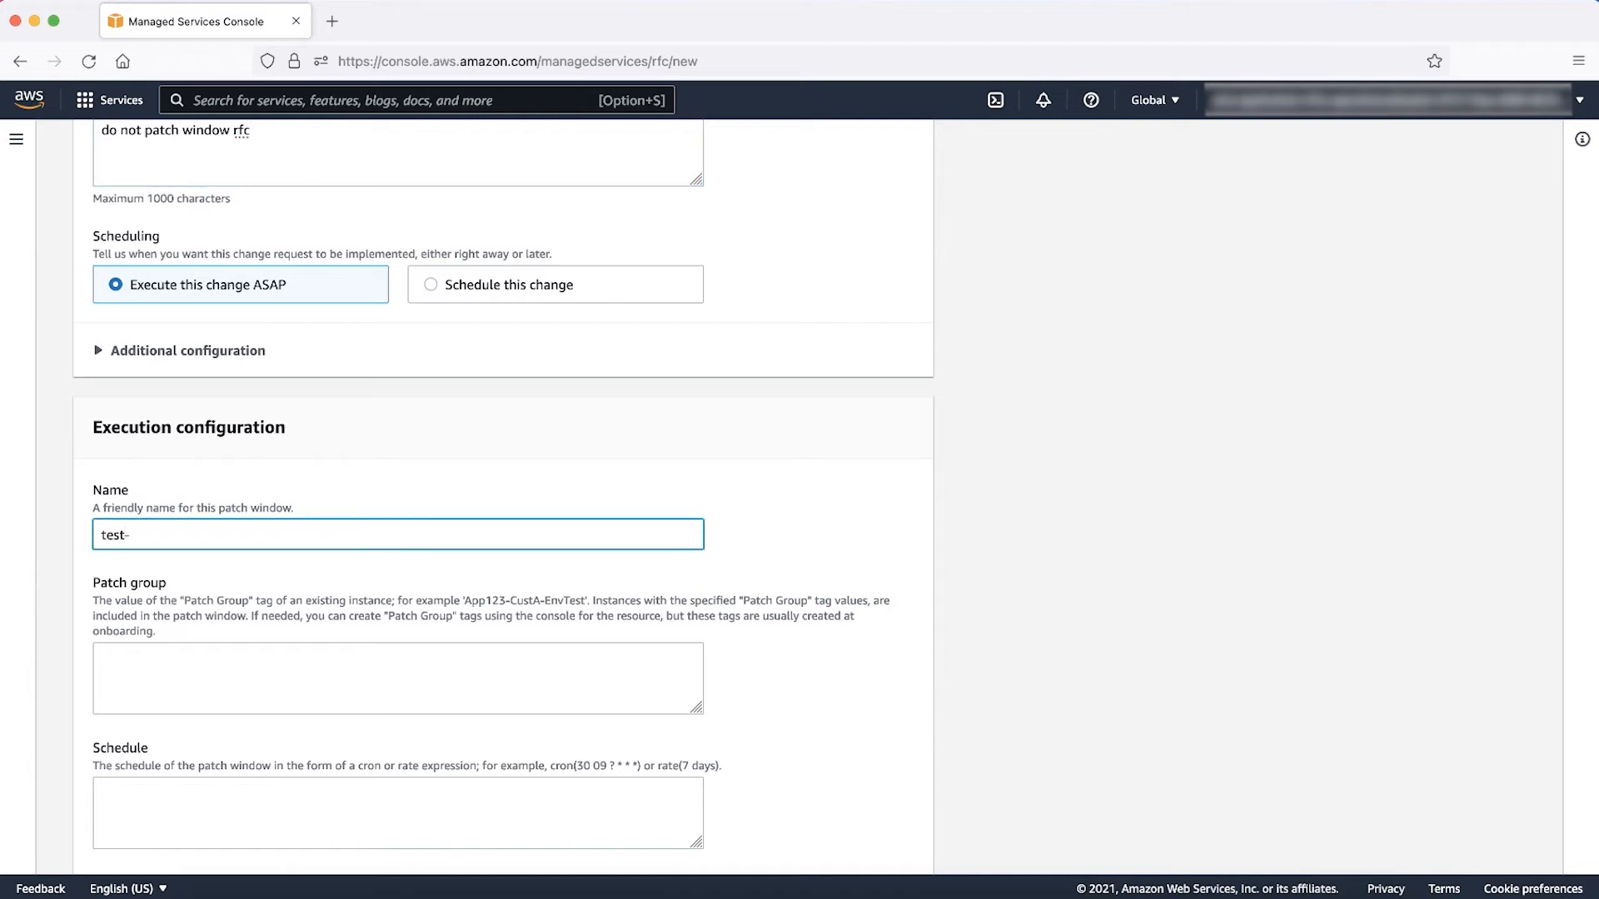
{"action": "type", "text": "maintenance-window"}
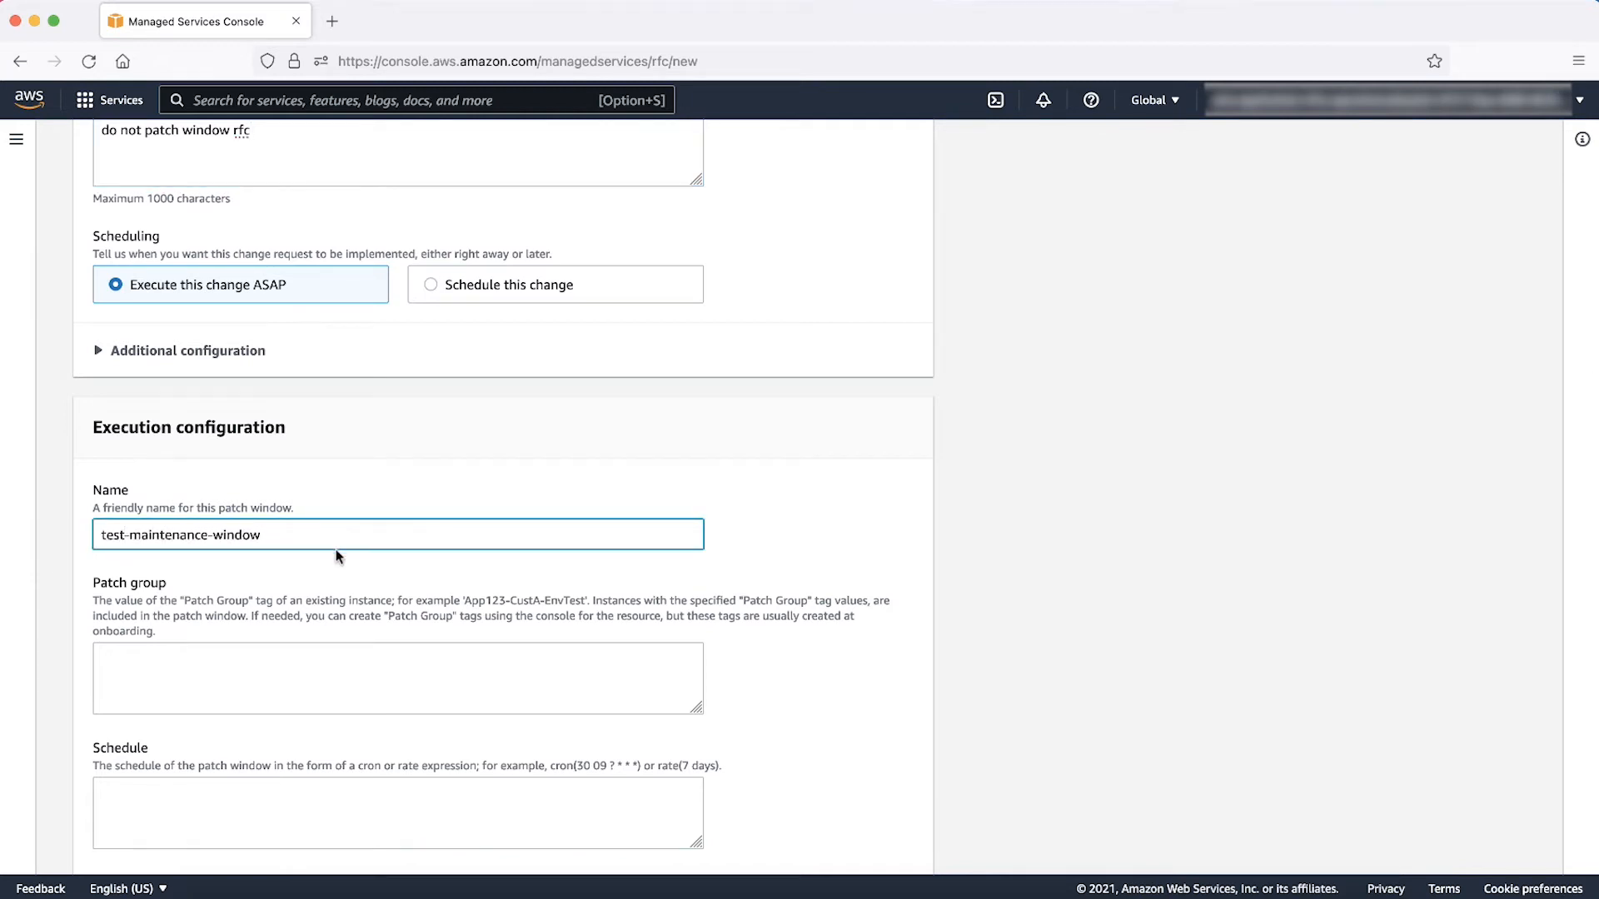
{"action": "scroll", "scroll_direction": "down", "scroll_amount": 3}
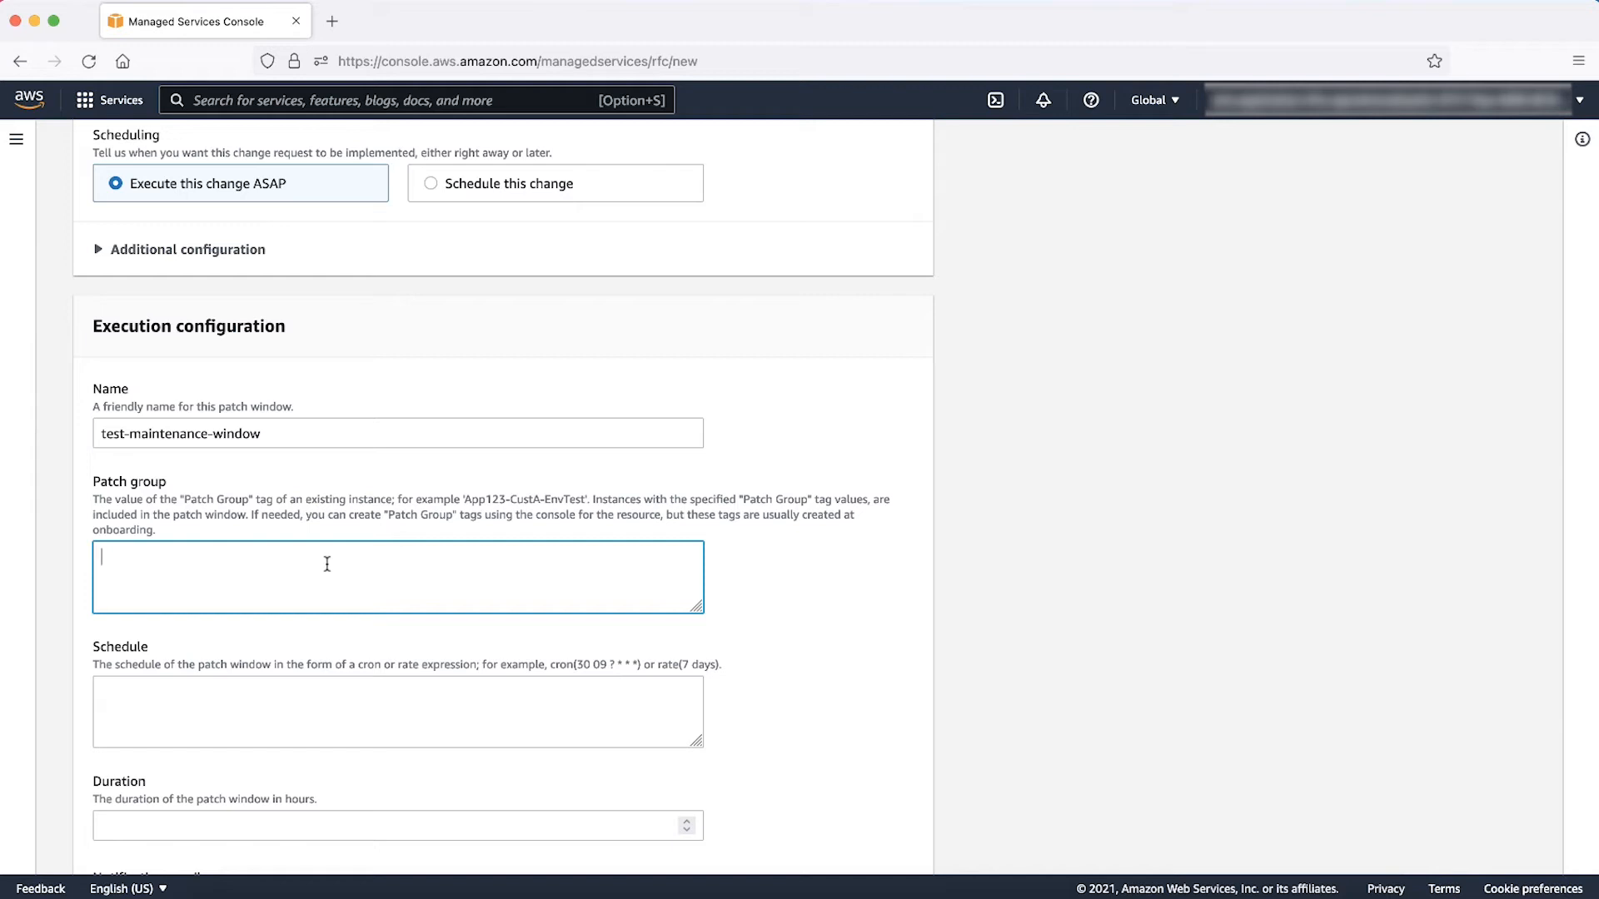
{"action": "type", "text": "do-not-"}
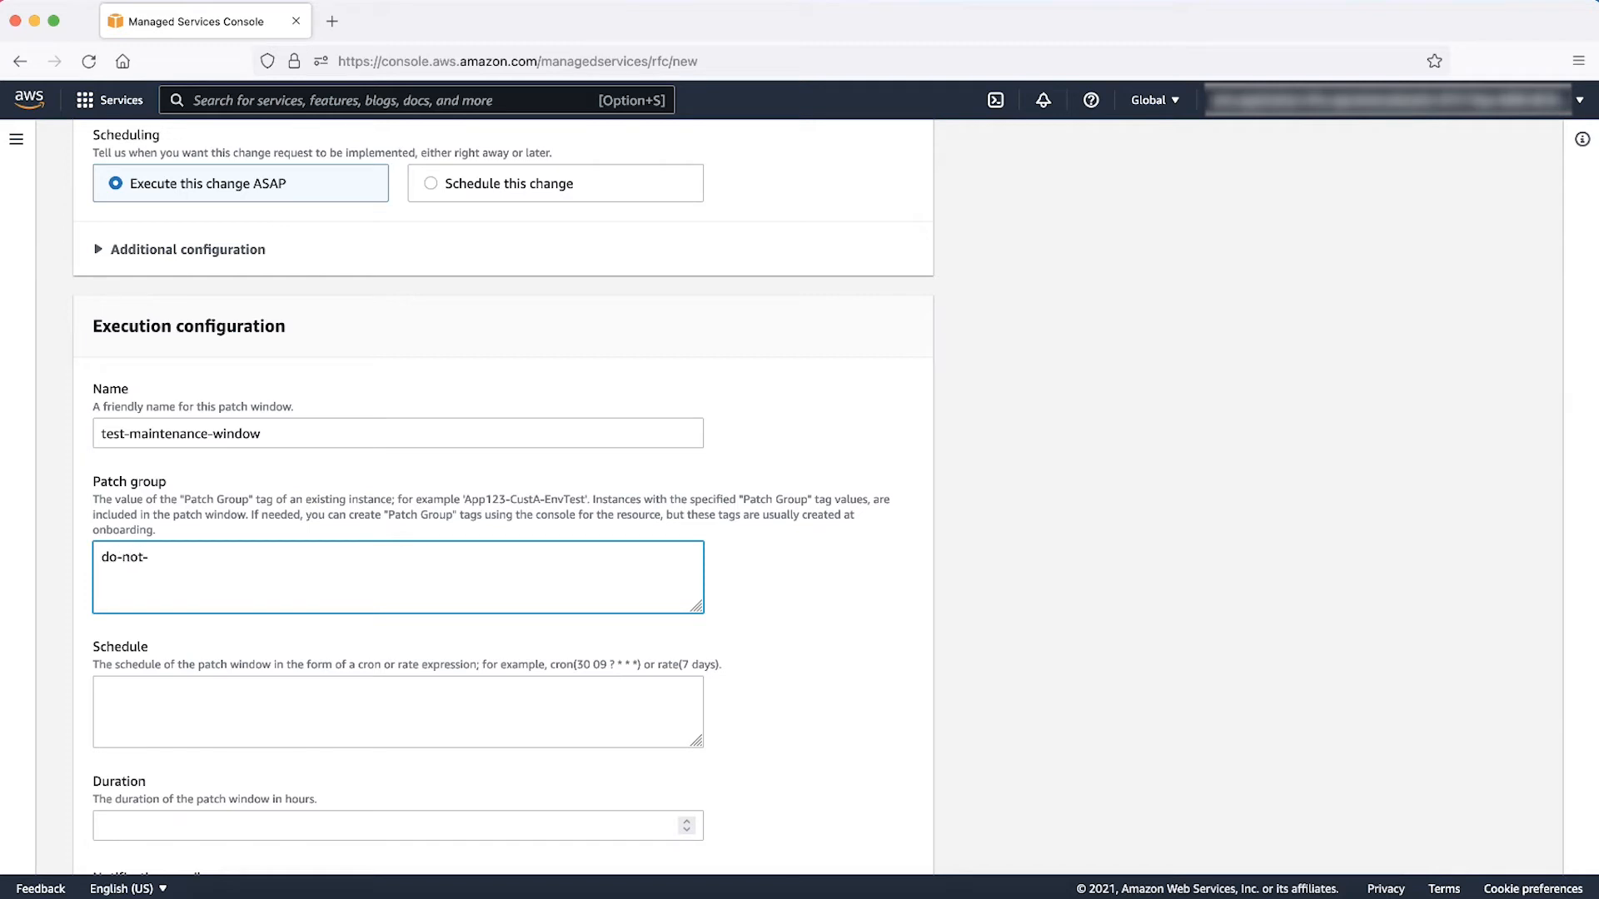
{"action": "type", "text": "patch"}
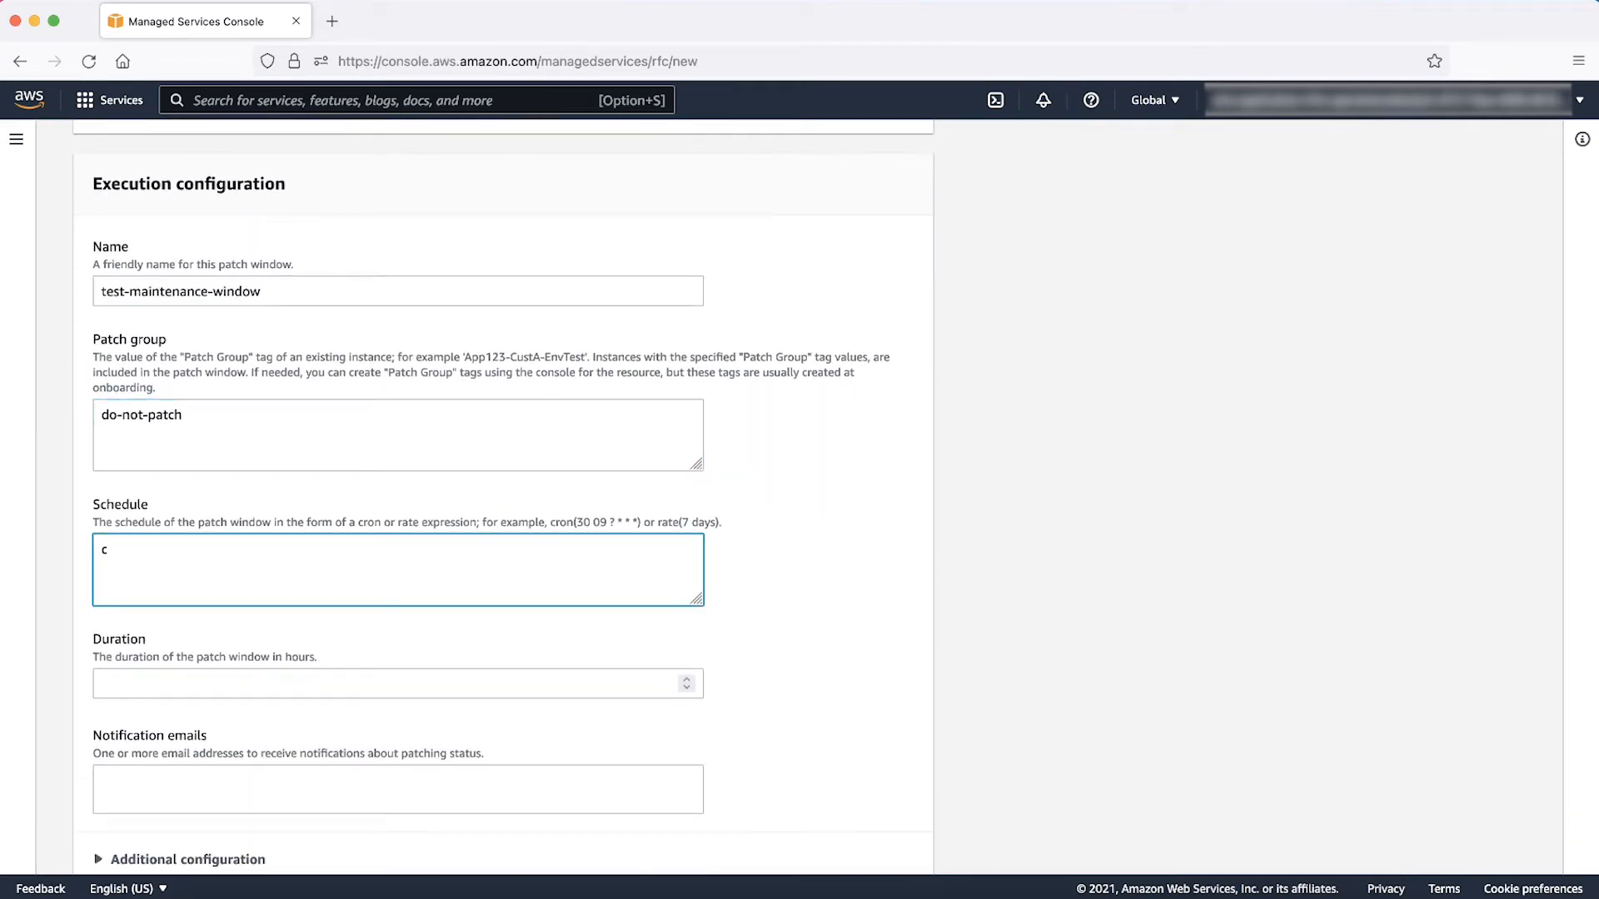
{"action": "type", "text": "ron()"}
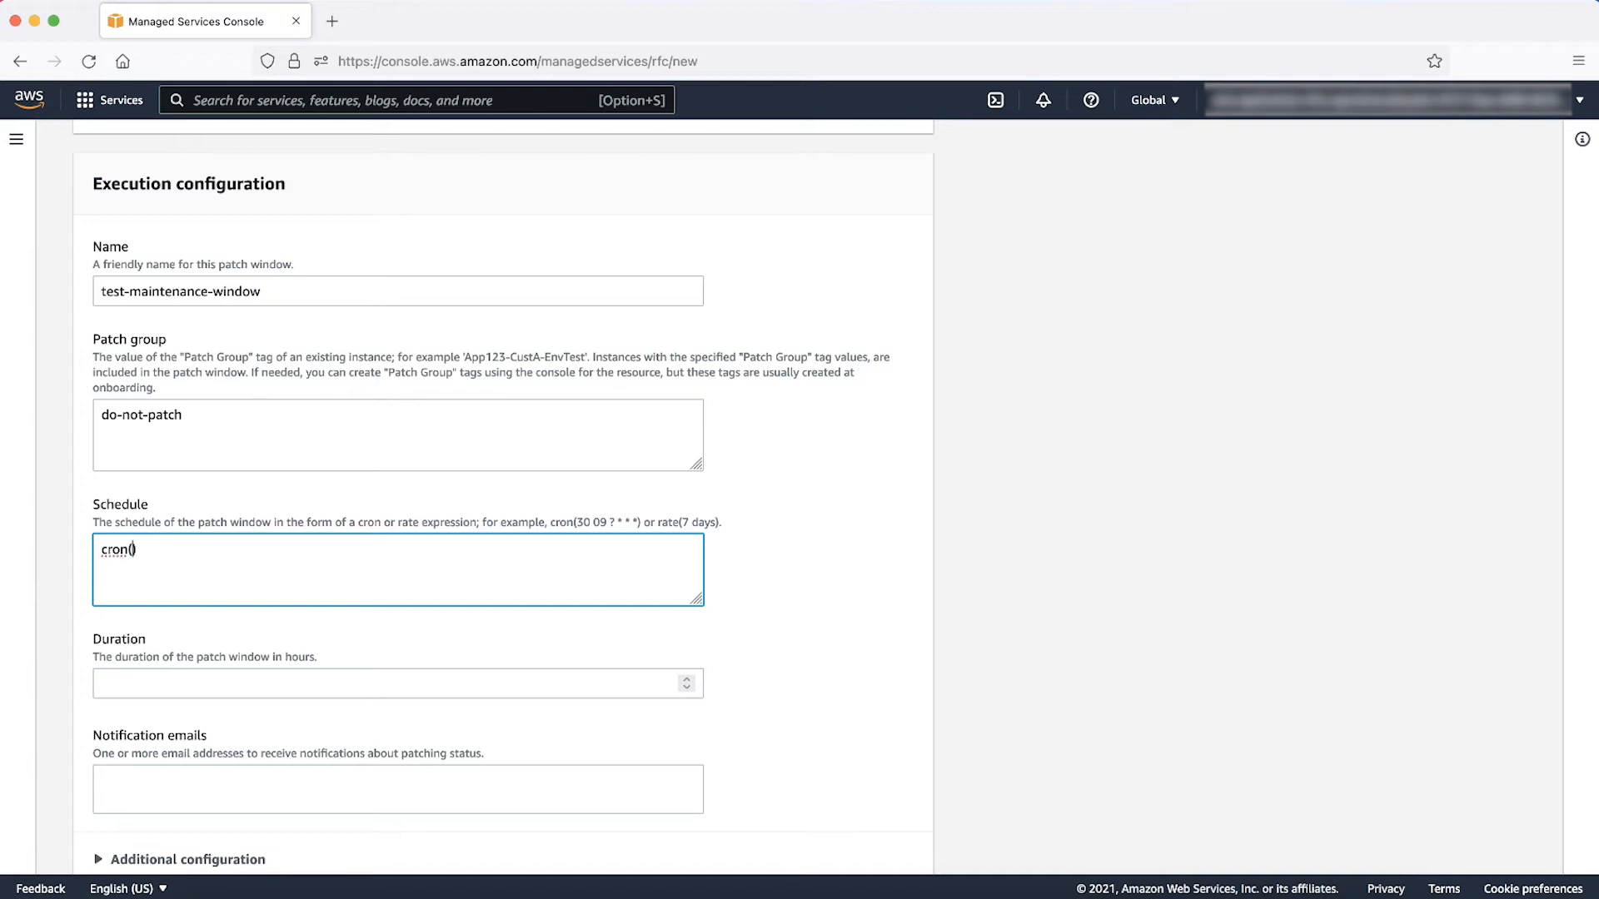
{"action": "type", "text": "0 10 1 1 ? 2"}
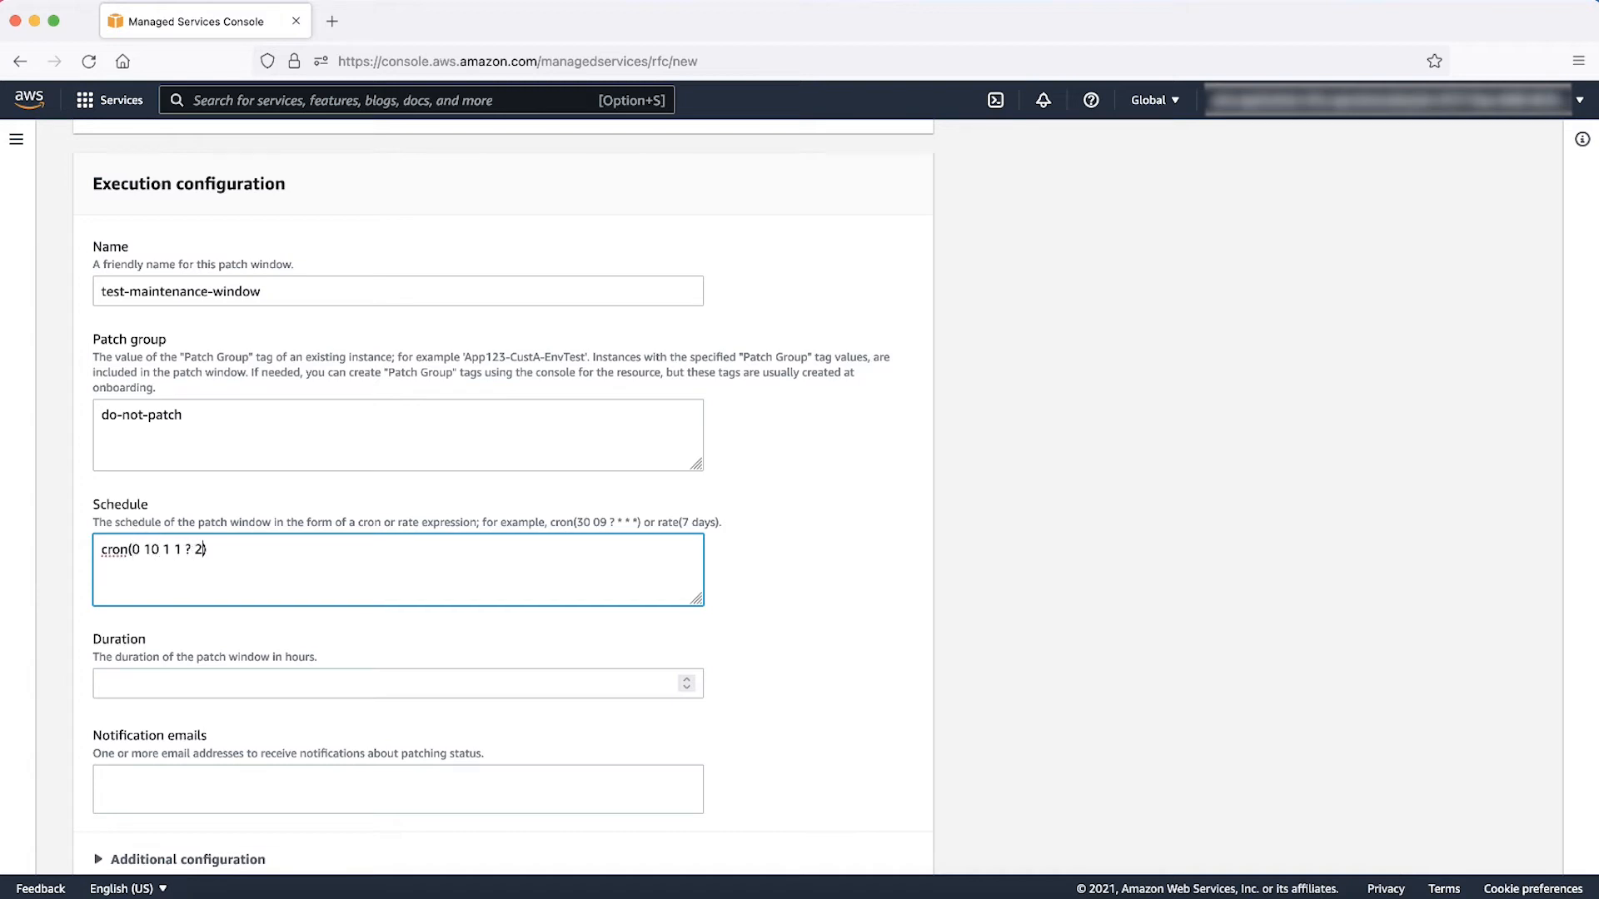
{"action": "type", "text": "020"}
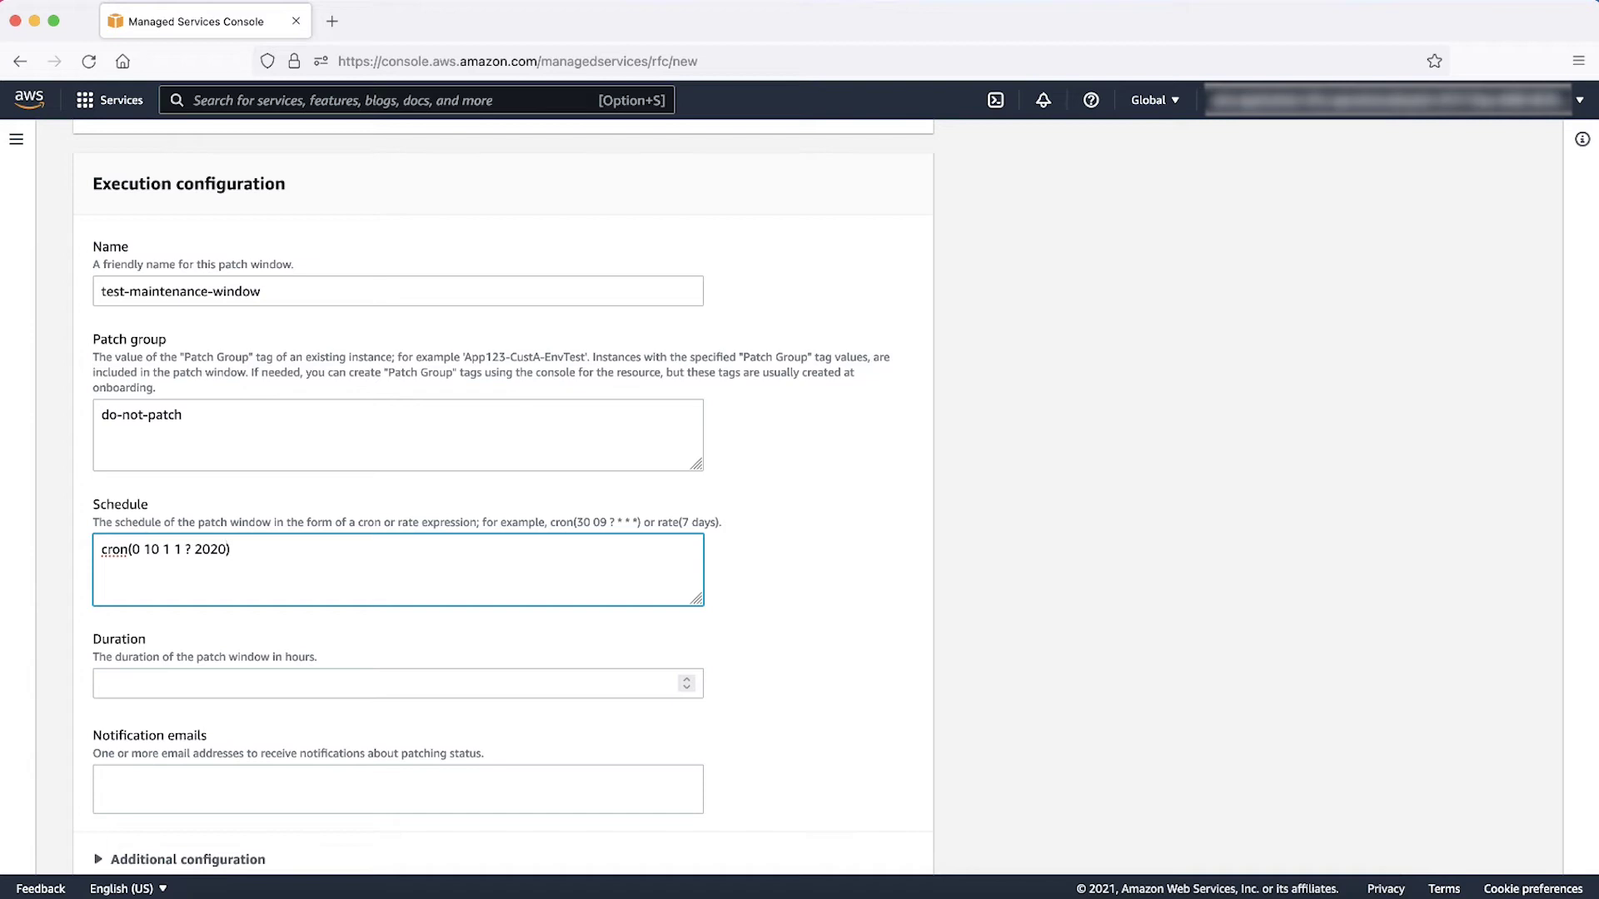
{"action": "scroll", "scroll_direction": "down", "scroll_amount": 3}
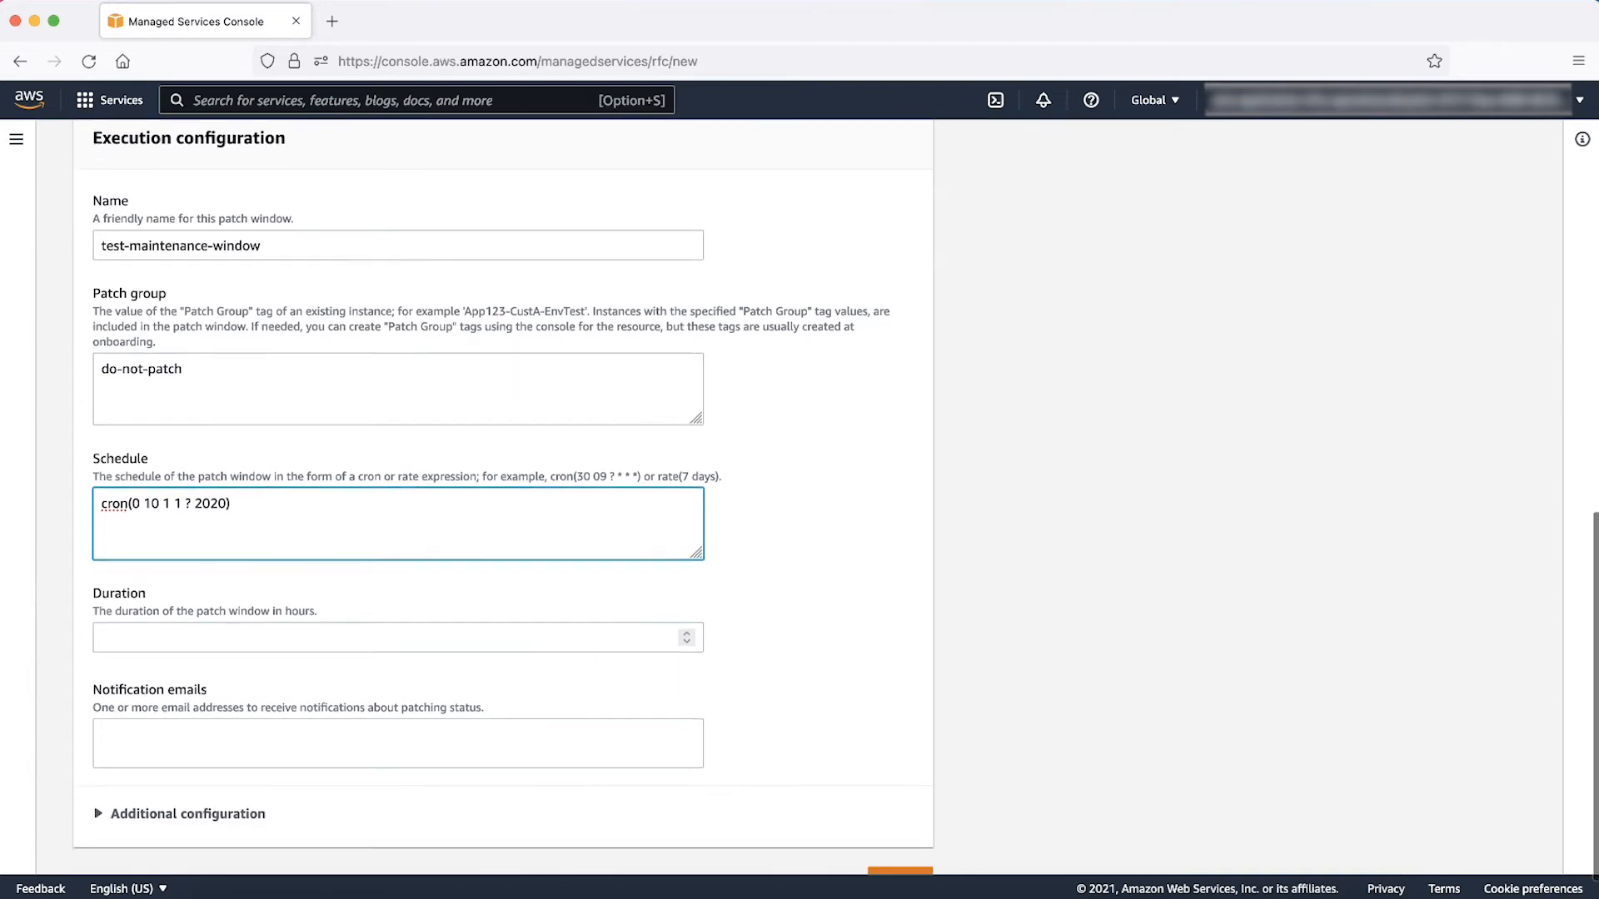
{"action": "type", "text": "4"}
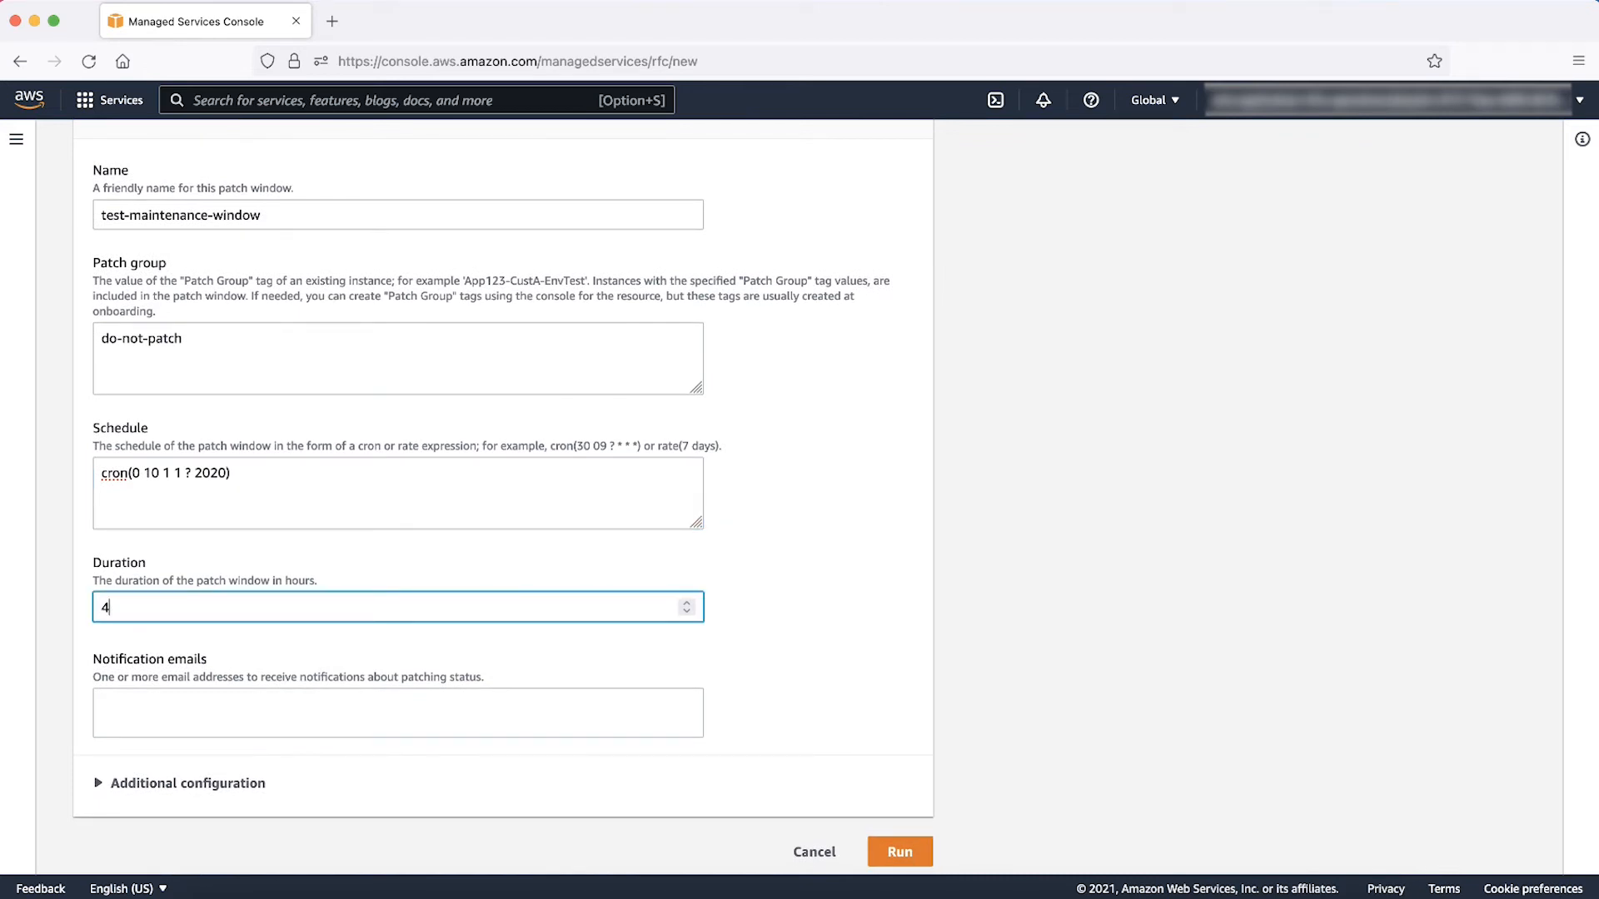
{"action": "scroll", "scroll_direction": "down", "scroll_amount": 3}
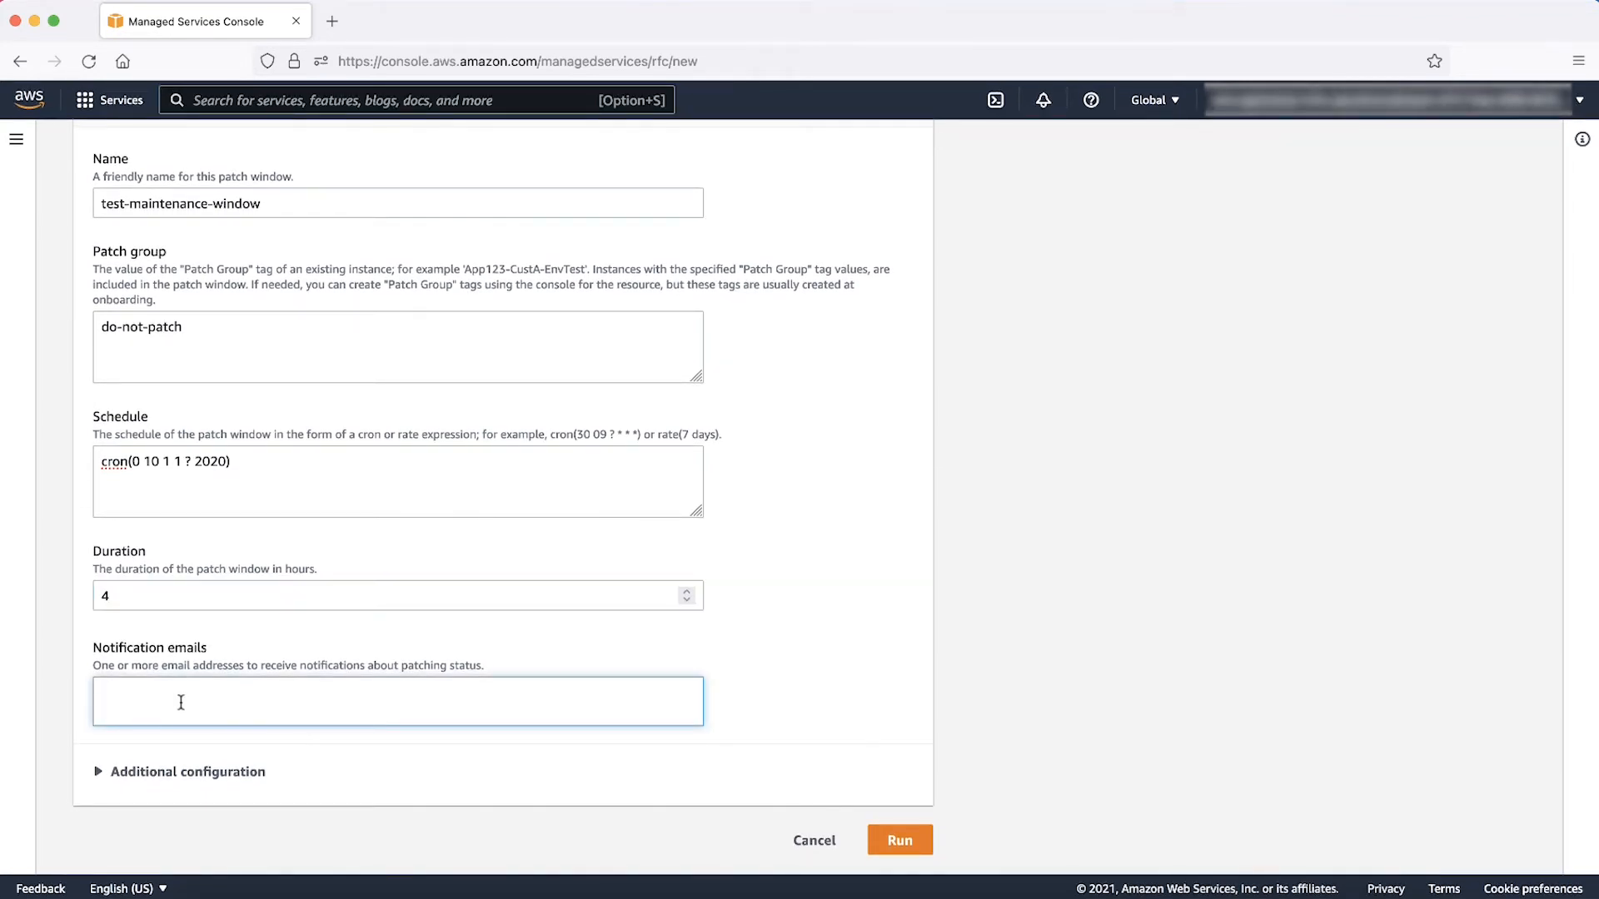
{"action": "type", "text": "email@example.com"}
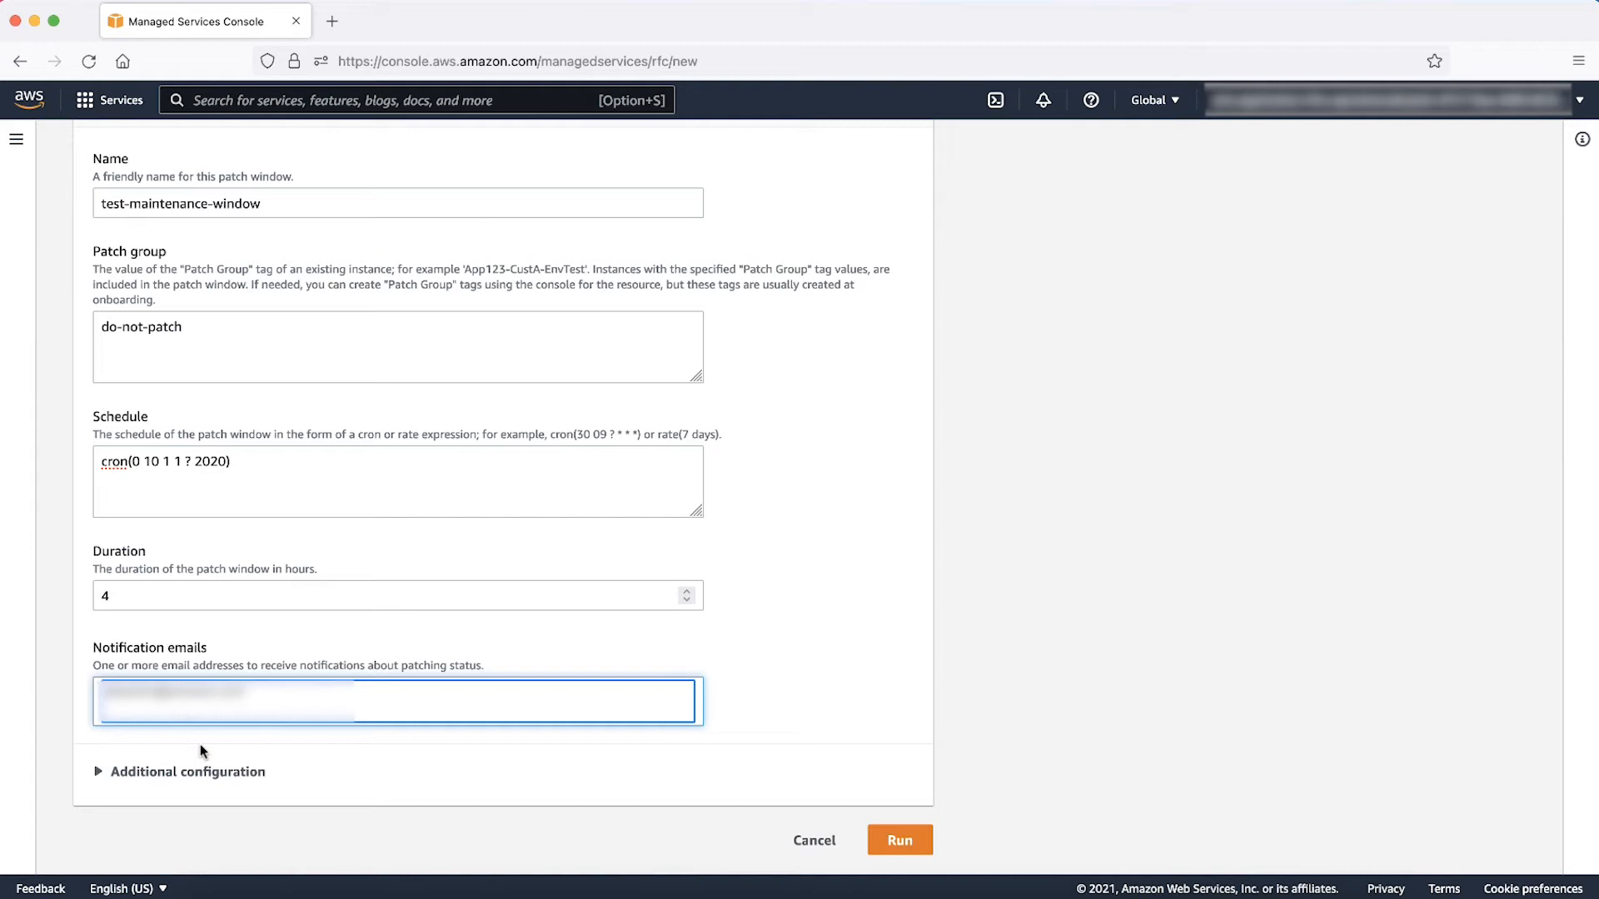
{"action": "mouse_move", "coordinate": [599, 801]}
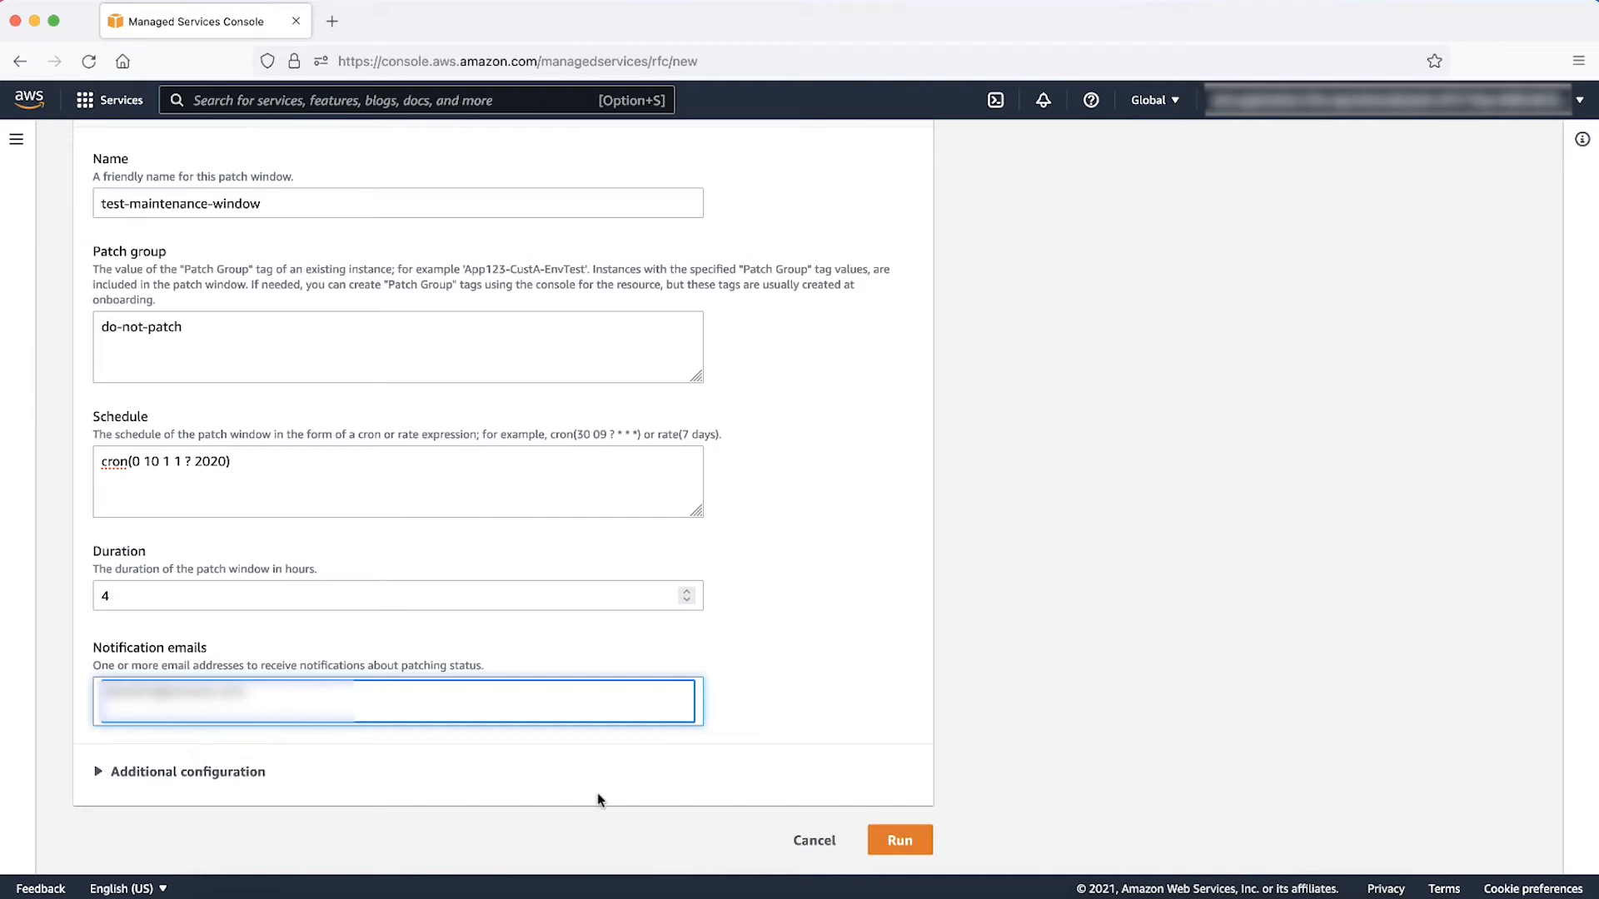
{"action": "mouse_move", "coordinate": [911, 845]}
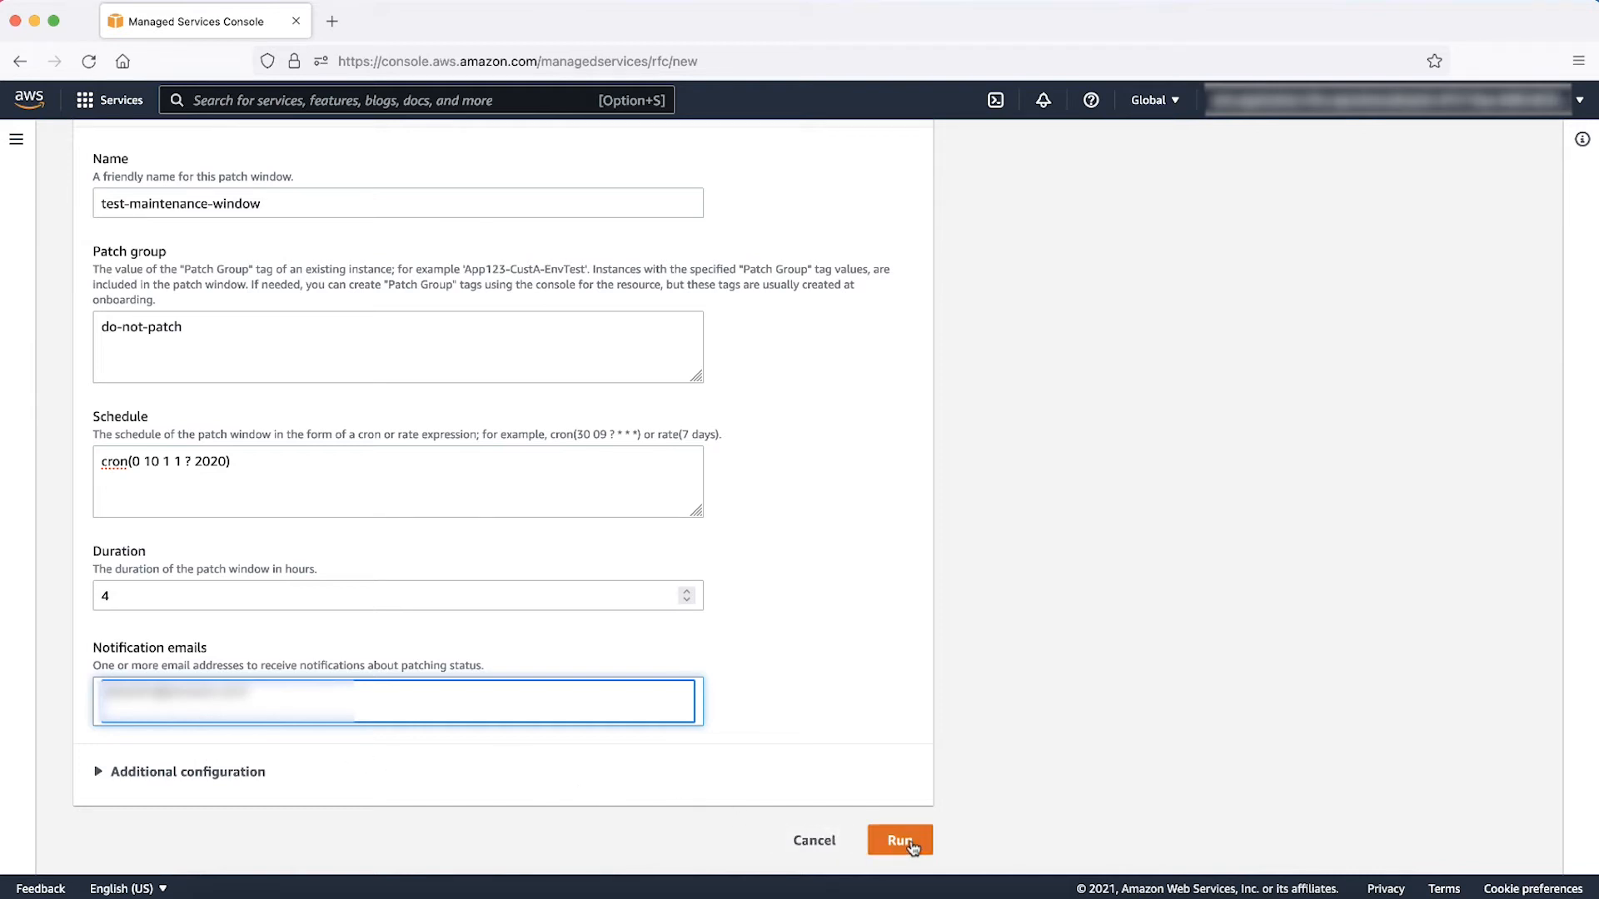
Step: Run the patch window RFC and return to the RFC list
{"action": "left_click", "coordinate": [900, 840]}
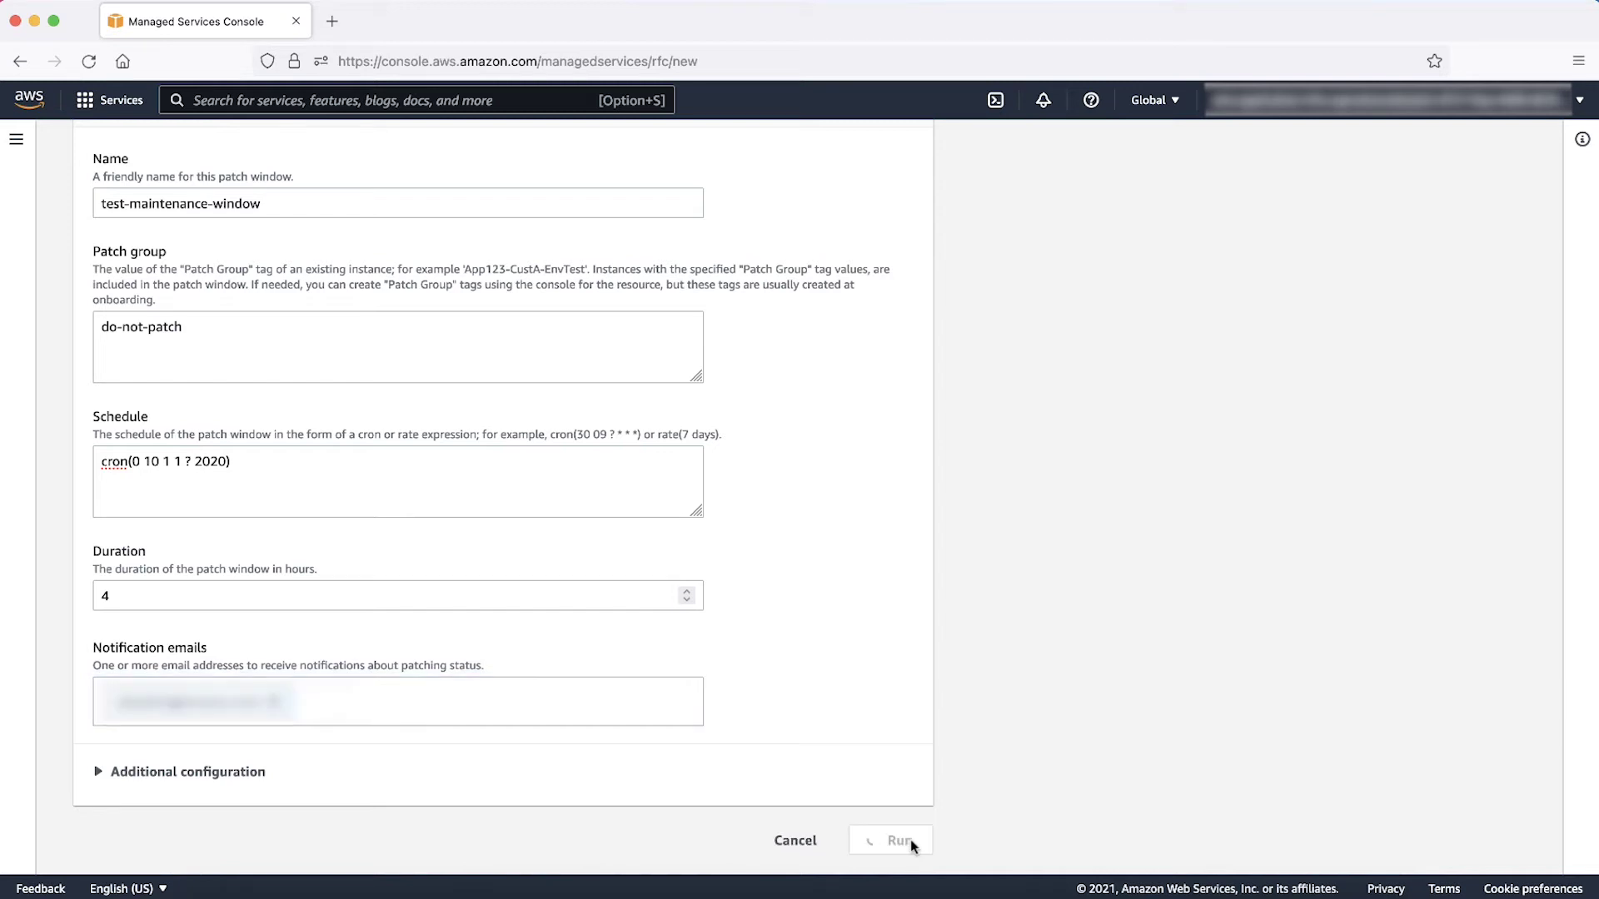
{"action": "left_click", "coordinate": [902, 840]}
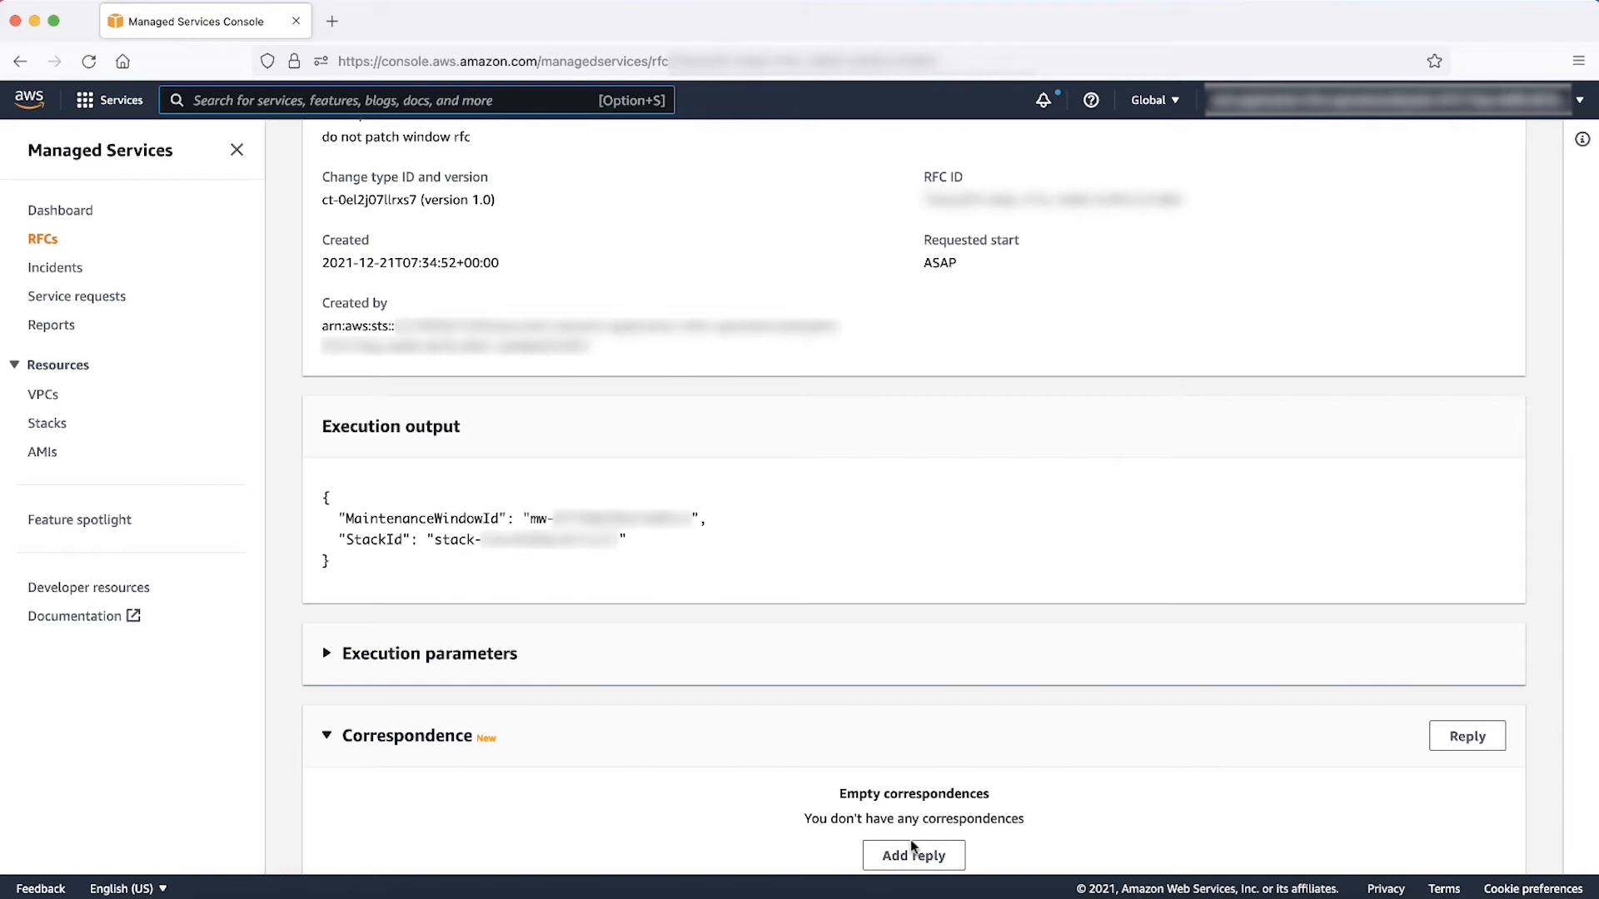
{"action": "left_click", "coordinate": [41, 239]}
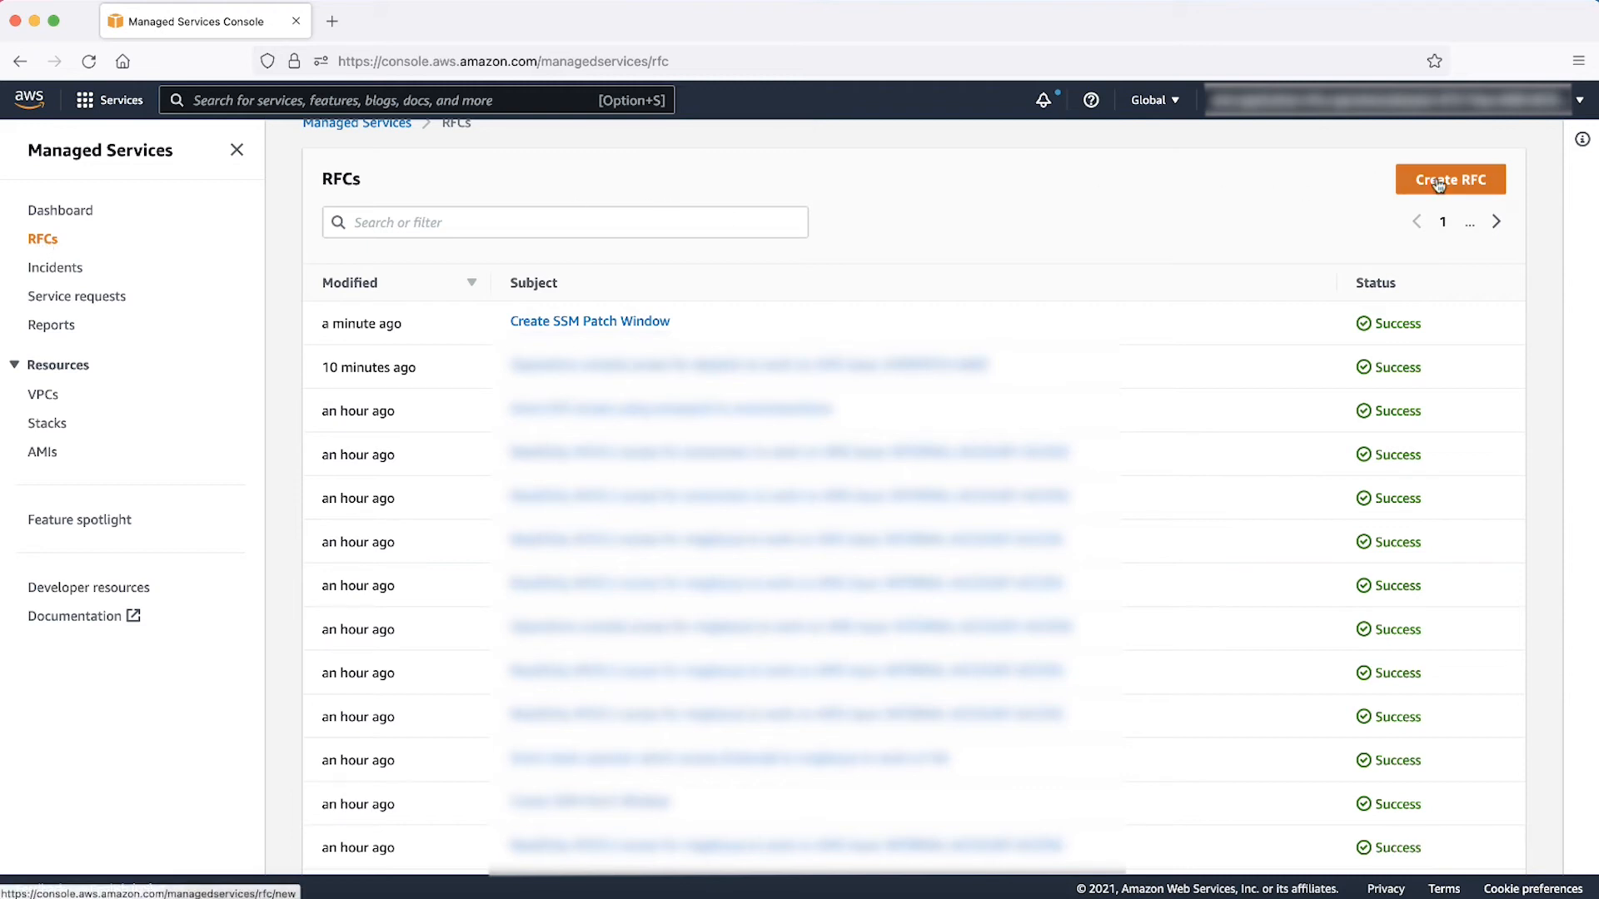
Step: Start a new RFC and choose the Update Resource Tags (Auto) change type
{"action": "left_click", "coordinate": [1450, 179]}
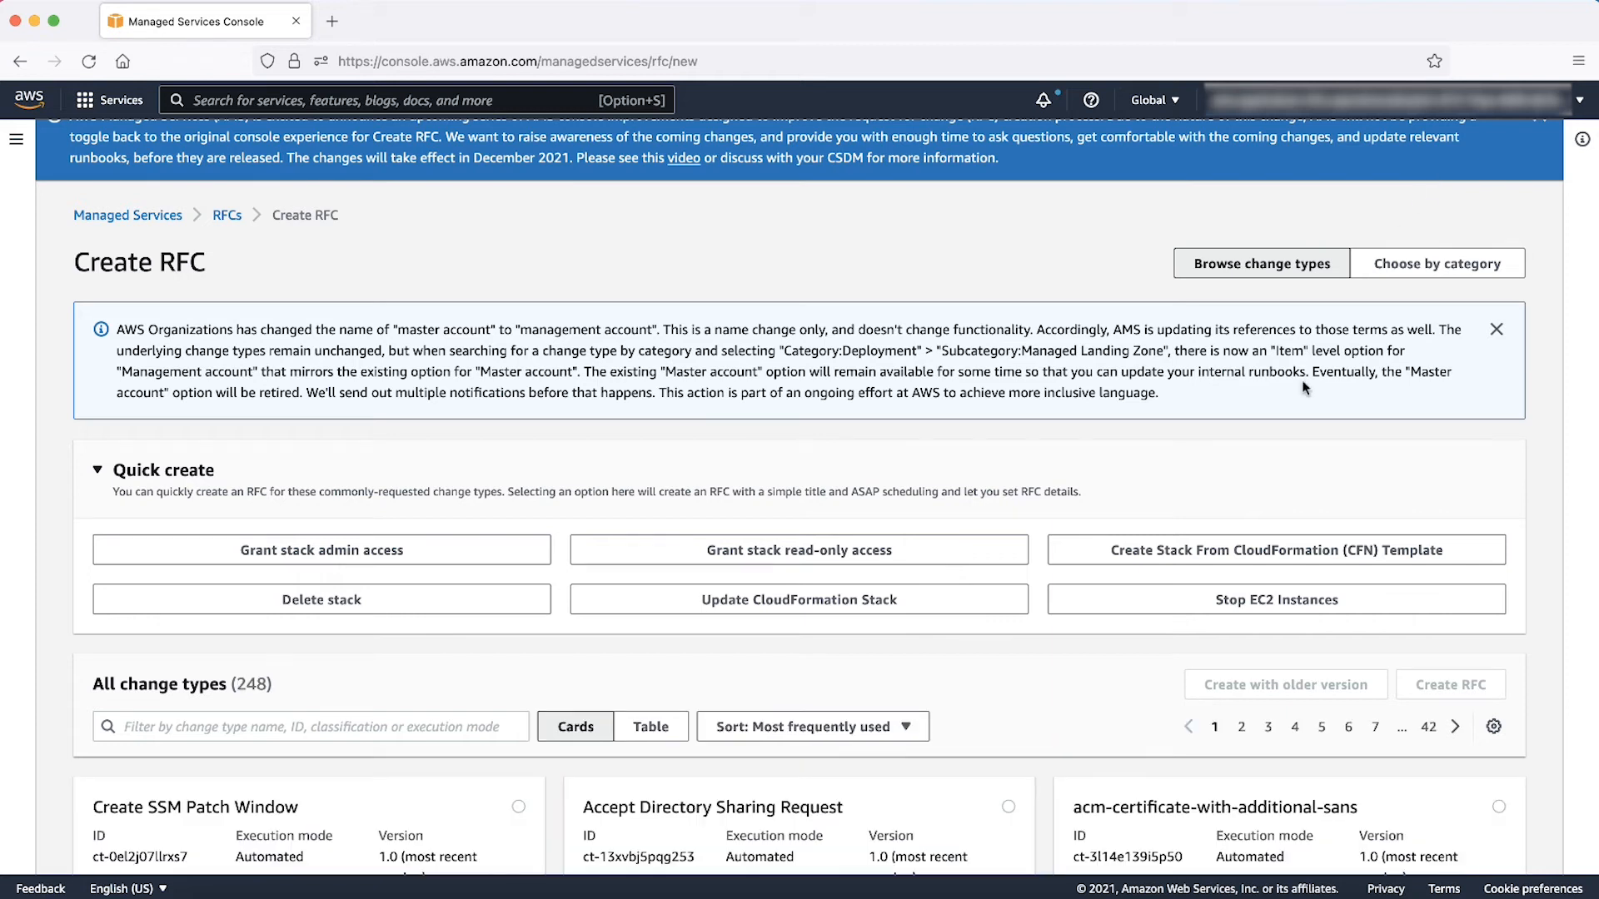
{"action": "type", "text": "update resource tags"}
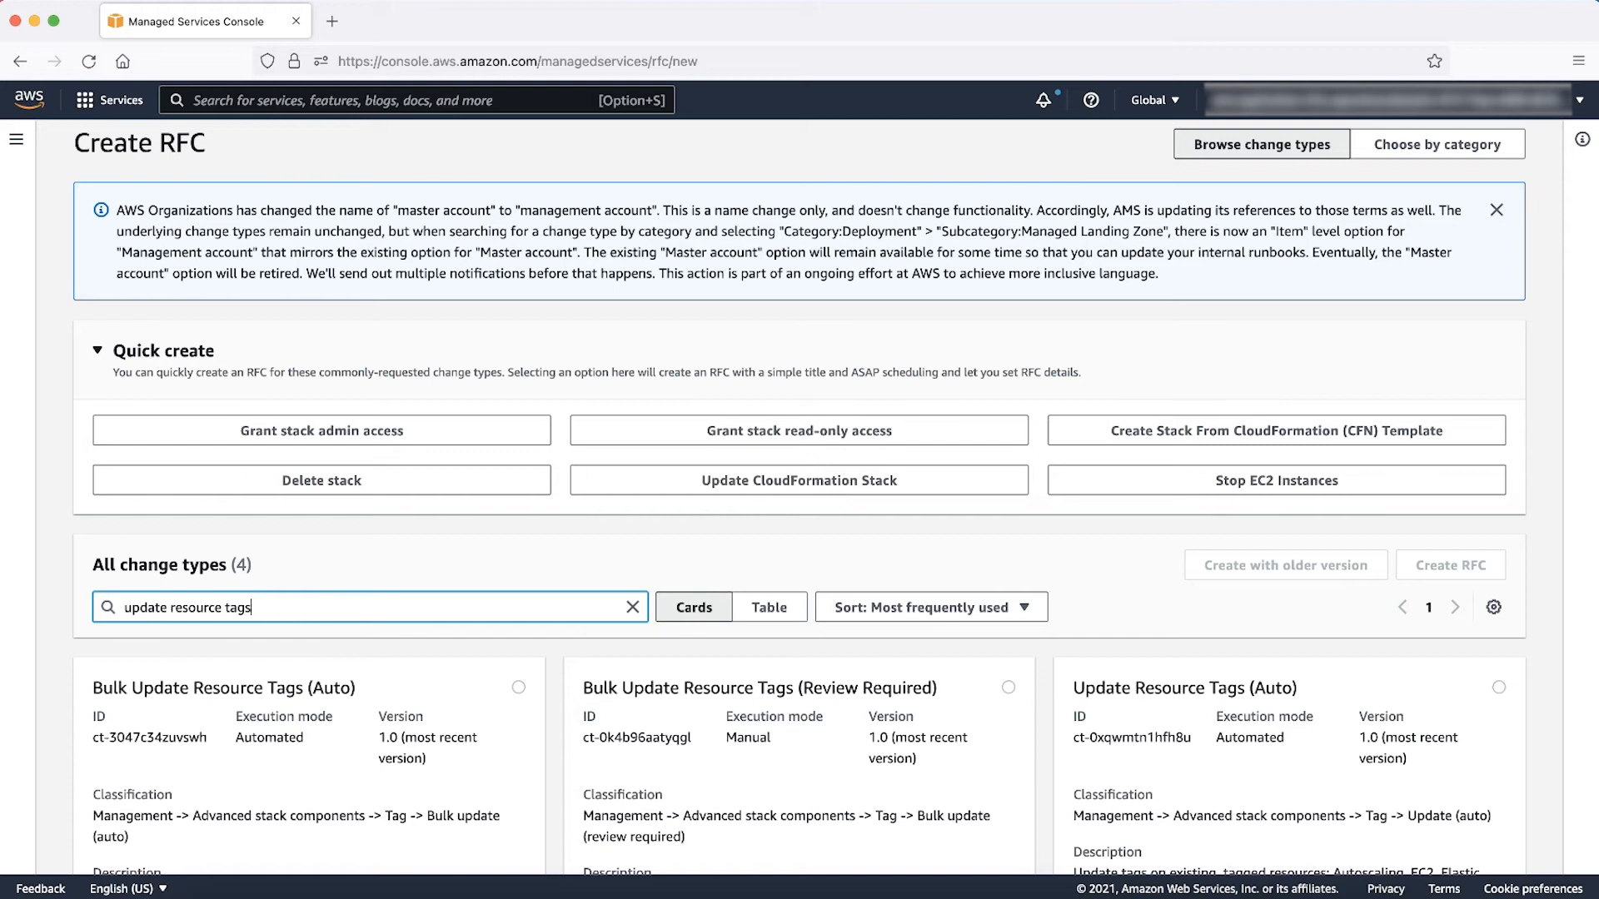
{"action": "mouse_move", "coordinate": [1486, 705]}
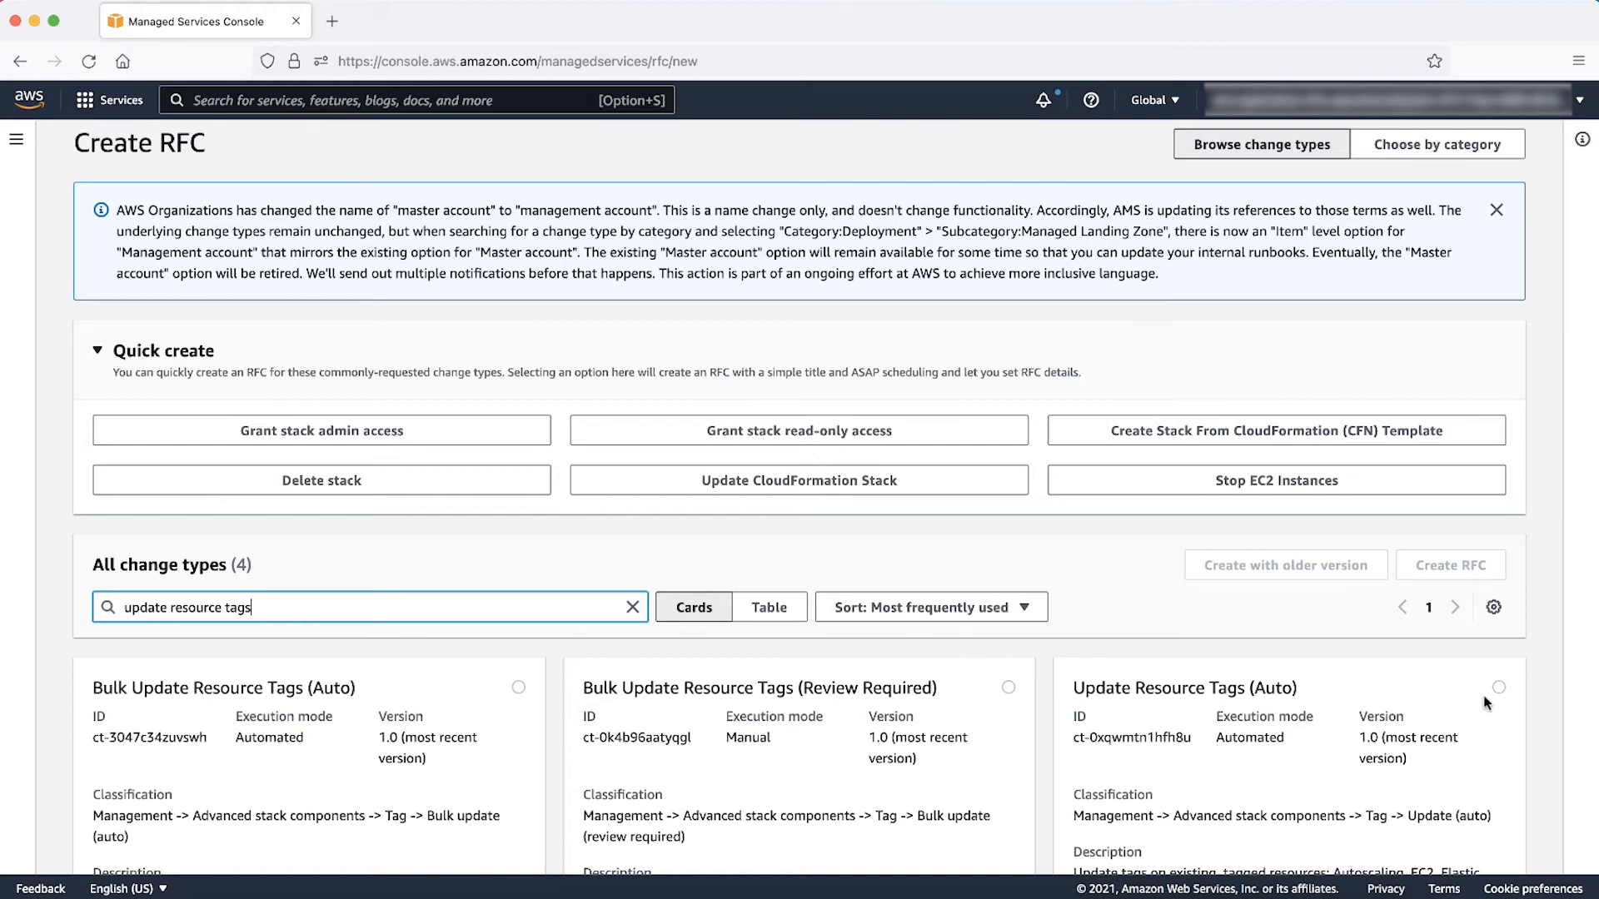
{"action": "left_click", "coordinate": [1498, 687]}
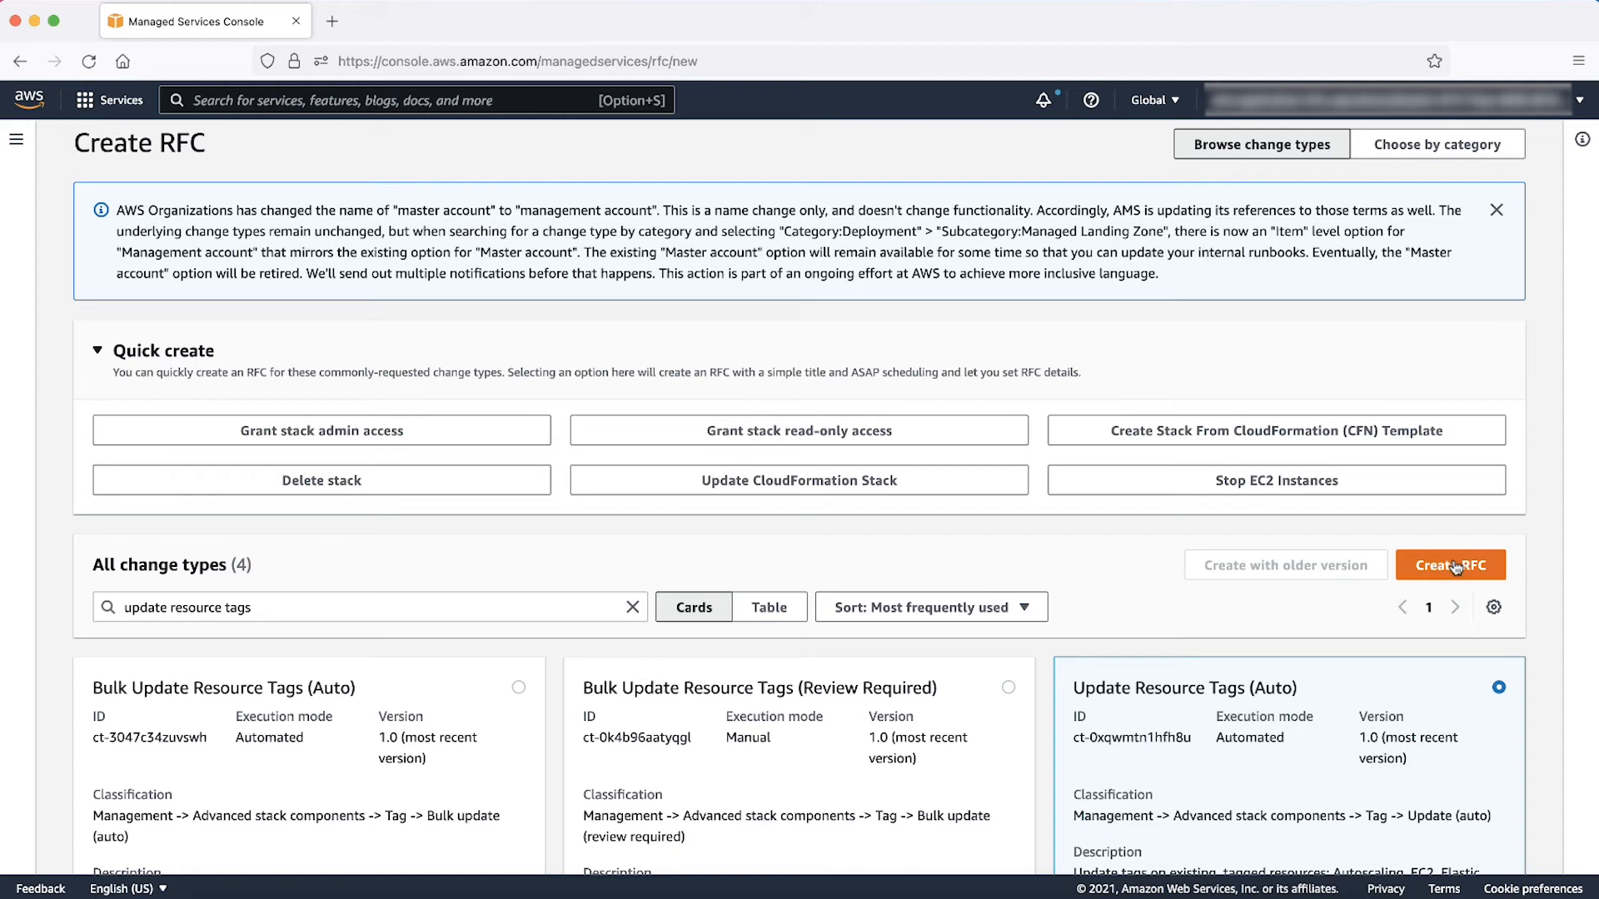
Step: Categorize the change as Management, Advanced stack components, Tag, Update (auto)
{"action": "left_click", "coordinate": [1438, 143]}
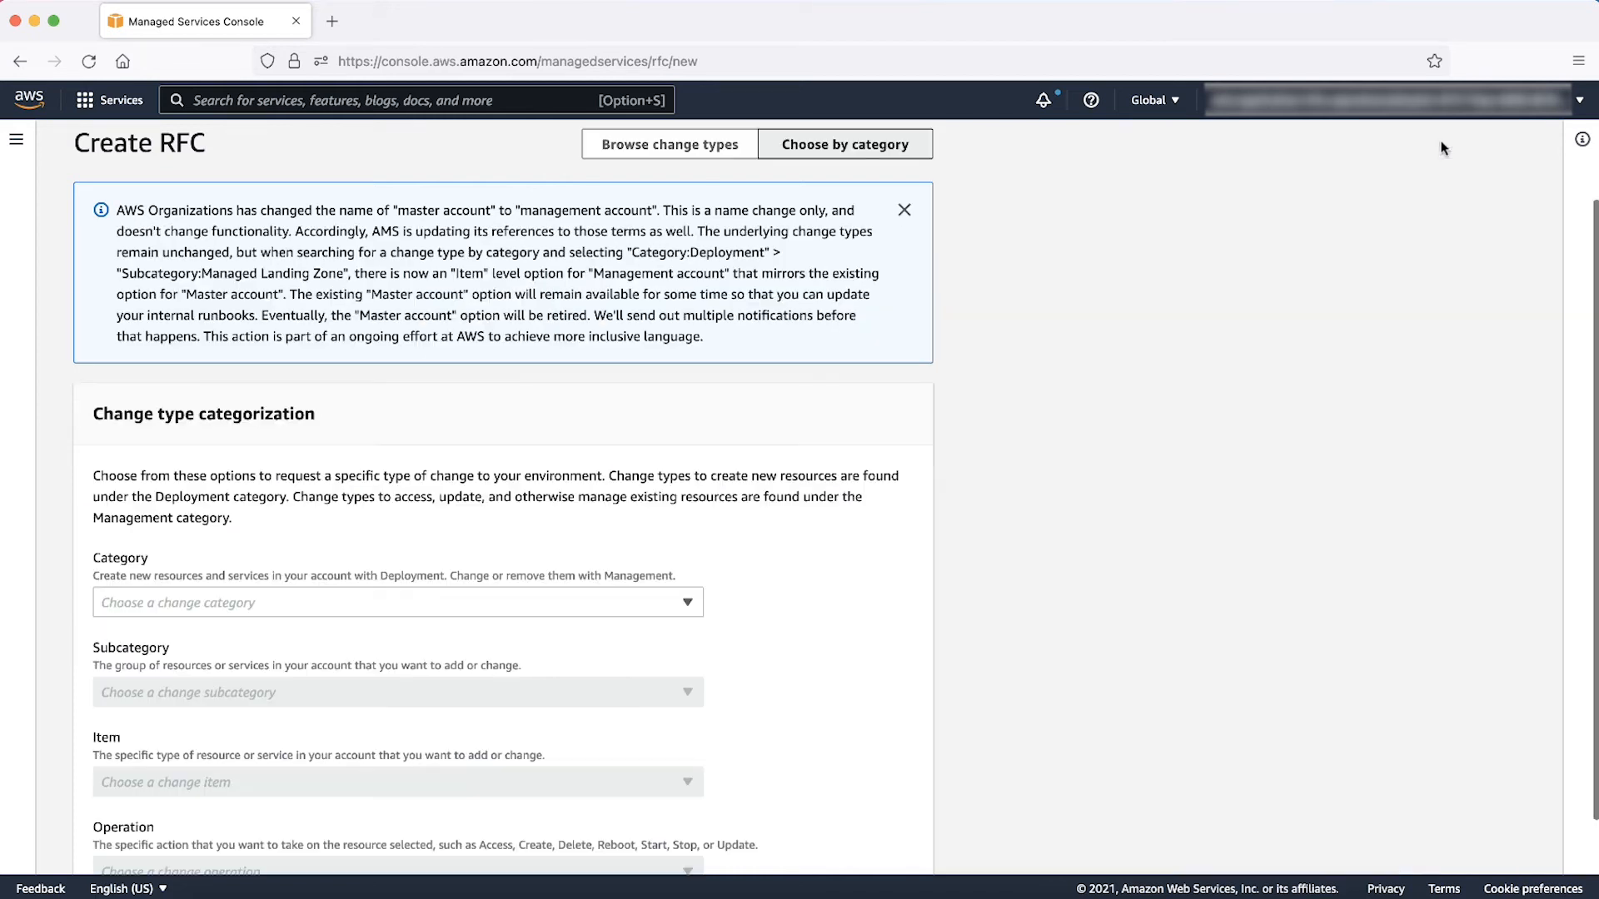
{"action": "scroll", "scroll_direction": "down", "scroll_amount": 3}
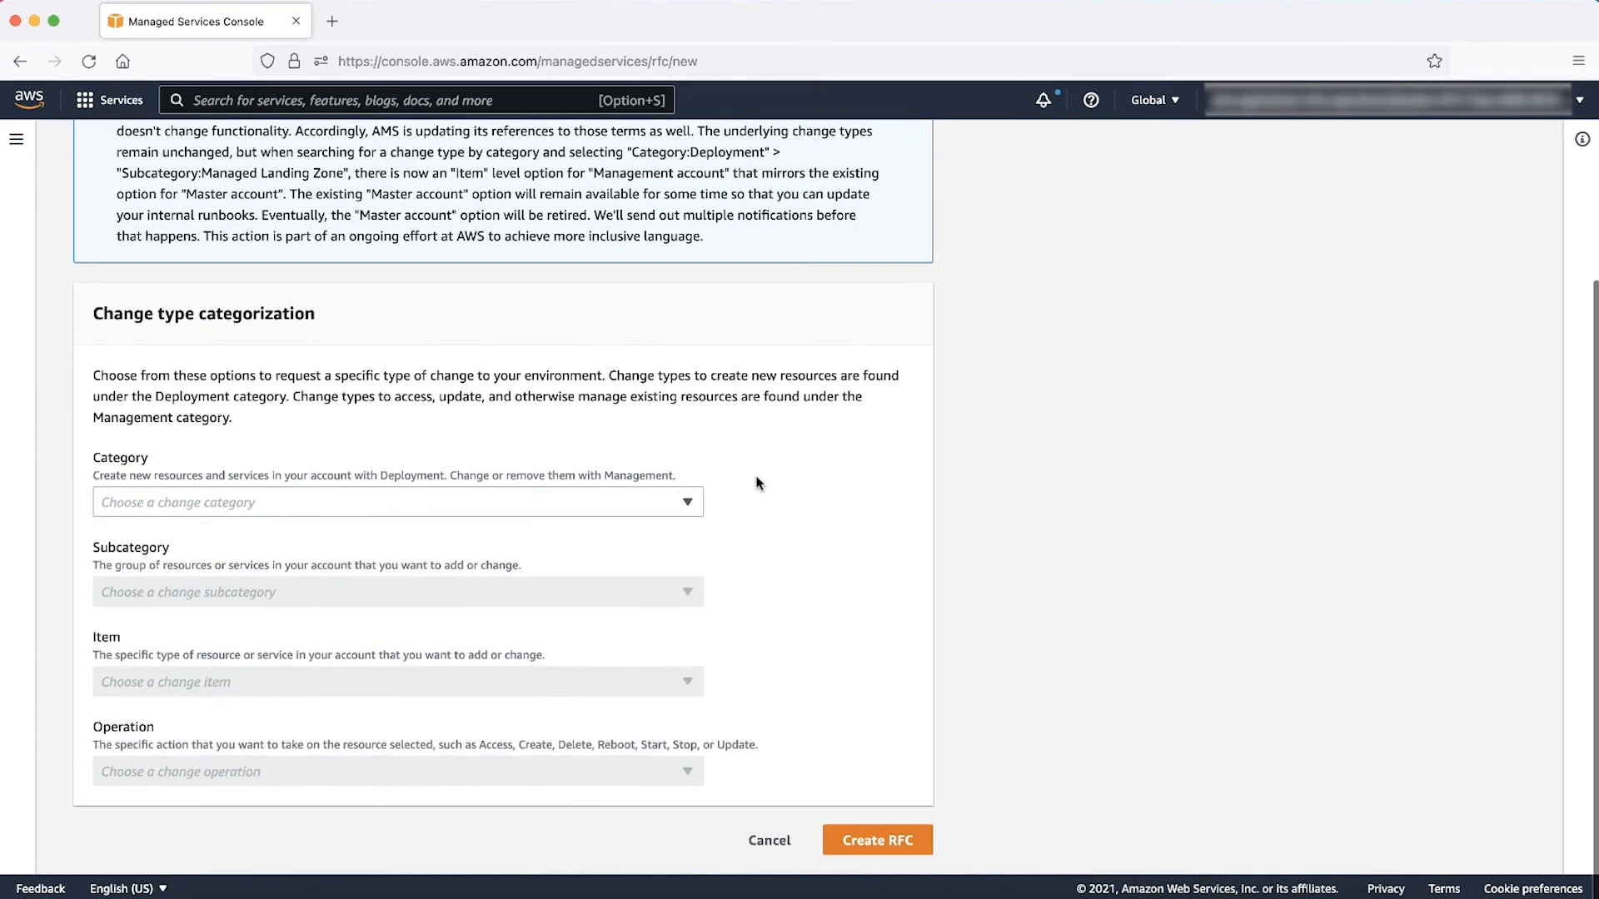
{"action": "left_click", "coordinate": [397, 502]}
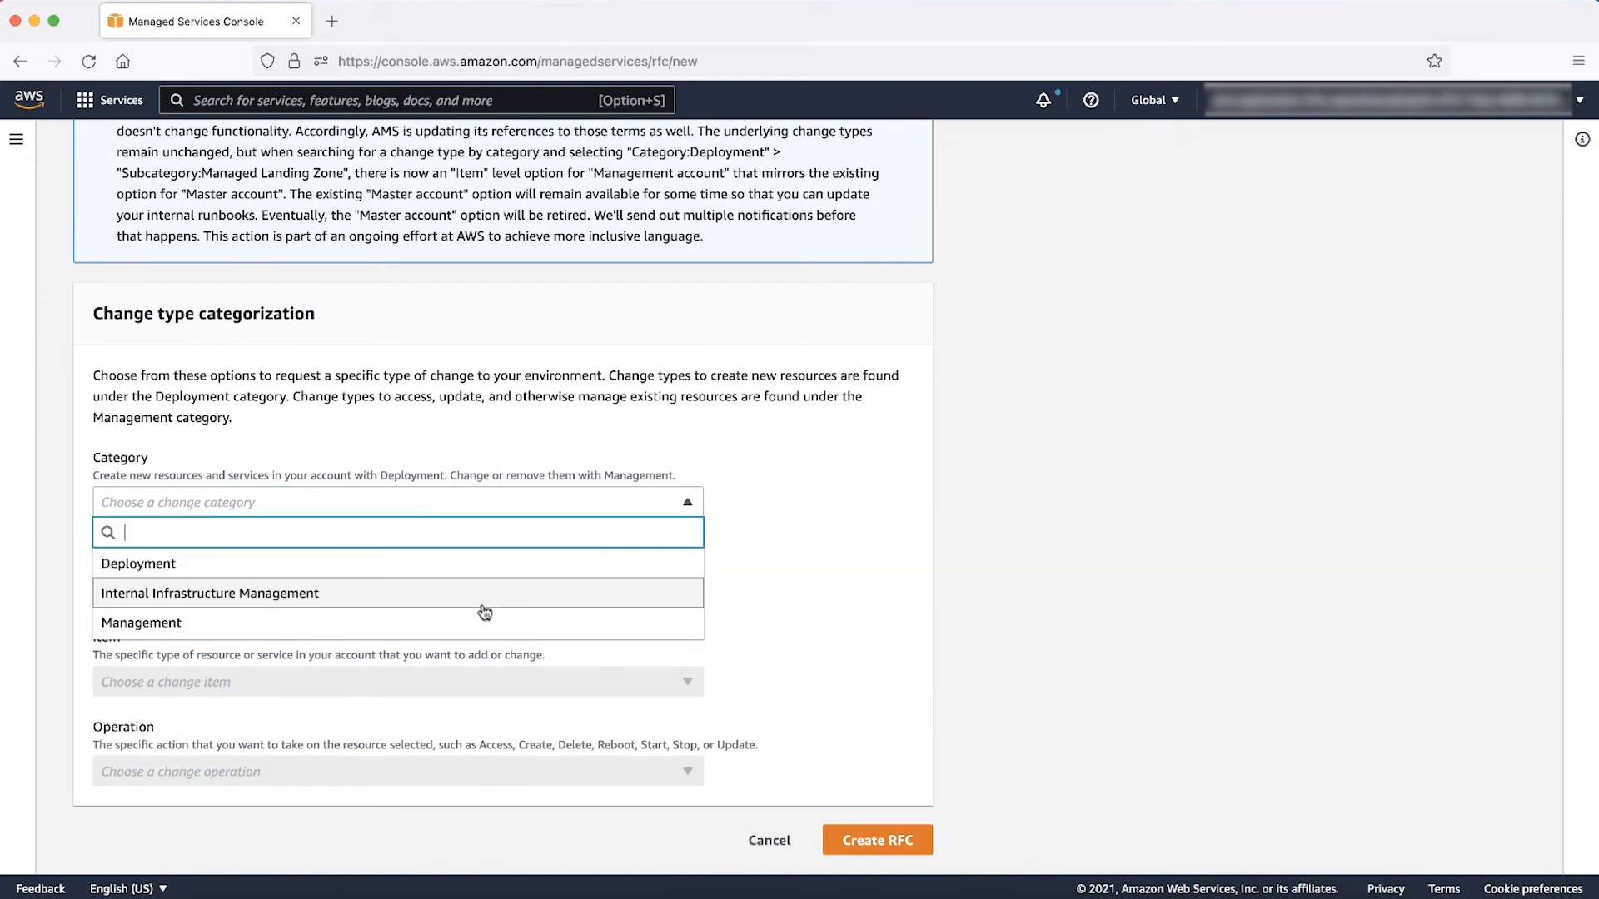
{"action": "left_click", "coordinate": [141, 623]}
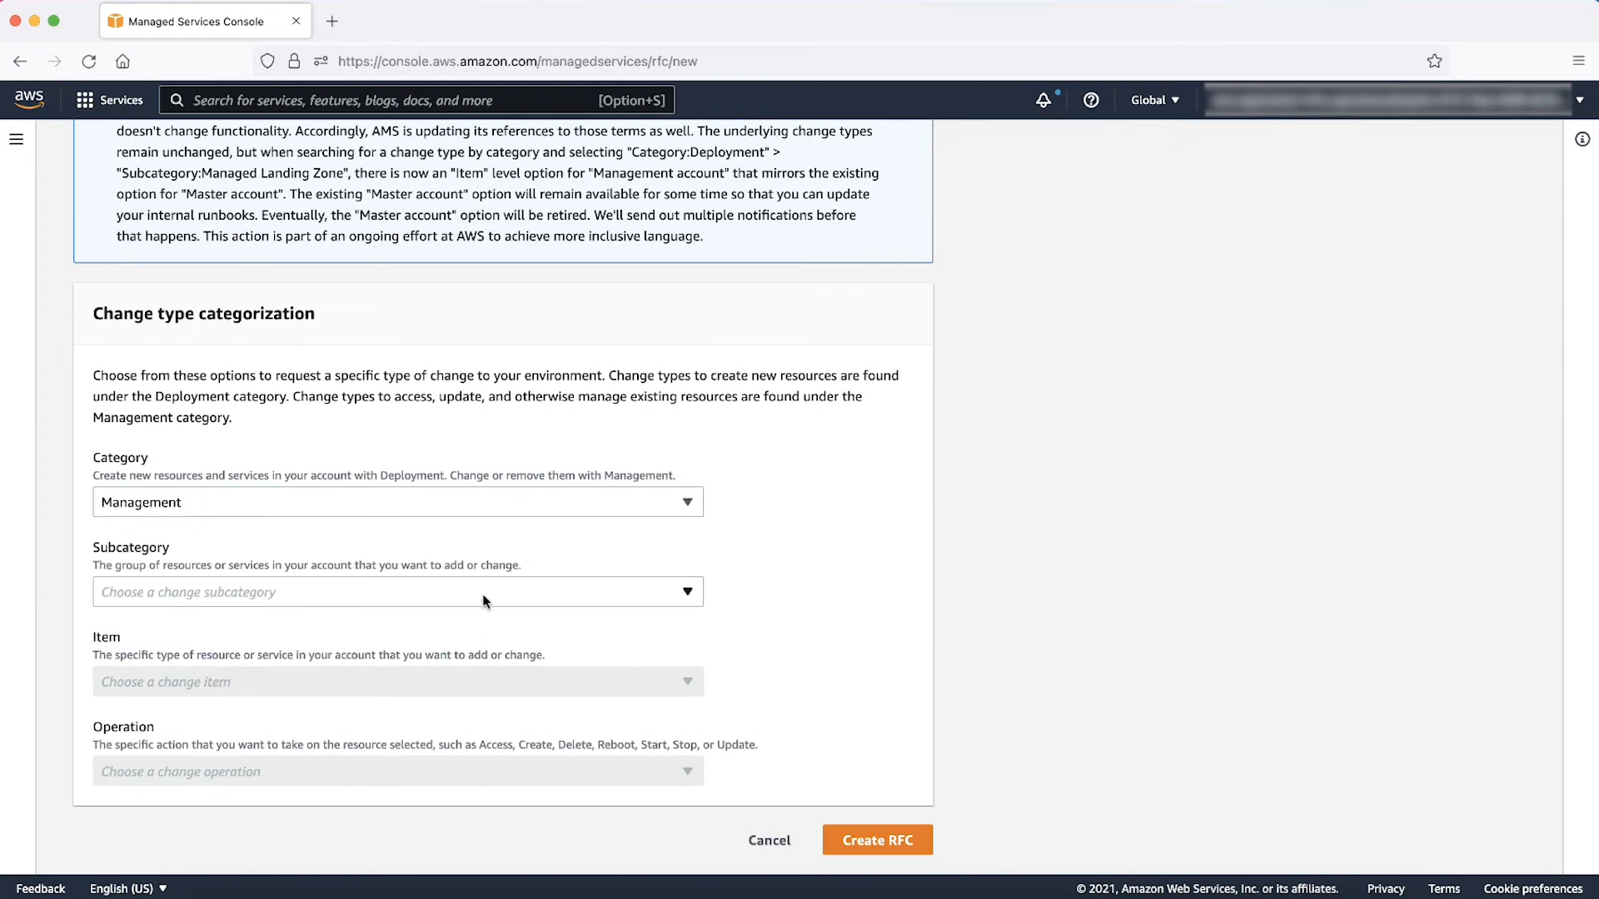
{"action": "left_click", "coordinate": [396, 592]}
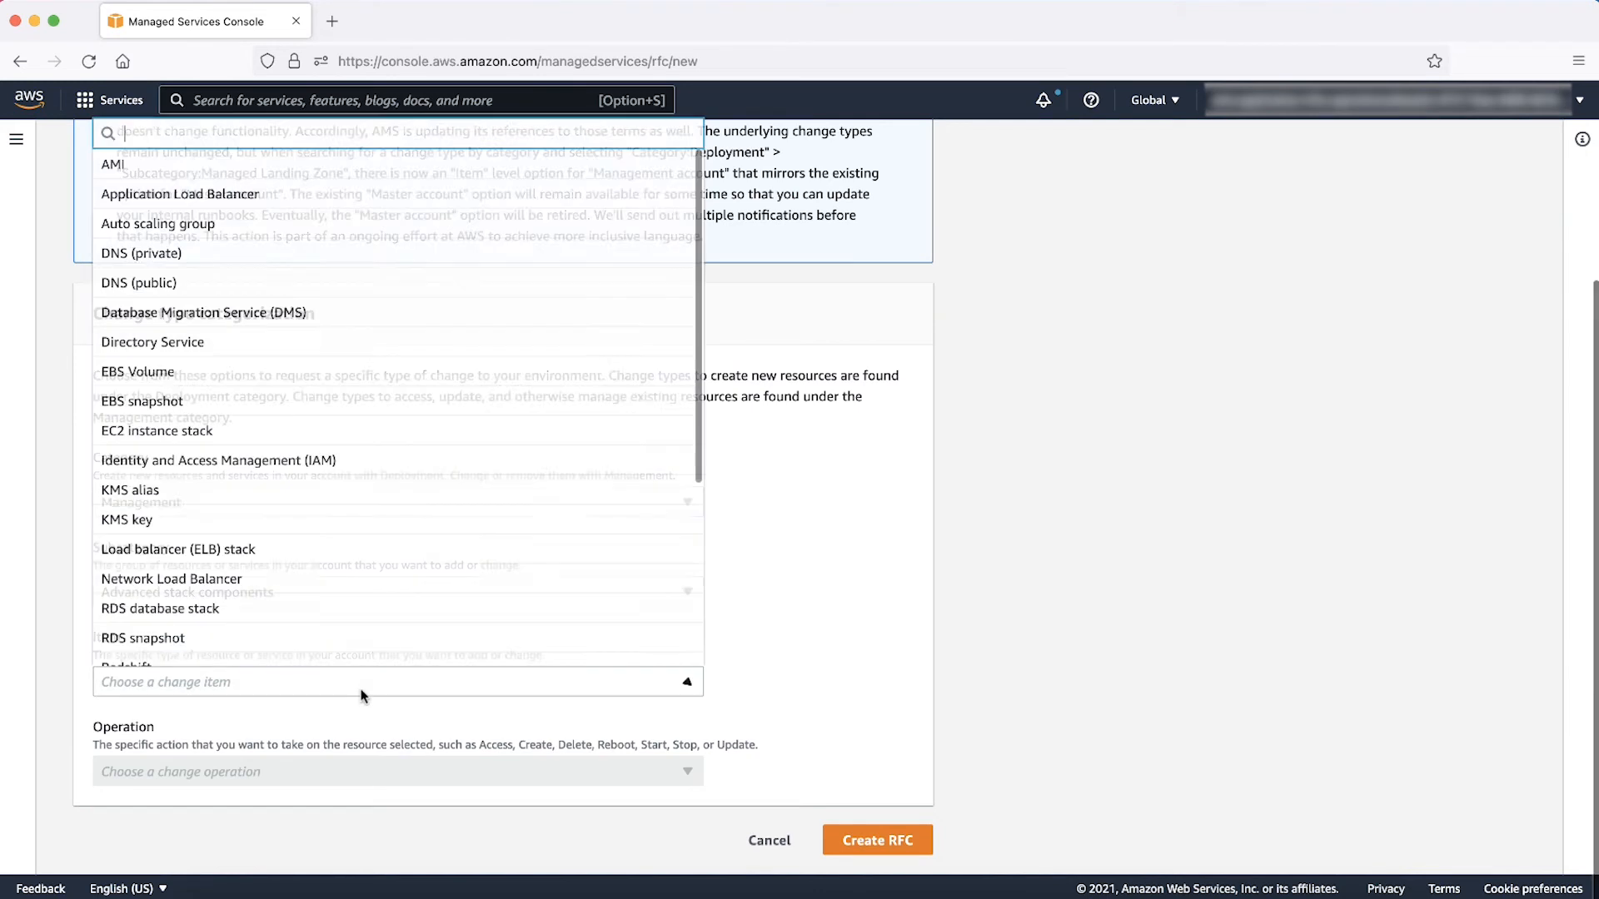
{"action": "scroll", "scroll_direction": "down", "scroll_amount": 3}
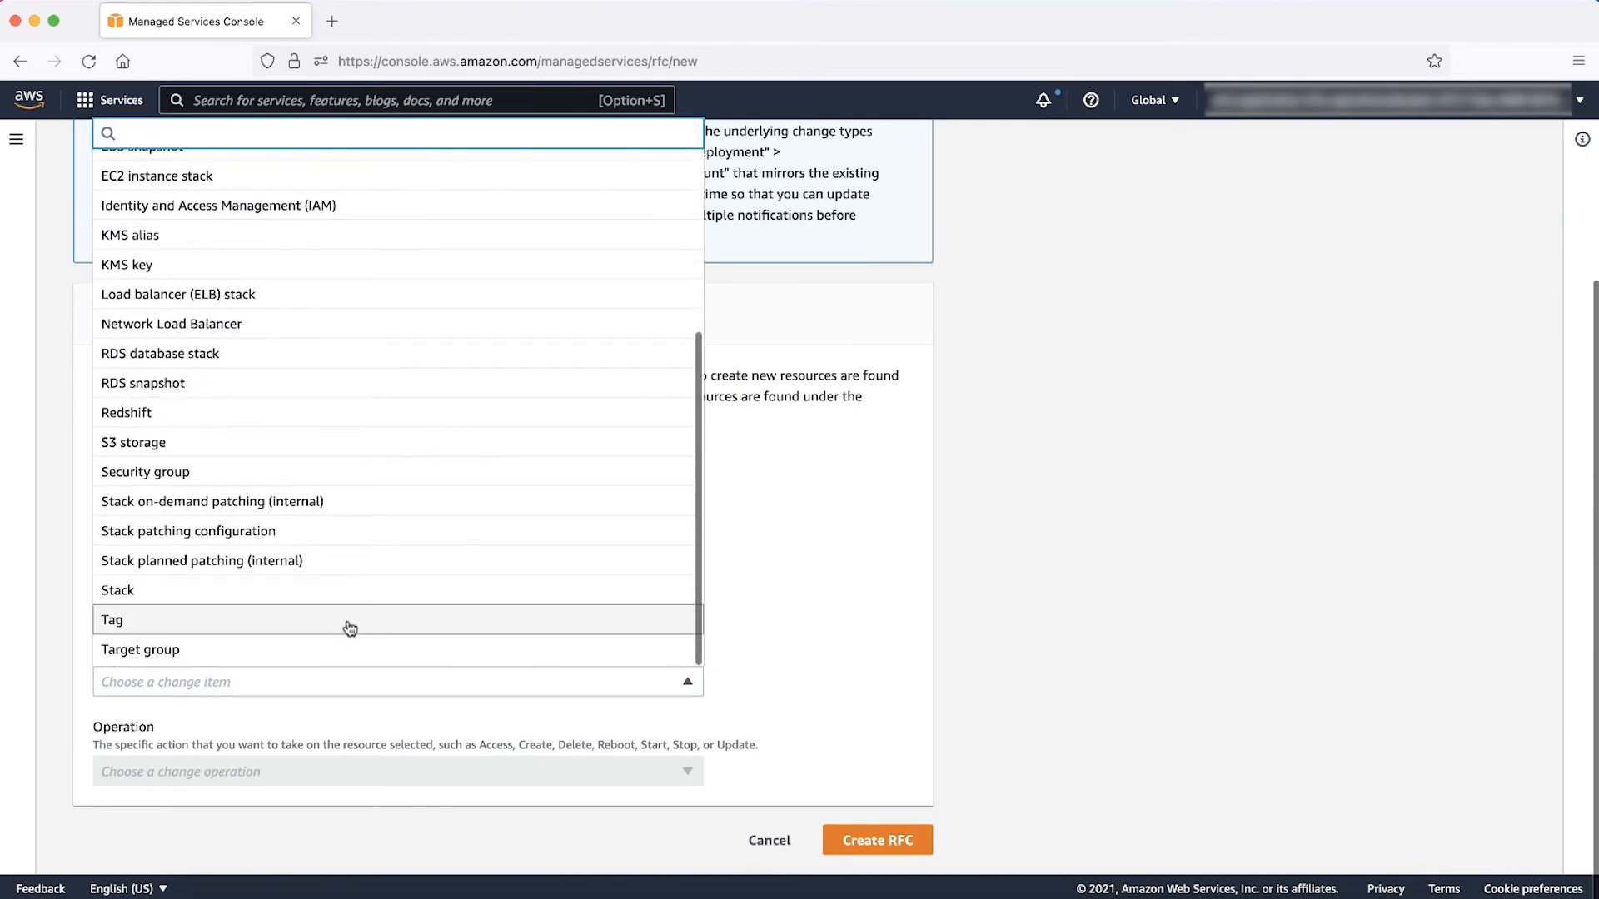
{"action": "left_click", "coordinate": [113, 619]}
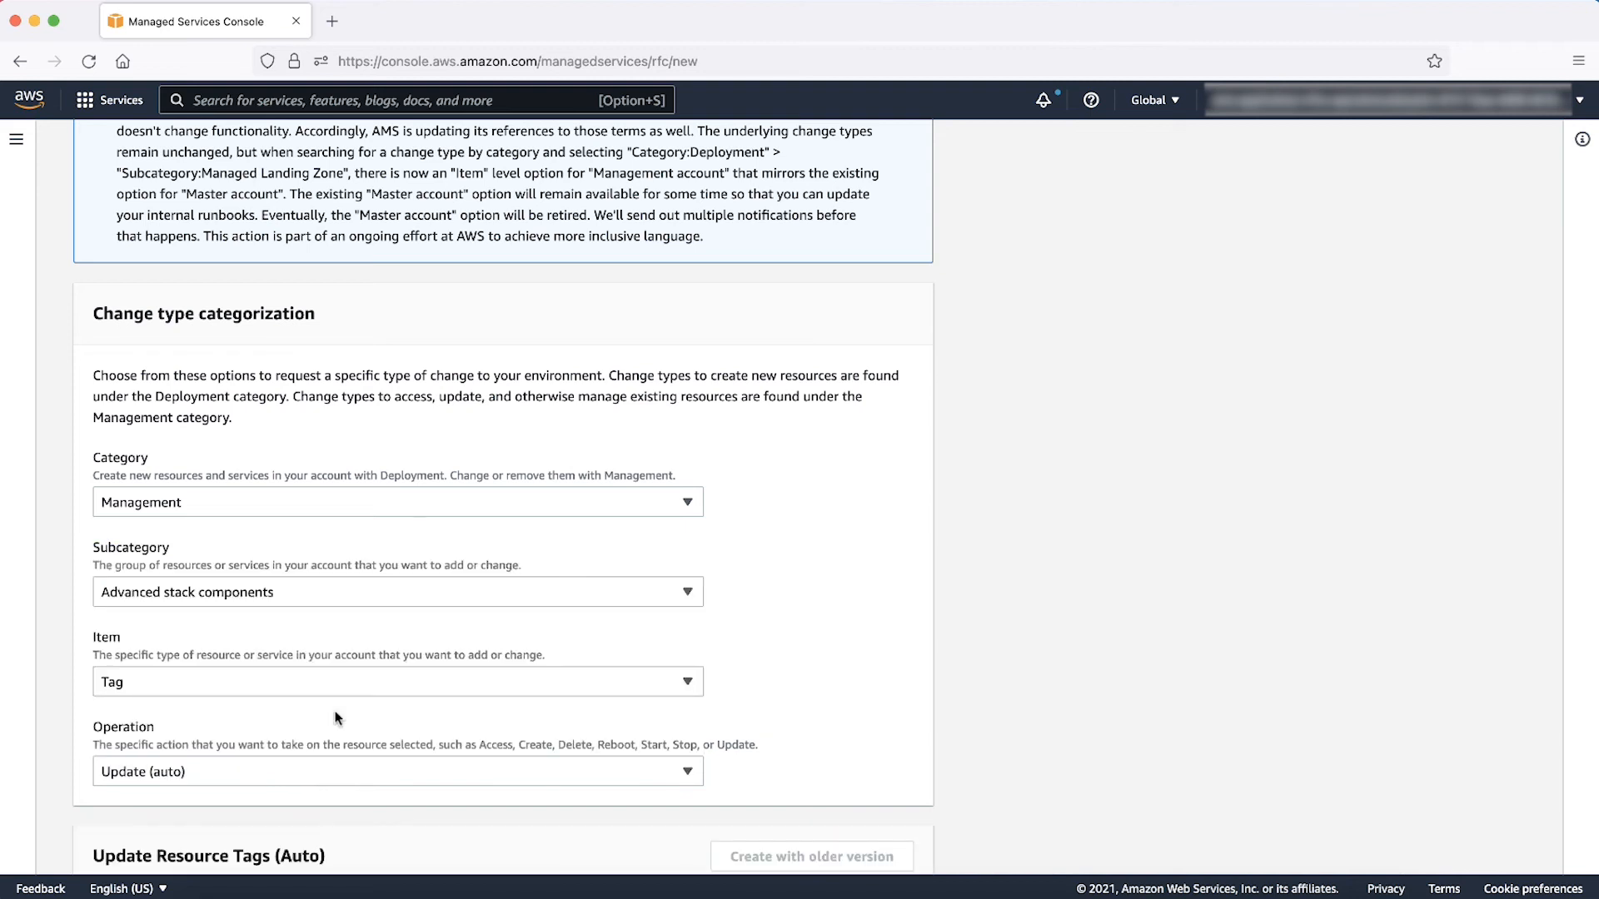
{"action": "scroll", "scroll_direction": "down", "scroll_amount": 3}
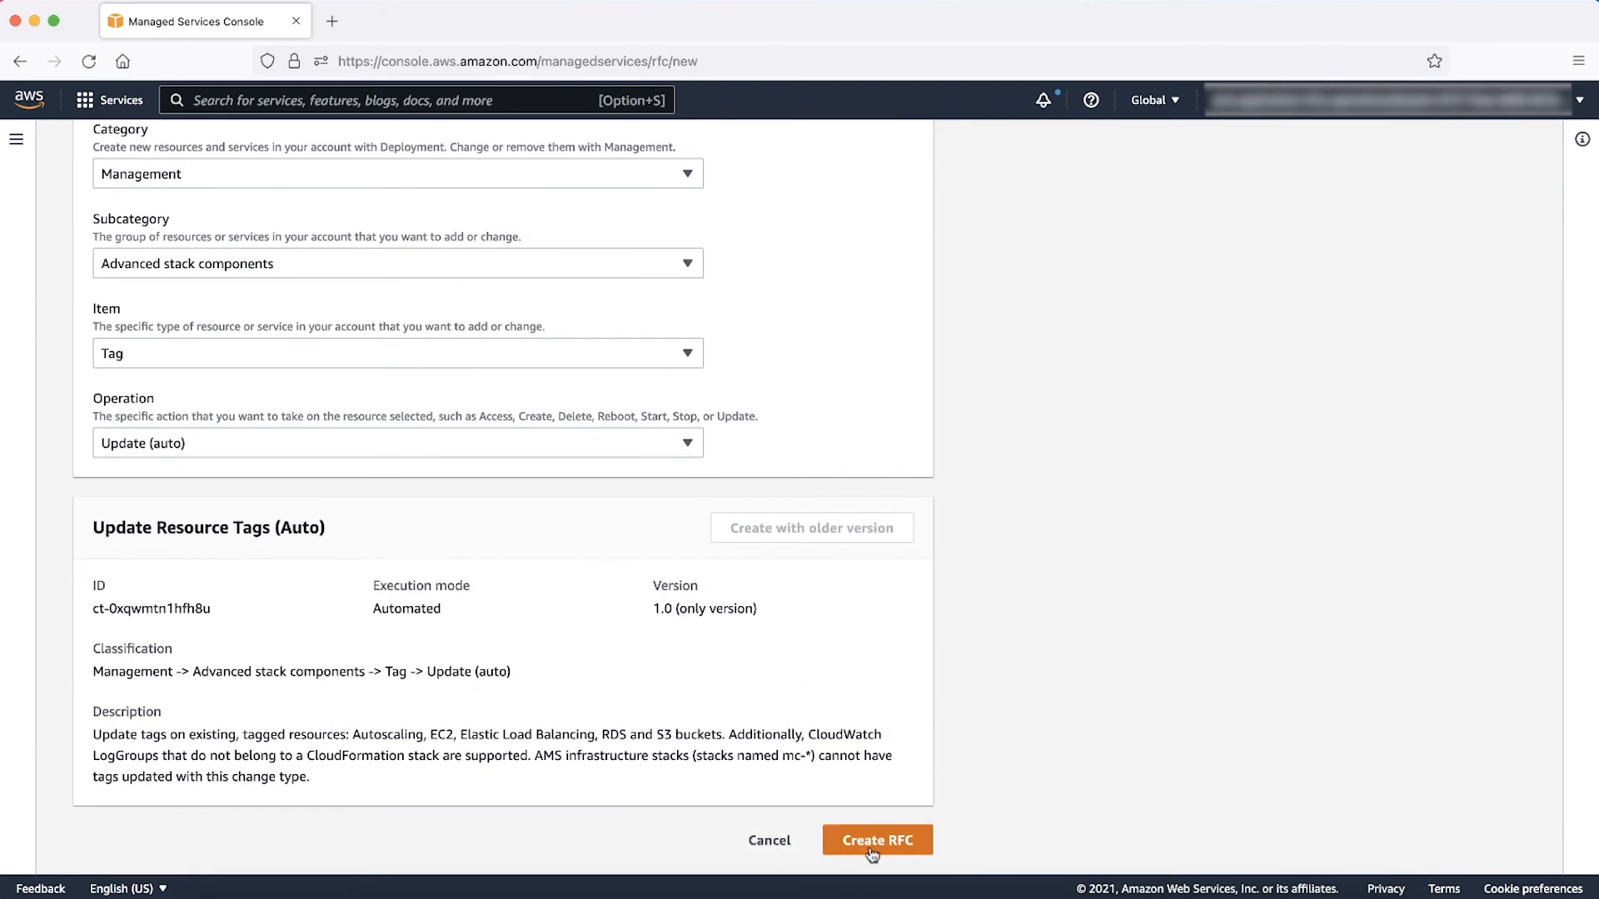
Step: Open the tagging RFC form and enter the description 'tagging rfc'
{"action": "left_click", "coordinate": [877, 840]}
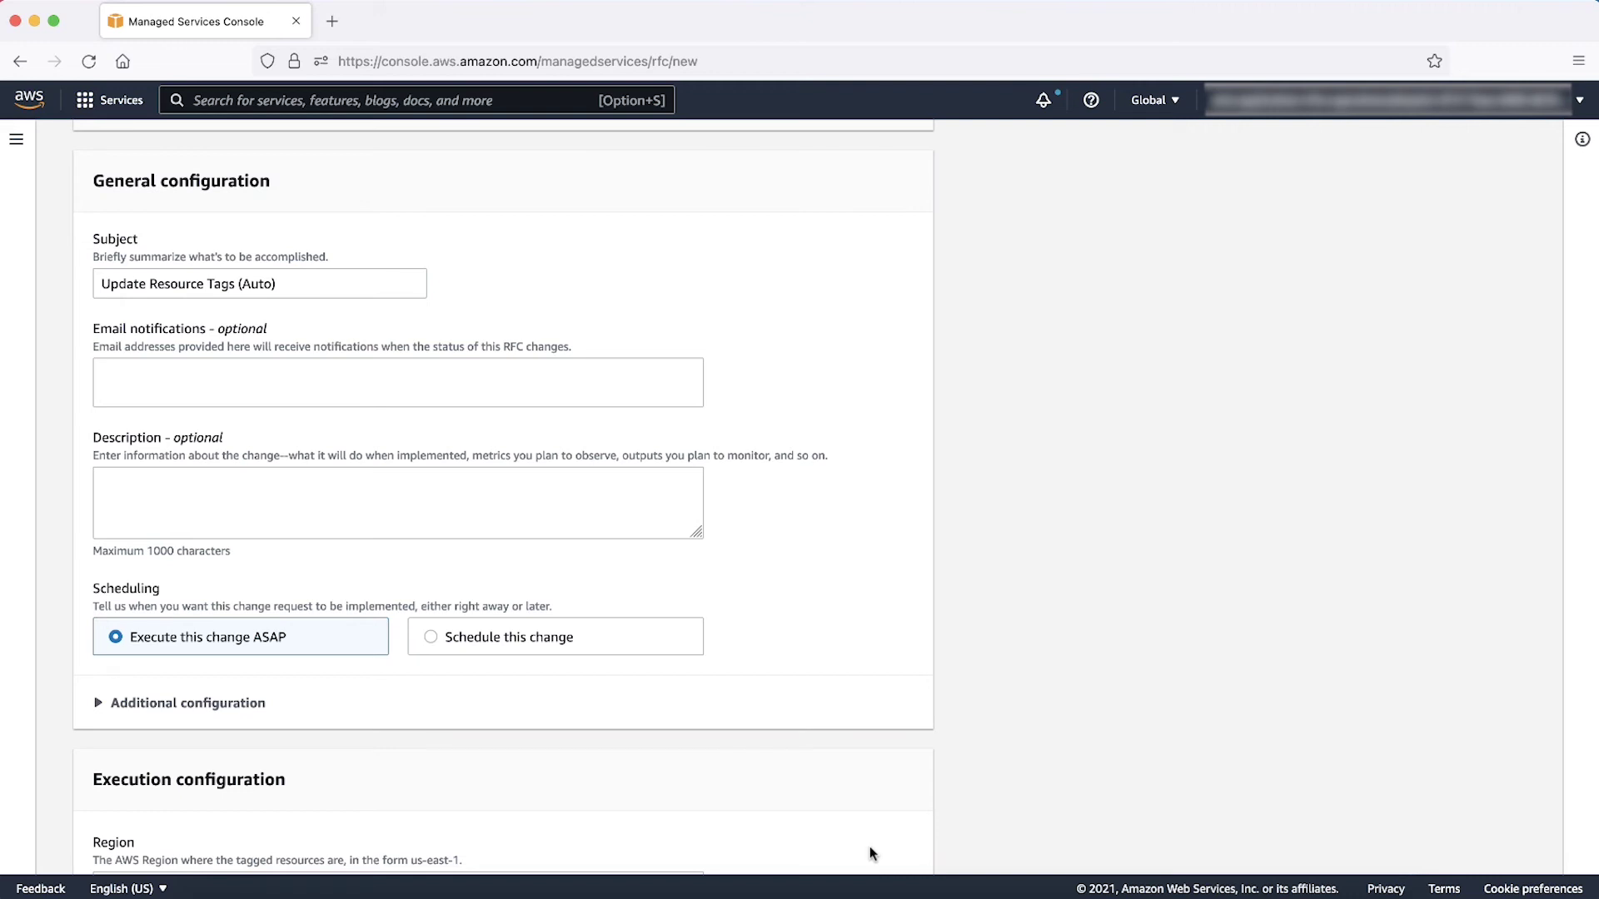
{"action": "left_click", "coordinate": [308, 513]}
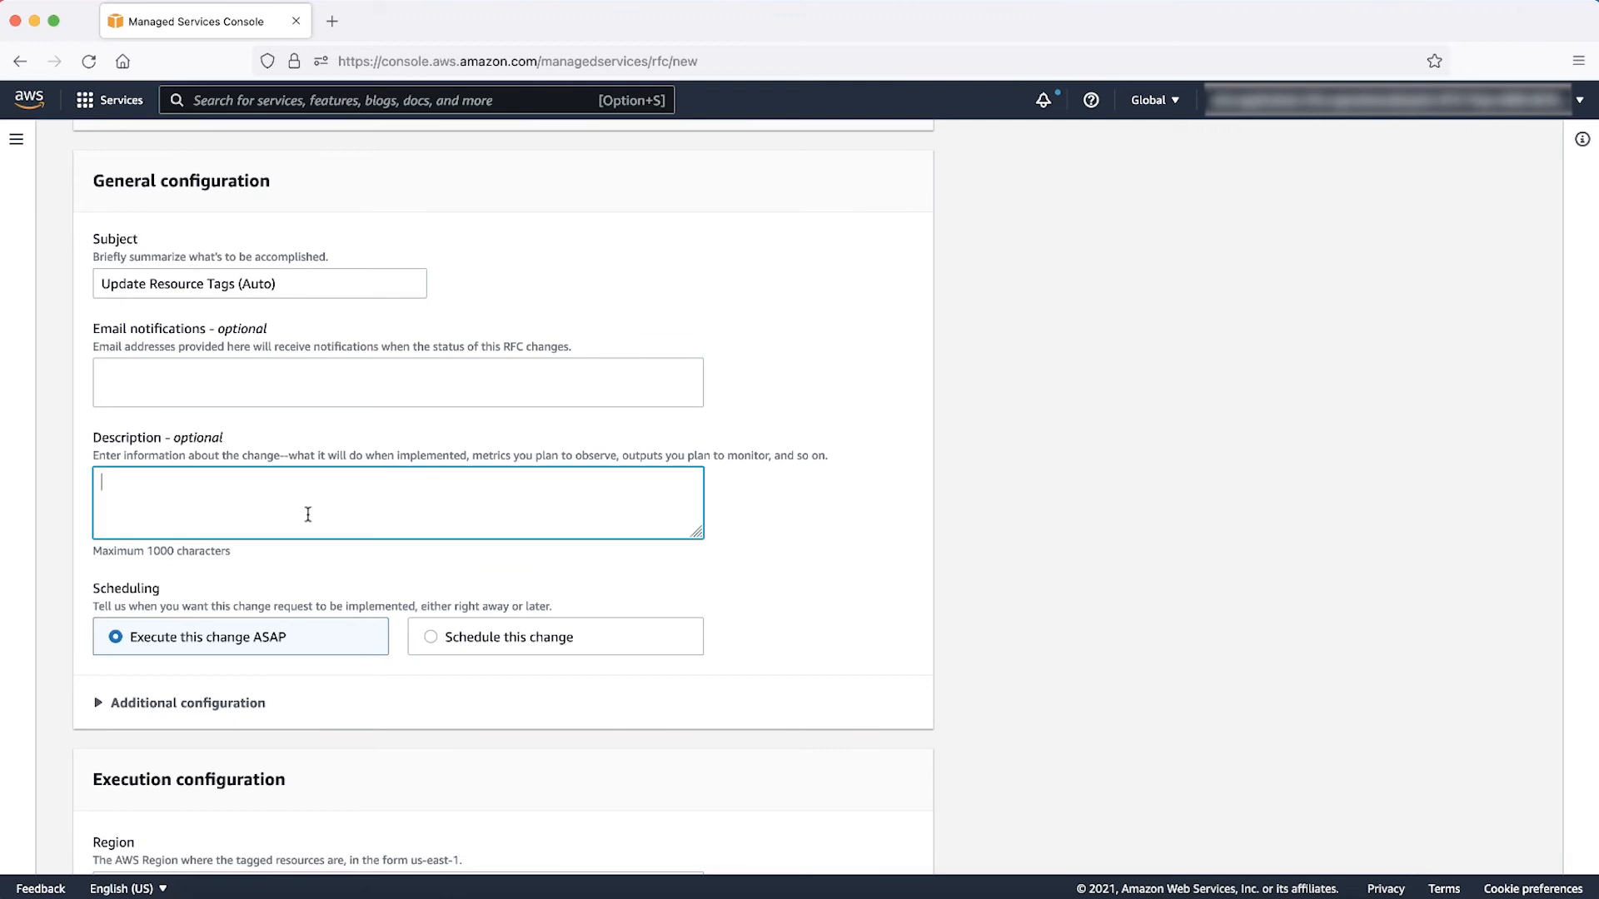
{"action": "type", "text": "tagging rfc"}
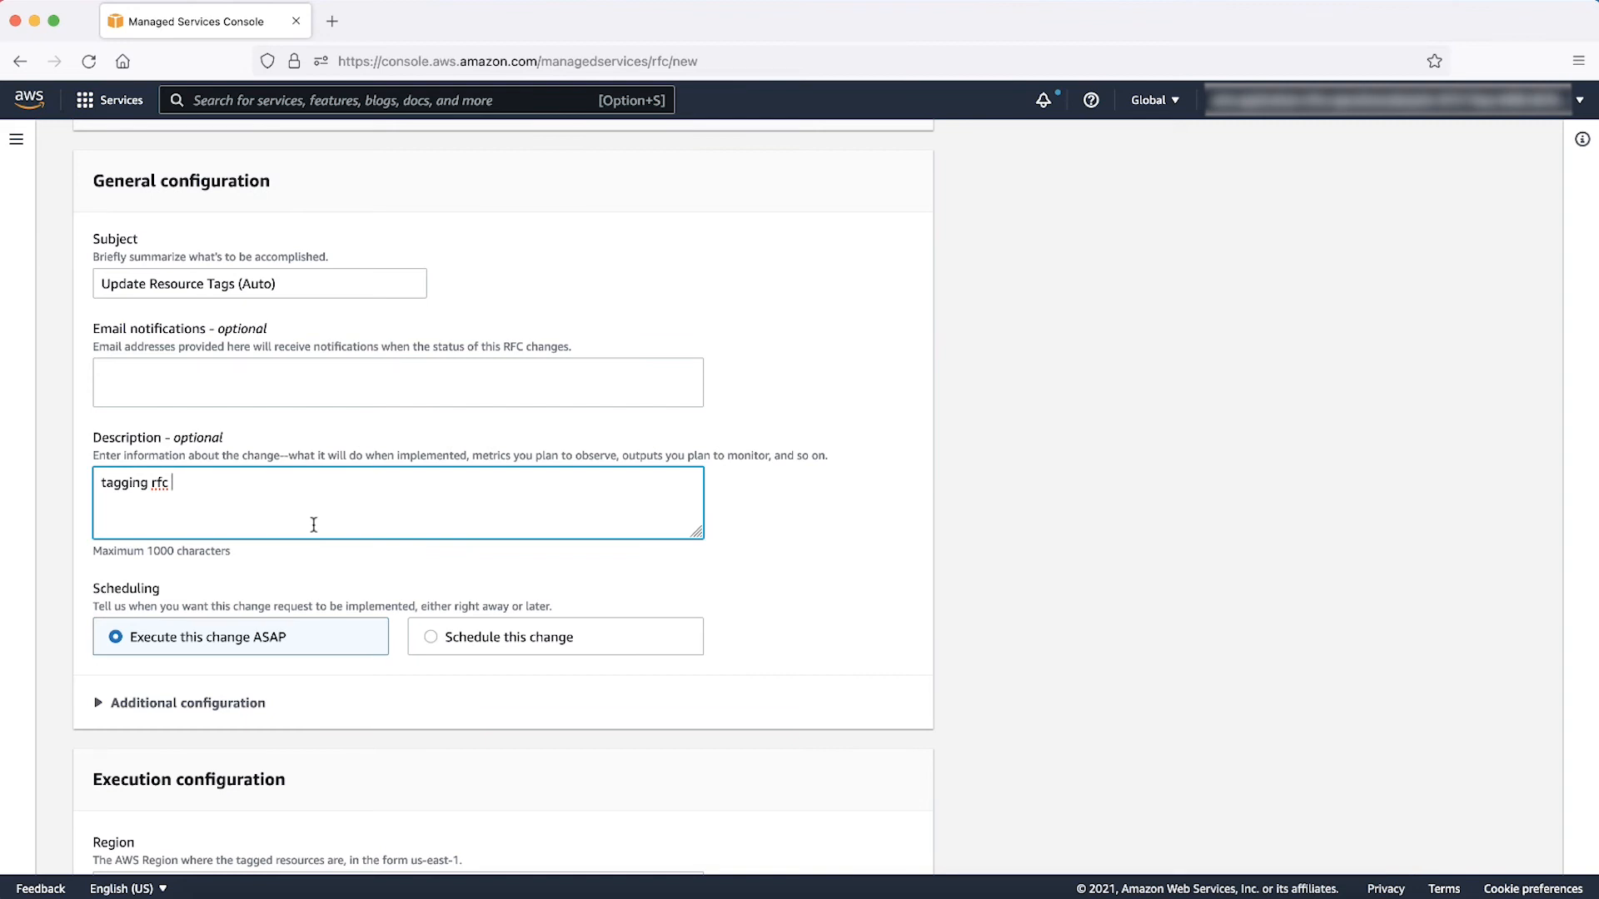
{"action": "scroll", "scroll_direction": "down", "scroll_amount": 3}
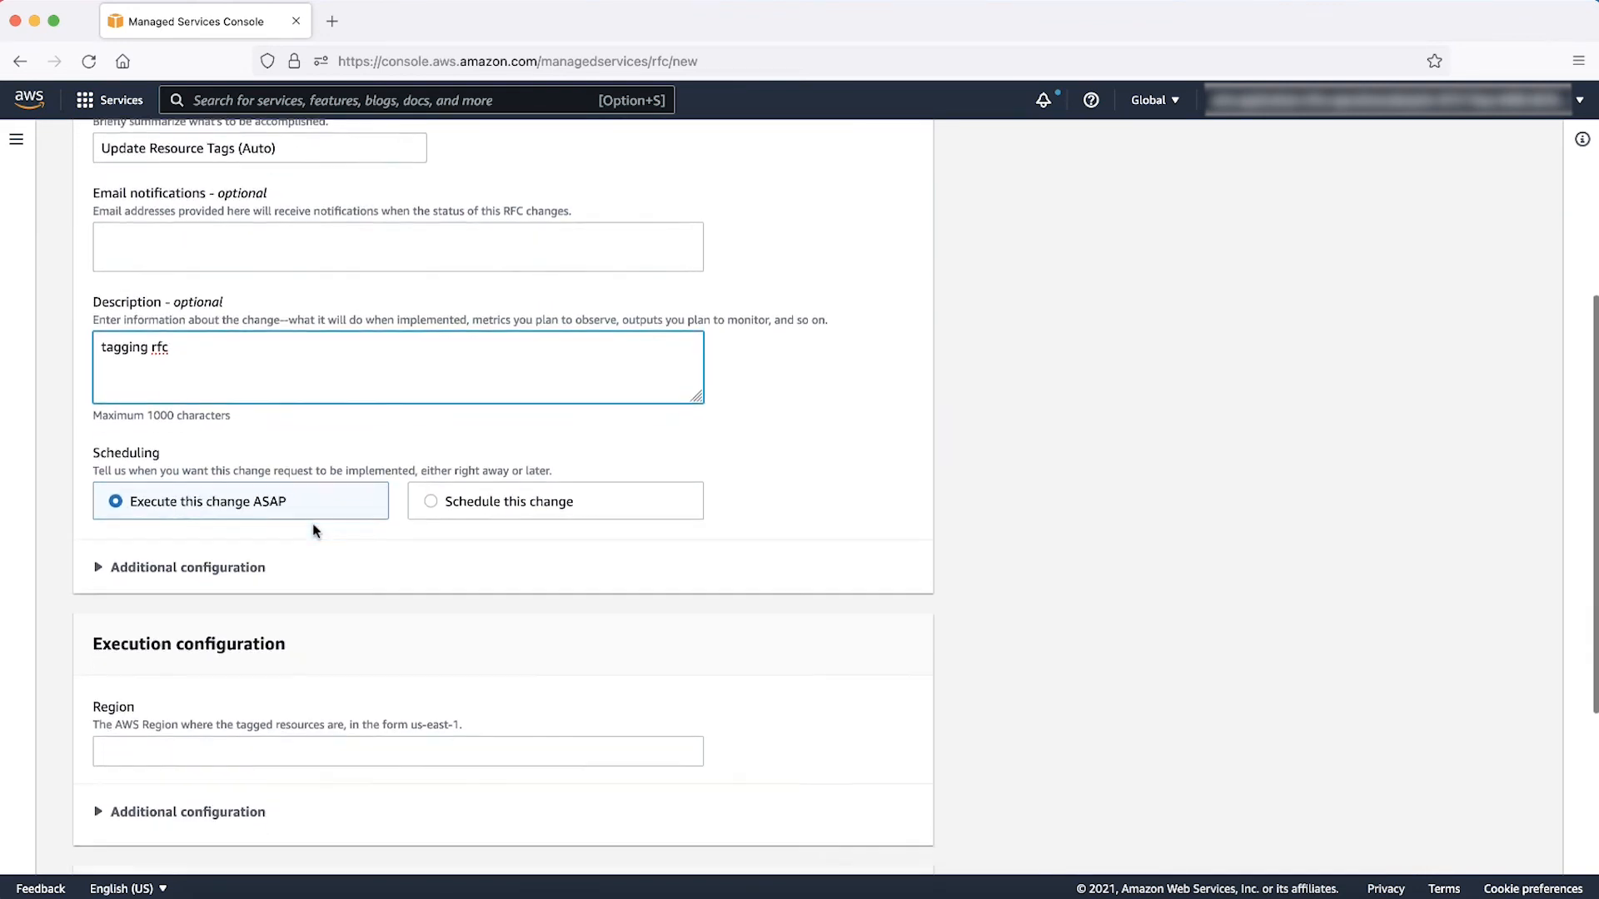
{"action": "scroll", "scroll_direction": "down", "scroll_amount": 3}
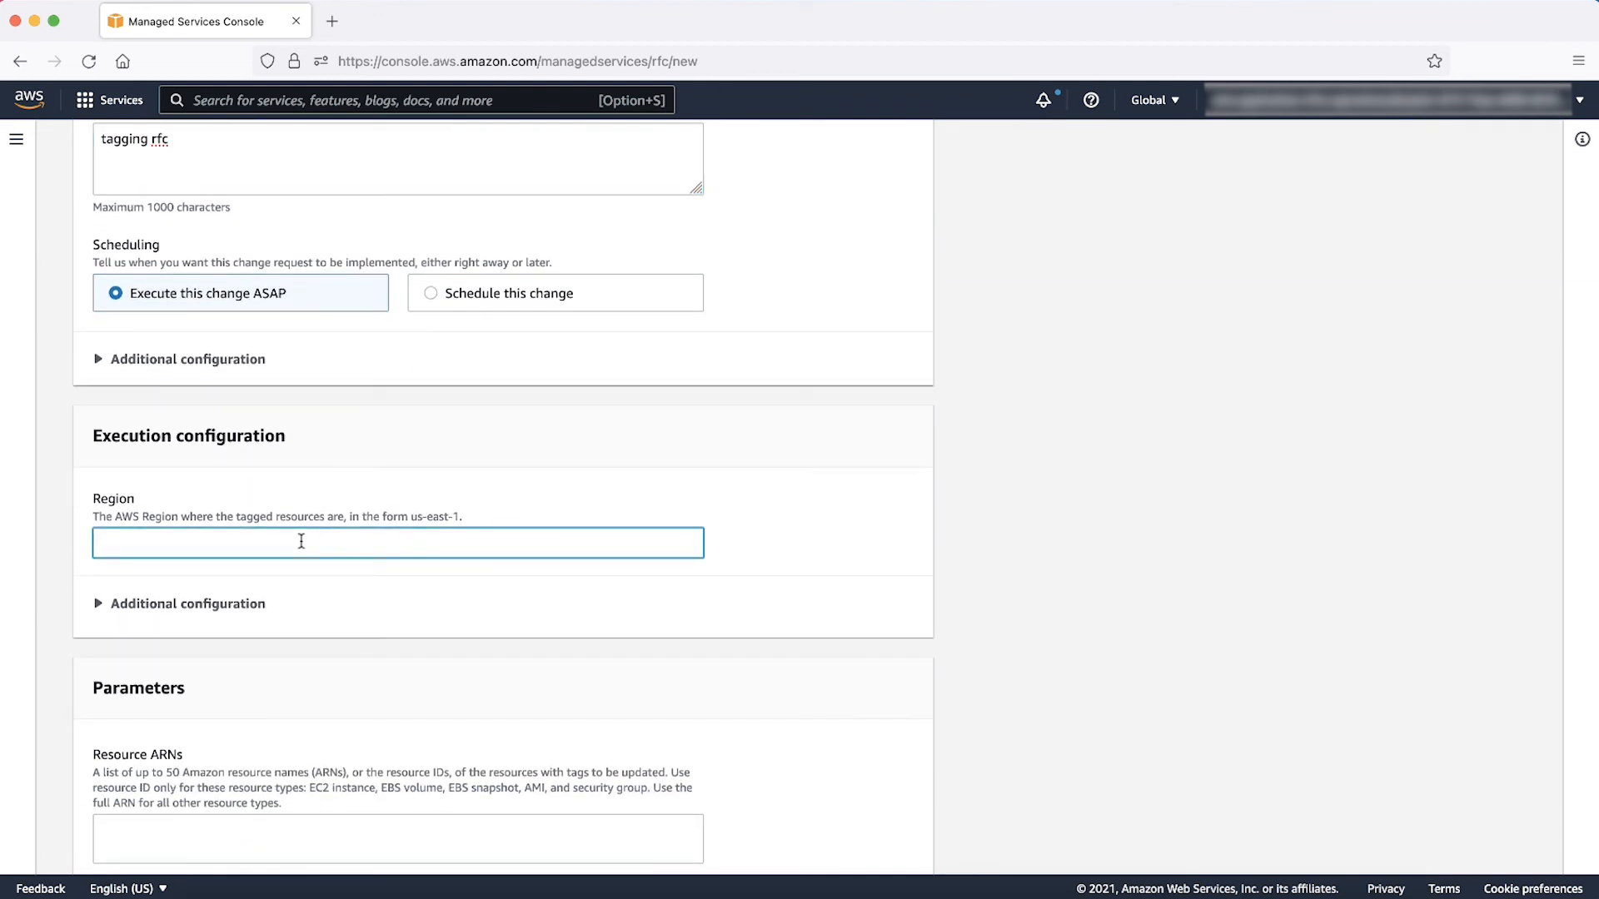
Step: Set Region eu-west-1, add the tag Patch Group = do-not-patch, and run the RFC
{"action": "type", "text": "eu-west-1"}
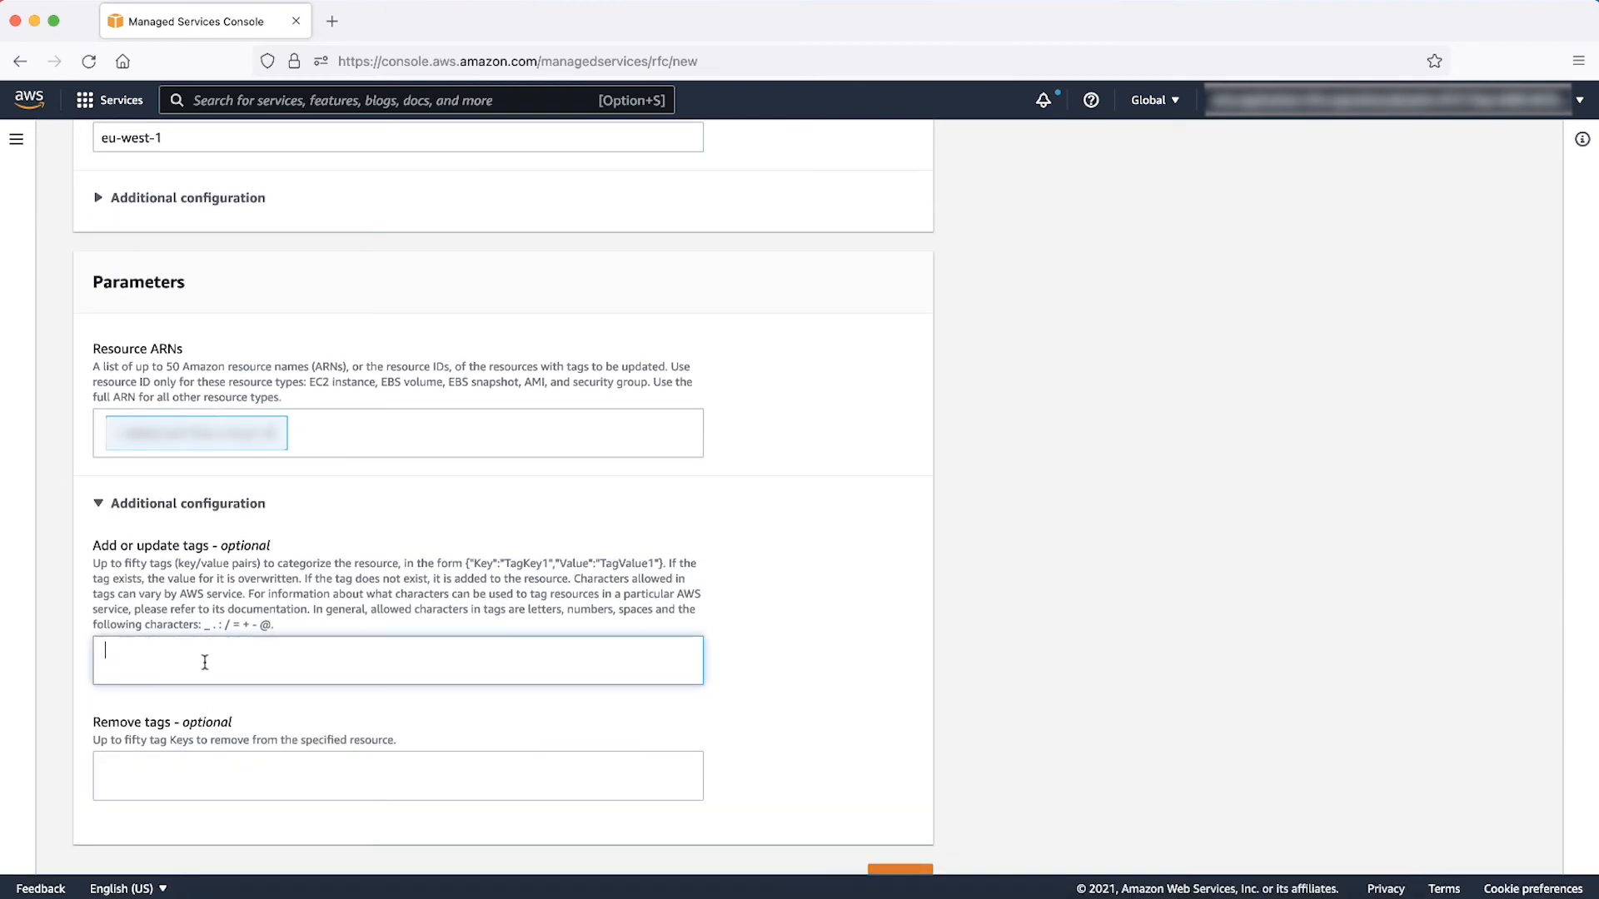
{"action": "type", "text": "{\"Key\"}"}
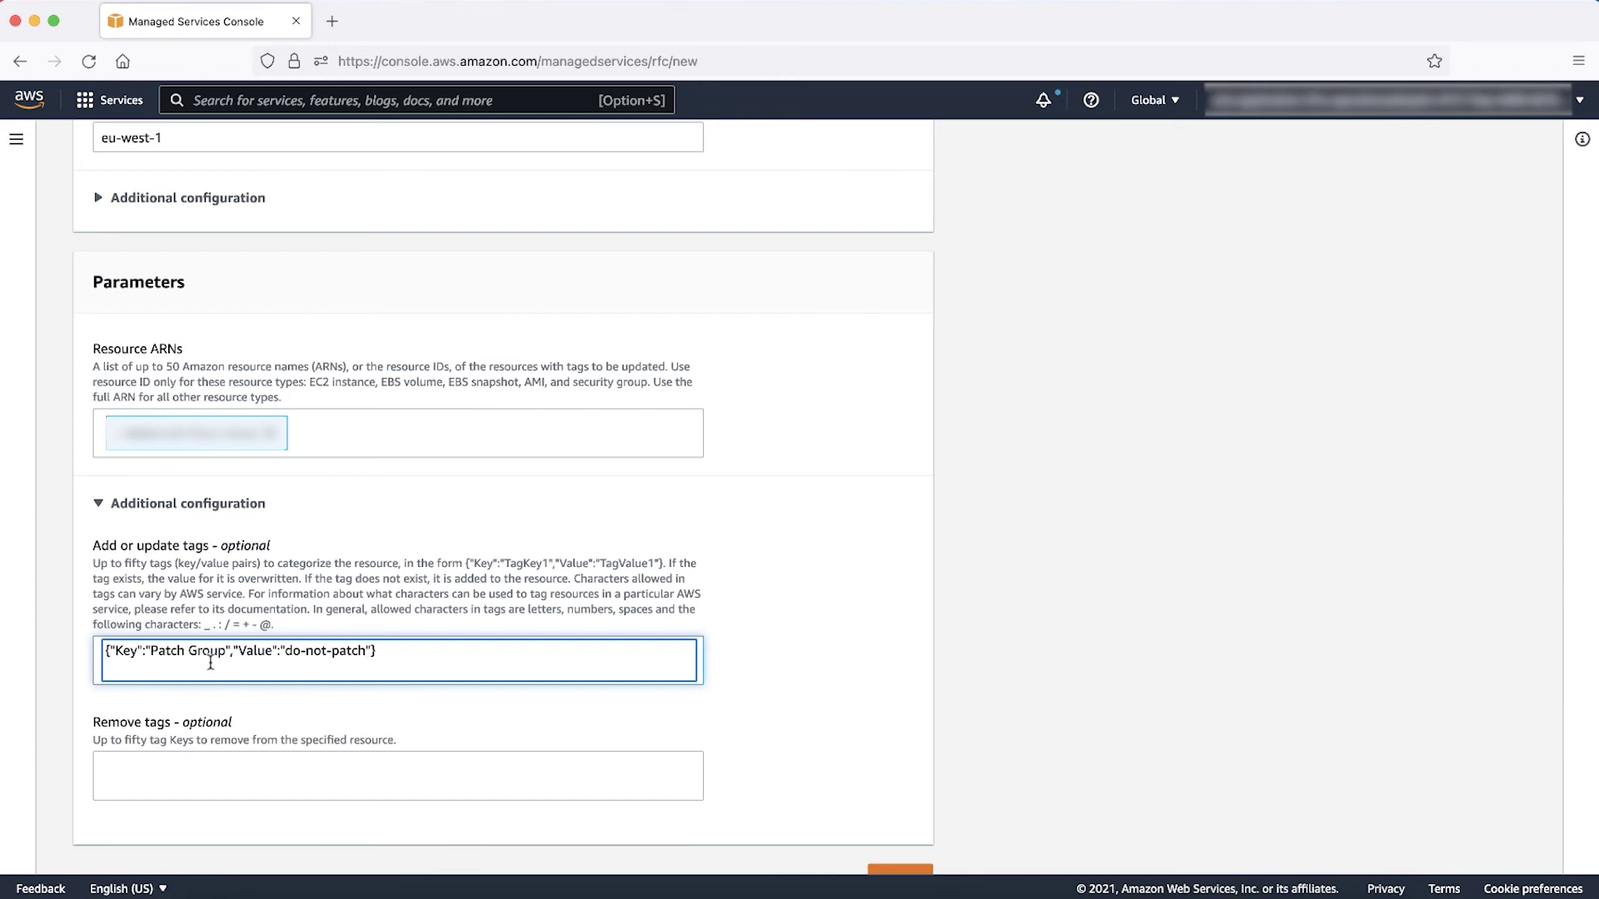
{"action": "scroll", "scroll_direction": "down", "scroll_amount": 3}
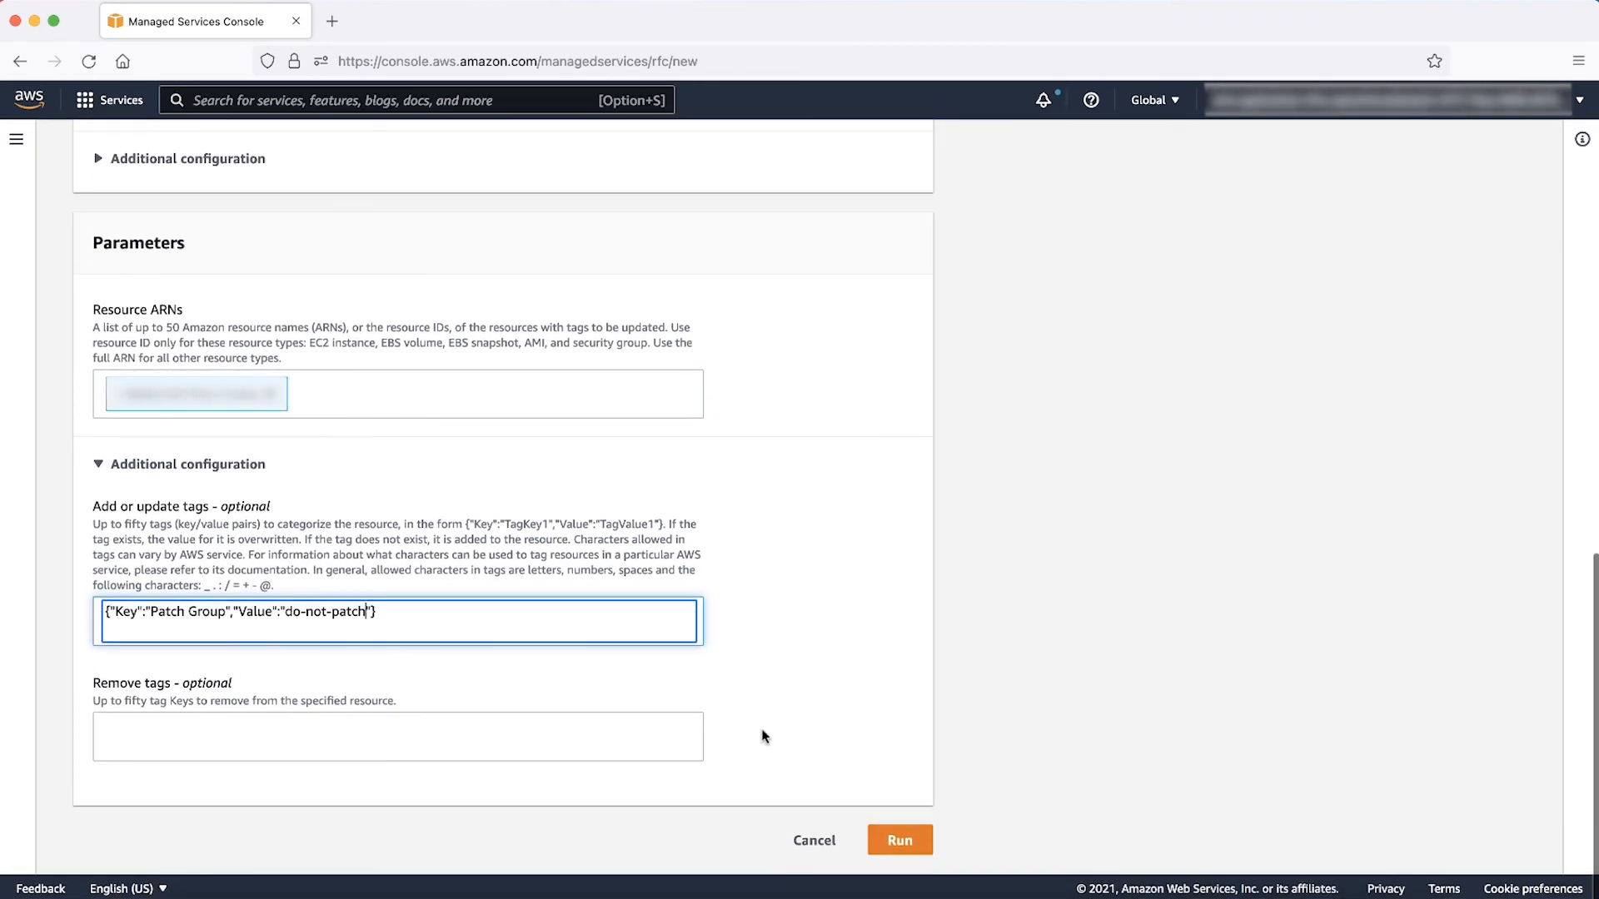
{"action": "key", "text": "Enter"}
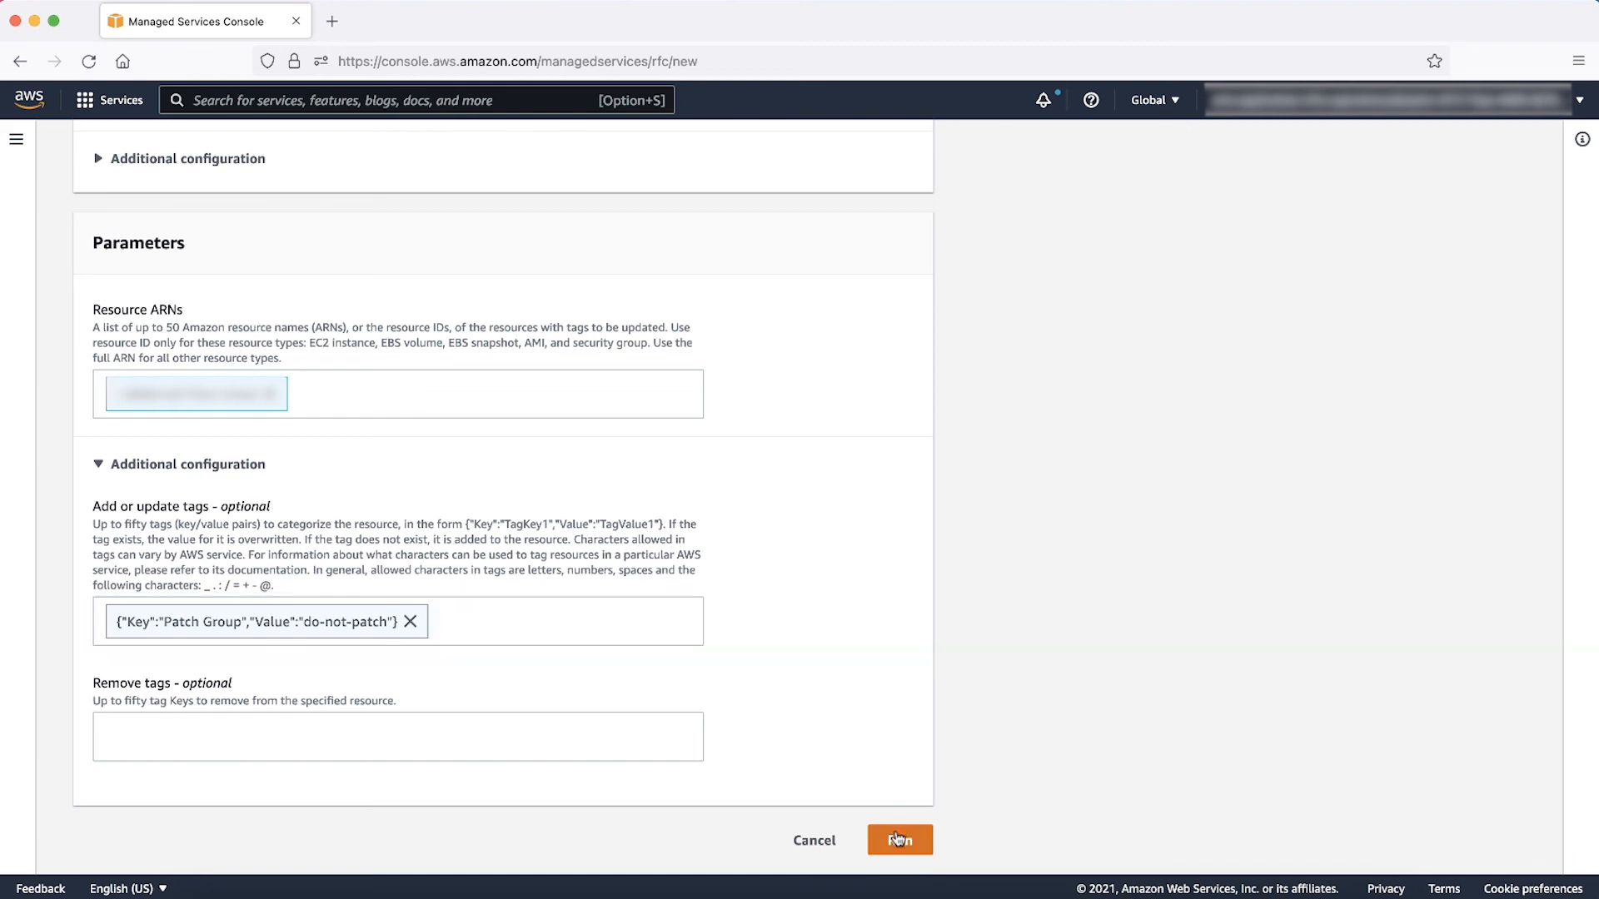
{"action": "left_click", "coordinate": [899, 840]}
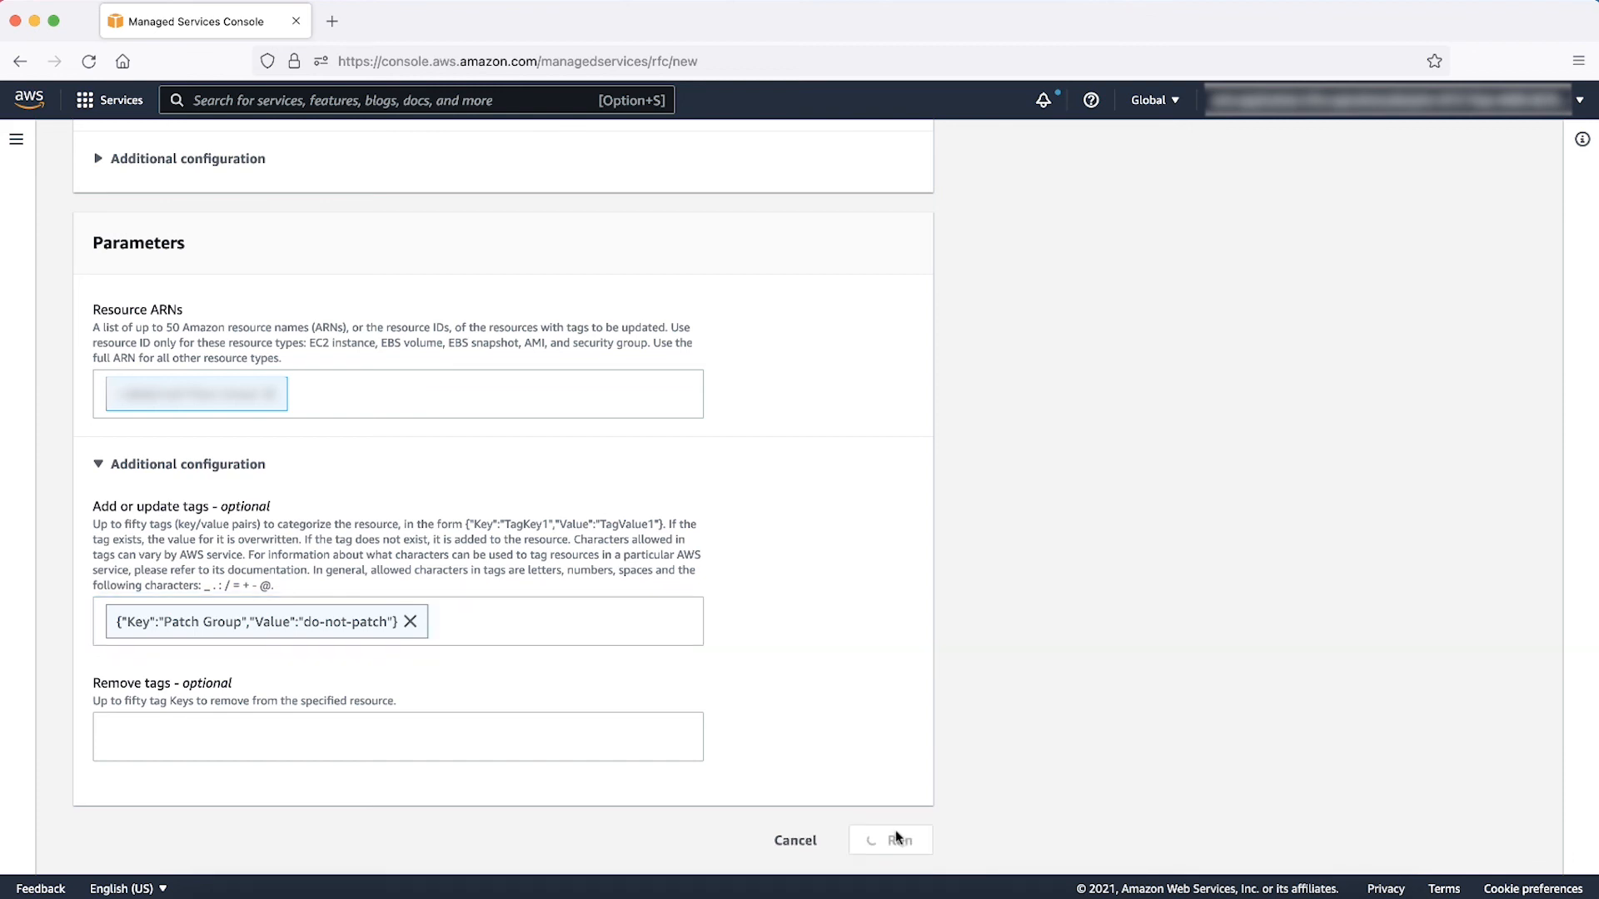
{"action": "left_click", "coordinate": [890, 840]}
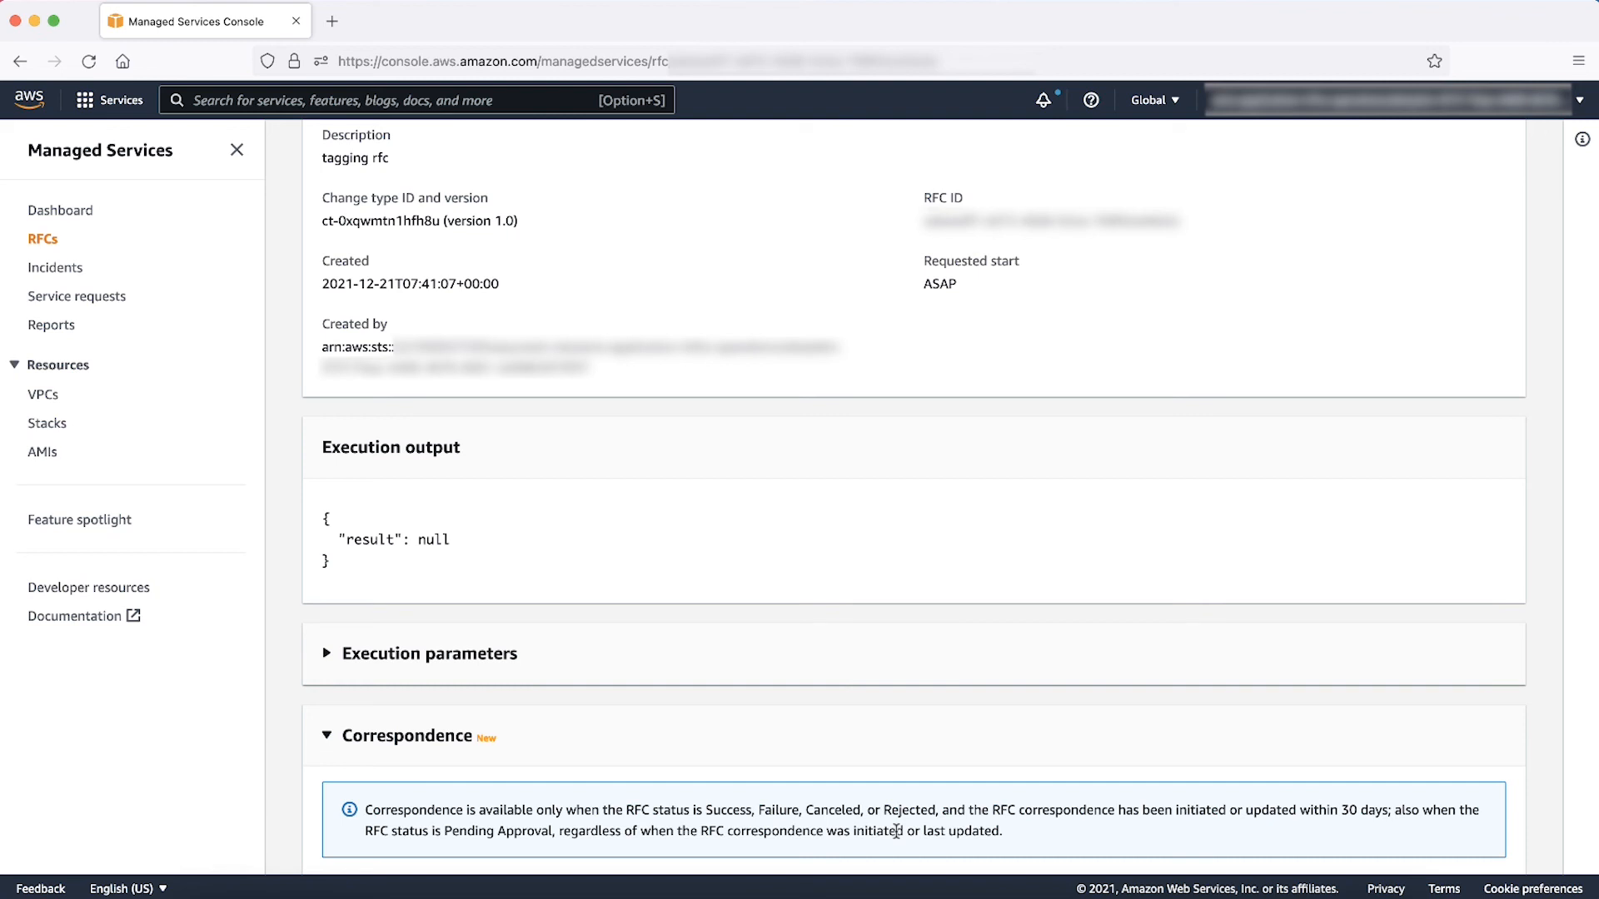